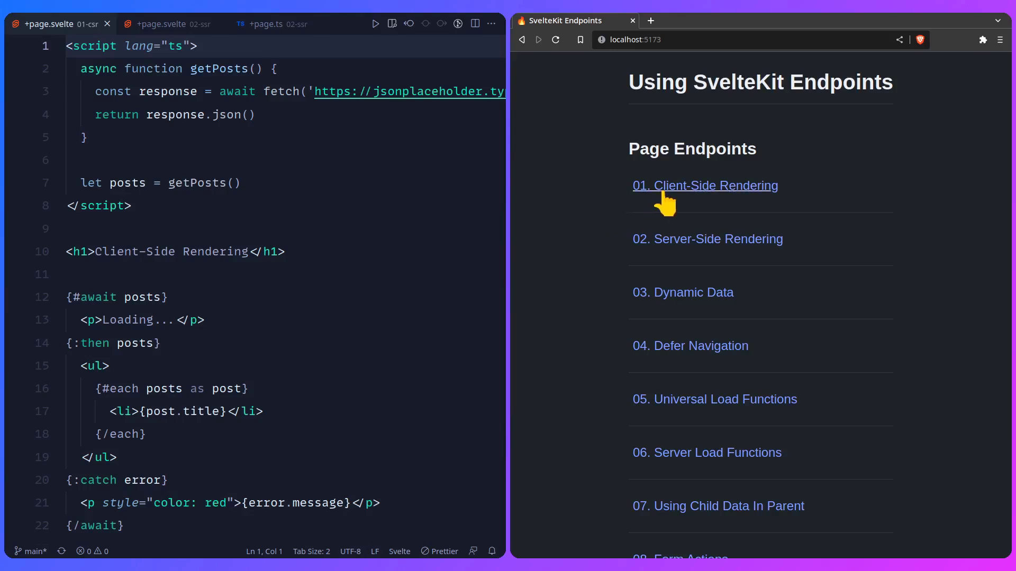
- Open the '01. Client-Side Rendering' demo, scroll its +page.svelte and view the rendered page's source
click(705, 185)
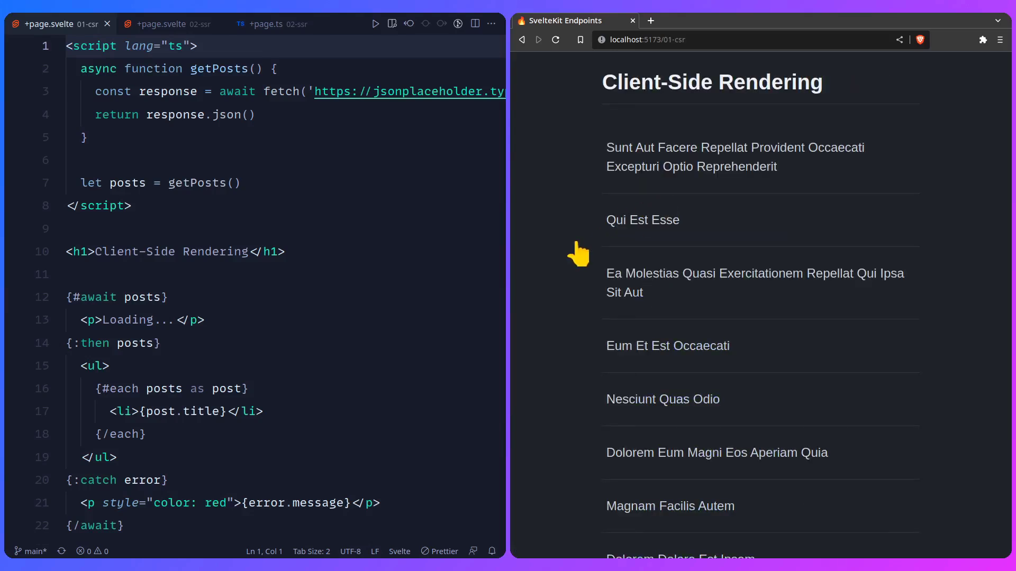
mouse_move(296, 172)
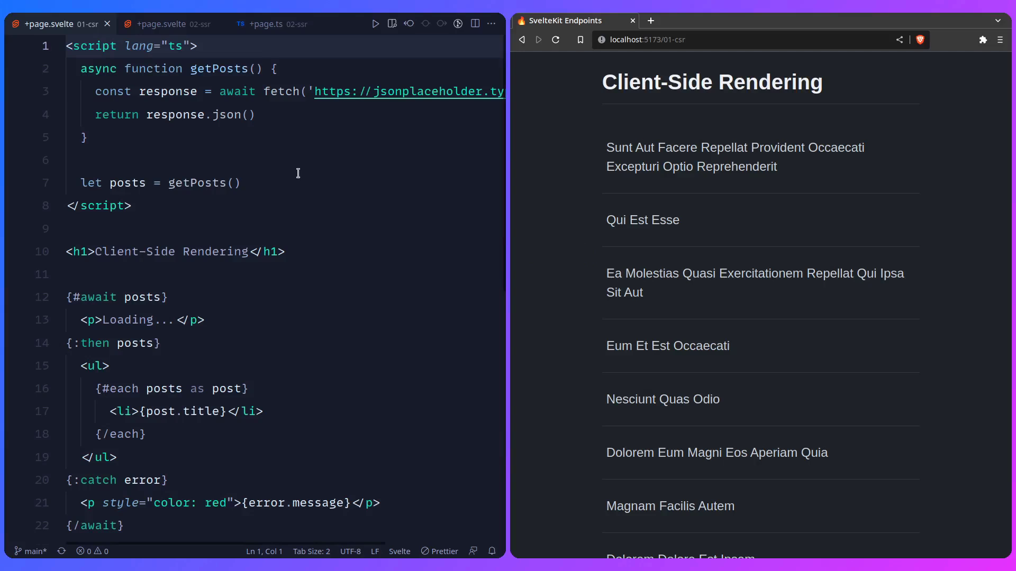
mouse_move(195, 183)
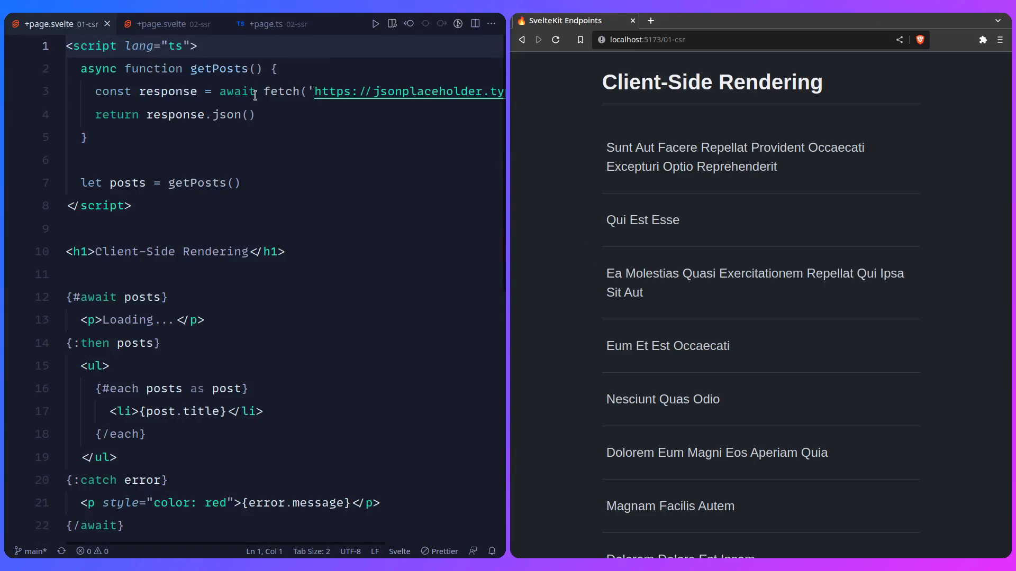
mouse_move(292, 193)
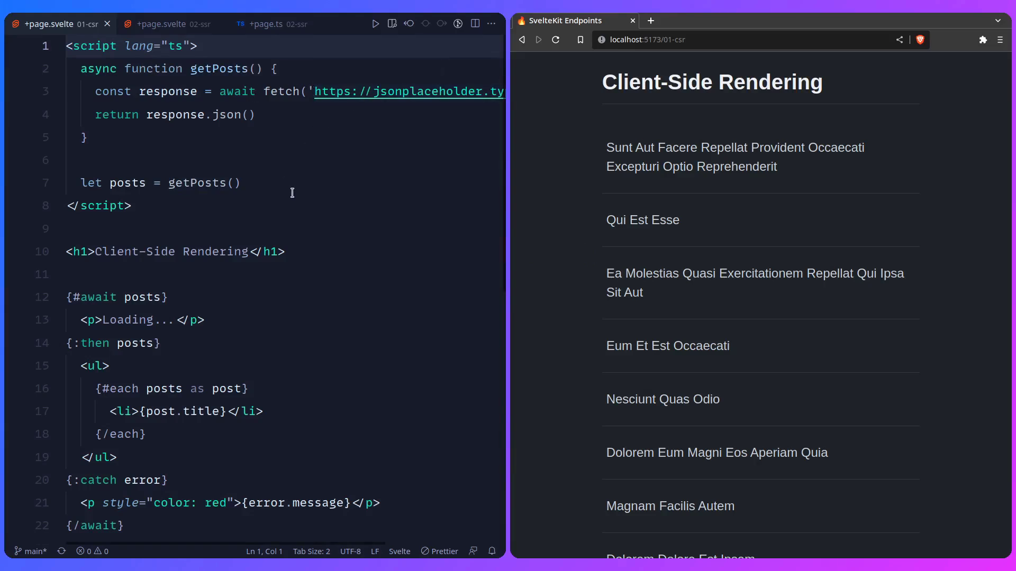
scroll(down, 3)
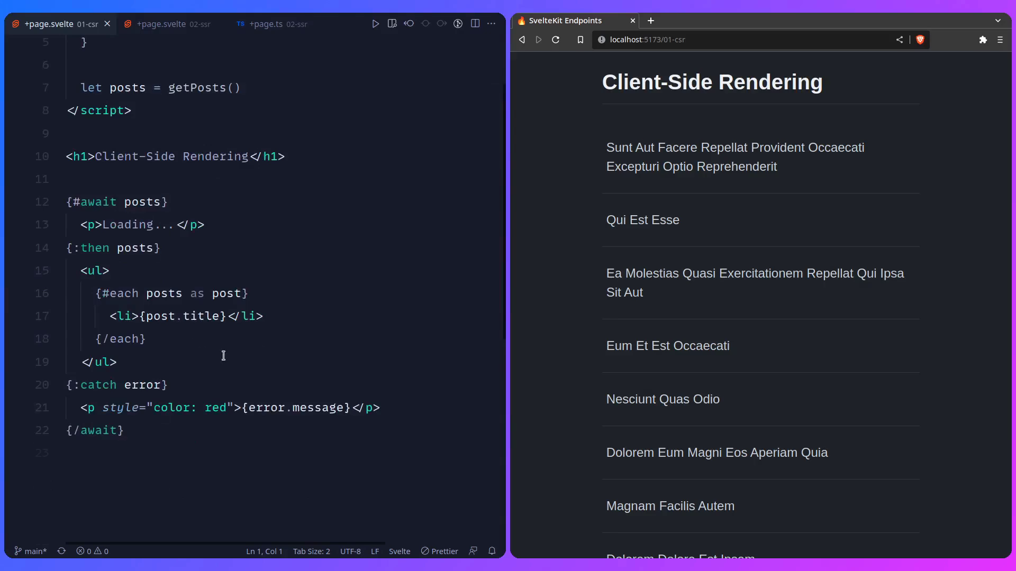
scroll(down, 3)
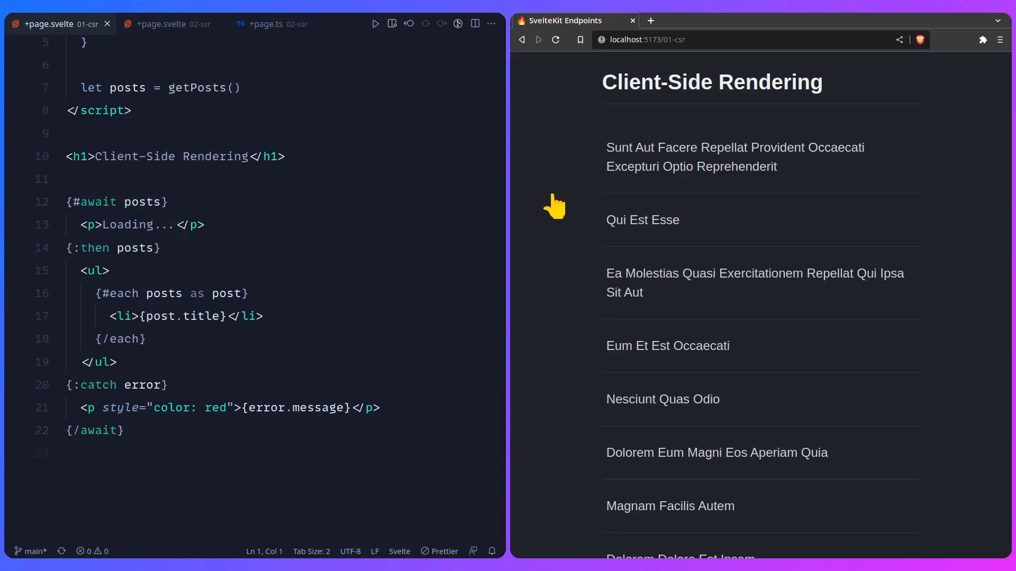
right_click(554, 201)
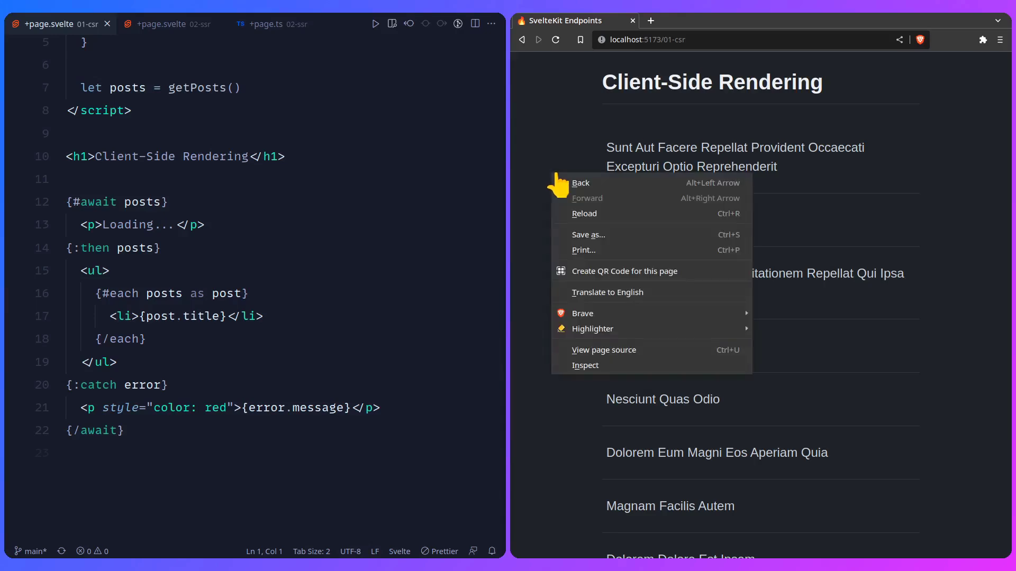
click(603, 351)
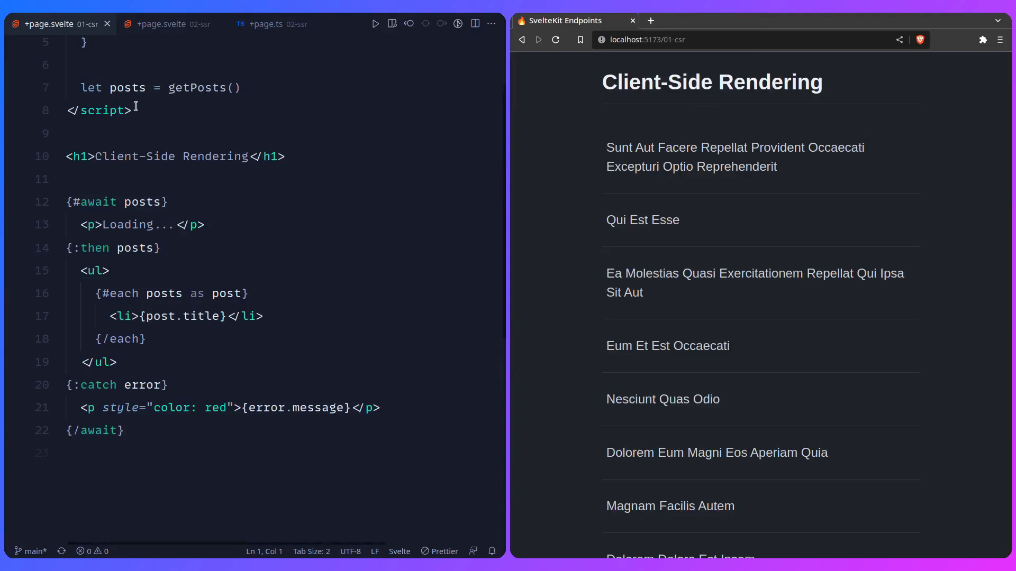
- Go back to the demo index and open '02. Server-Side Rendering' with its page markup
click(521, 39)
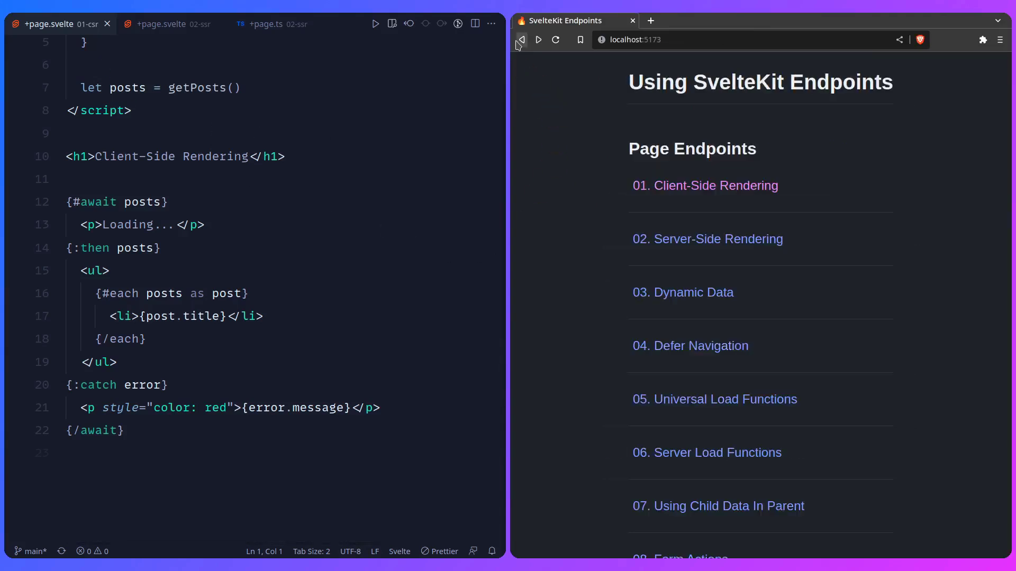
click(707, 239)
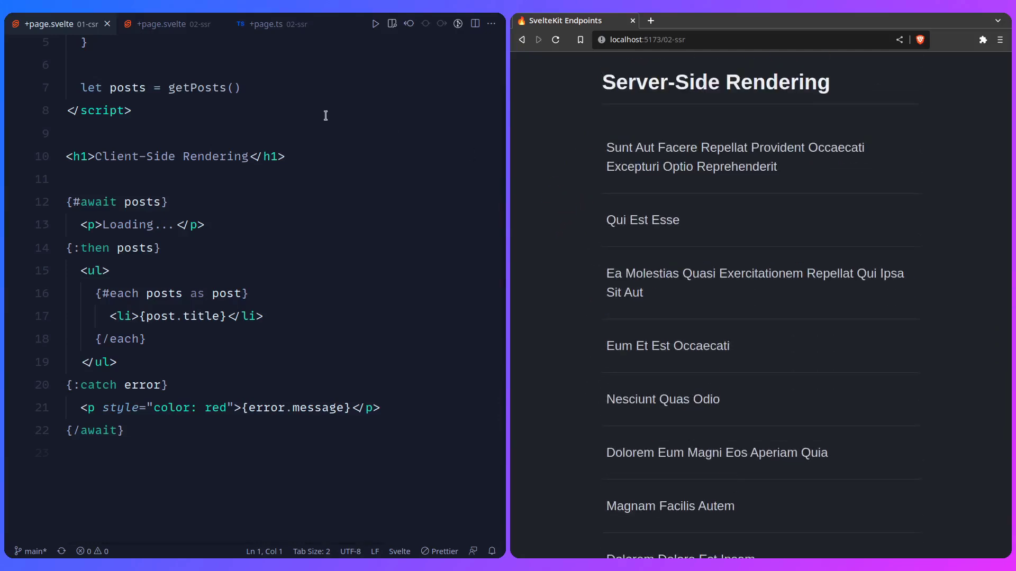
click(169, 25)
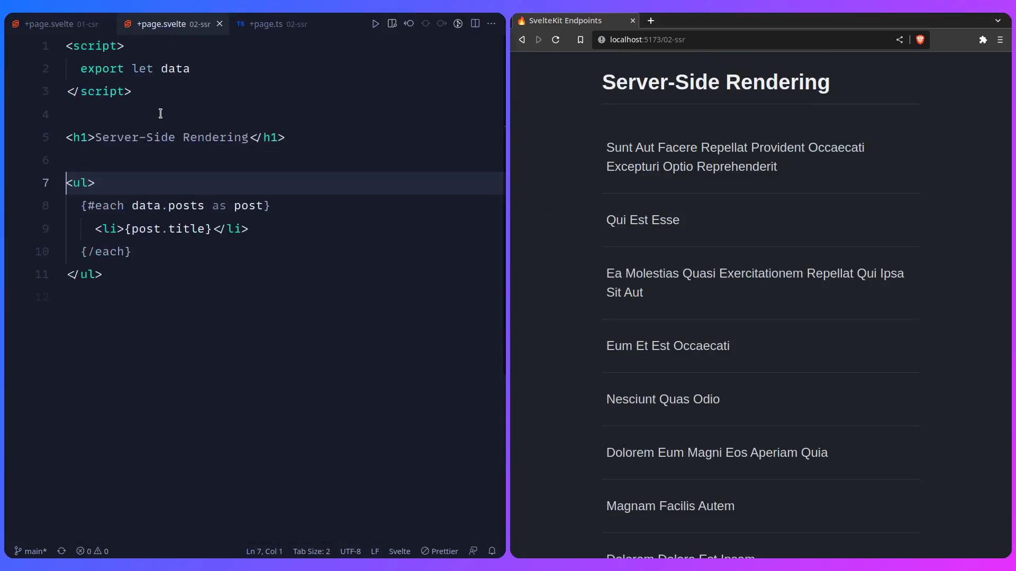
mouse_move(163, 160)
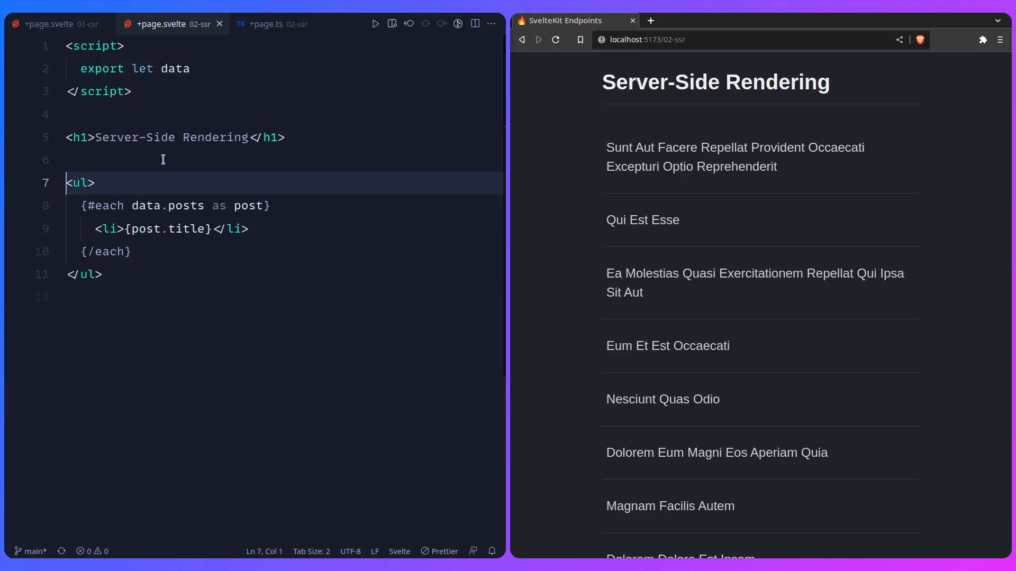
- Review the server load function in +page.ts, return to the markup and view the page source
click(273, 25)
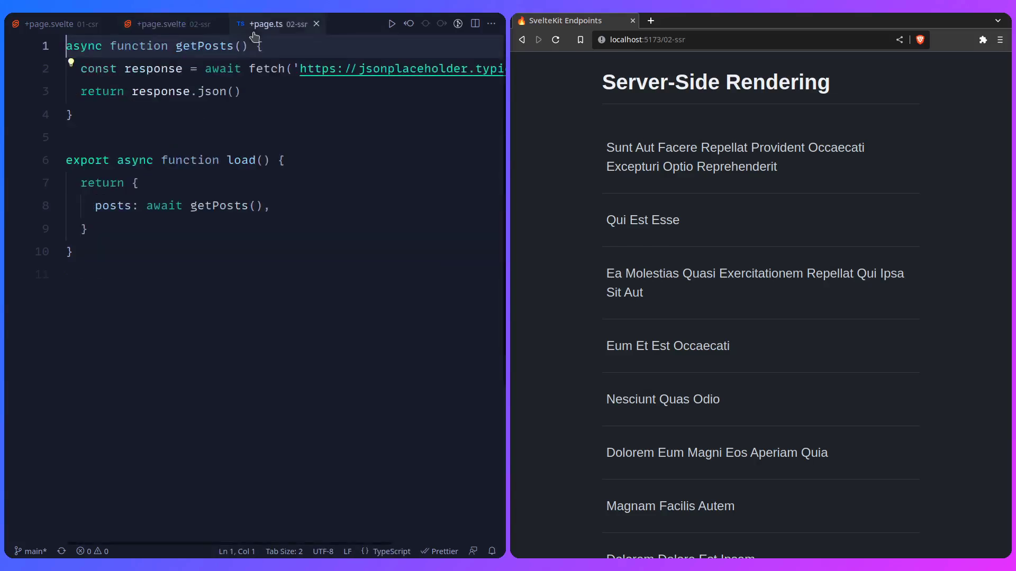
mouse_move(265, 69)
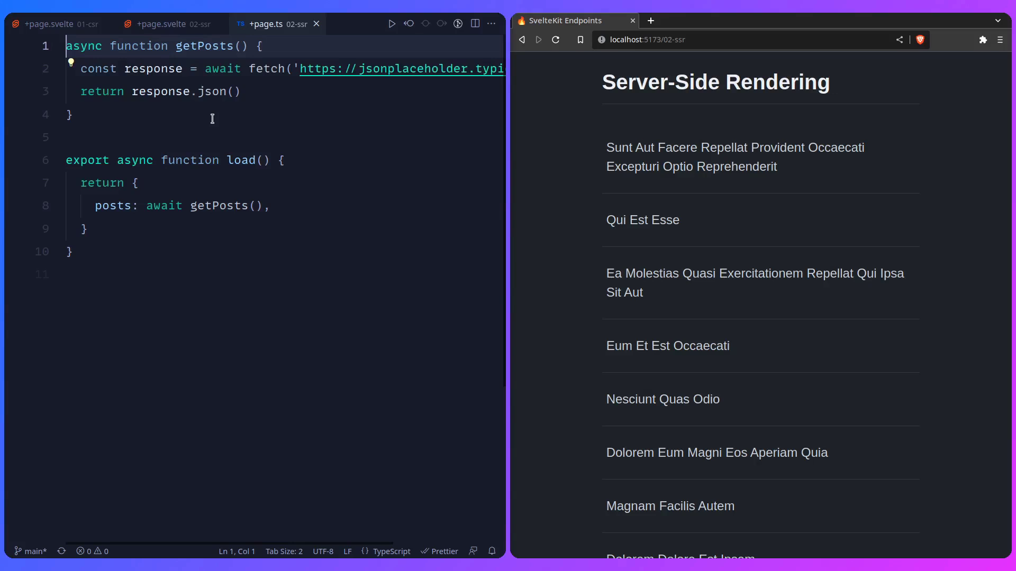
mouse_move(373, 183)
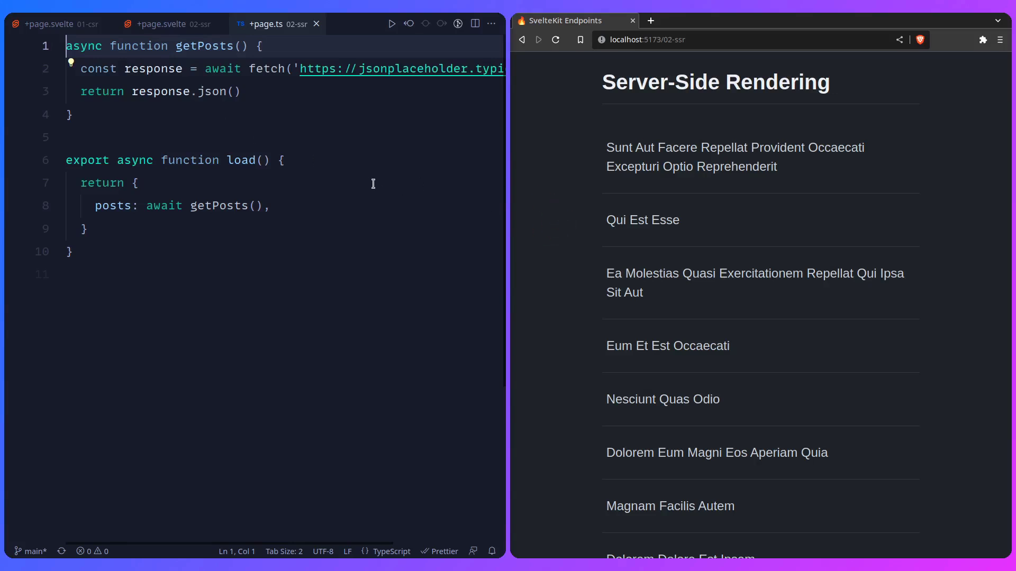
click(168, 25)
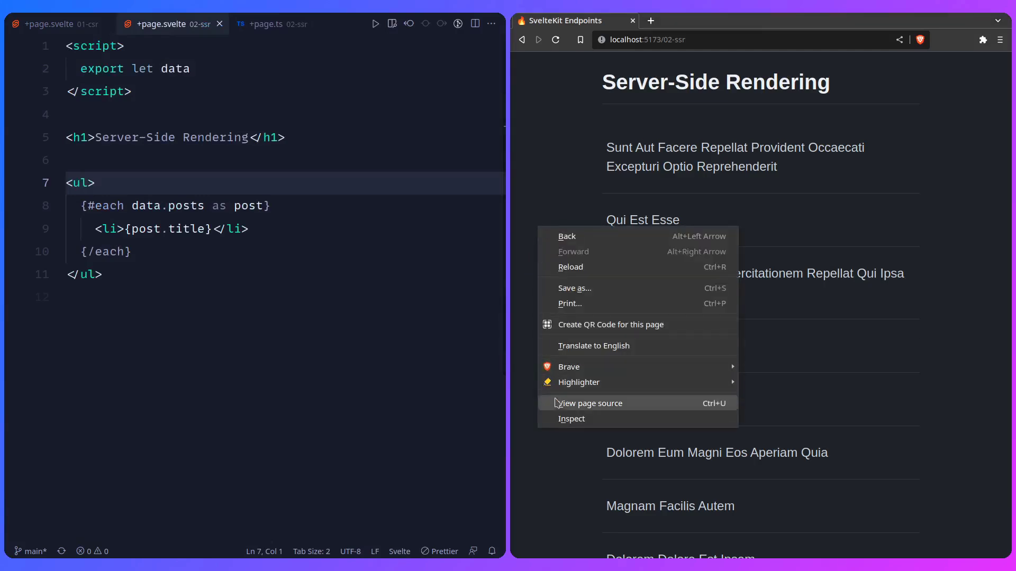
click(588, 403)
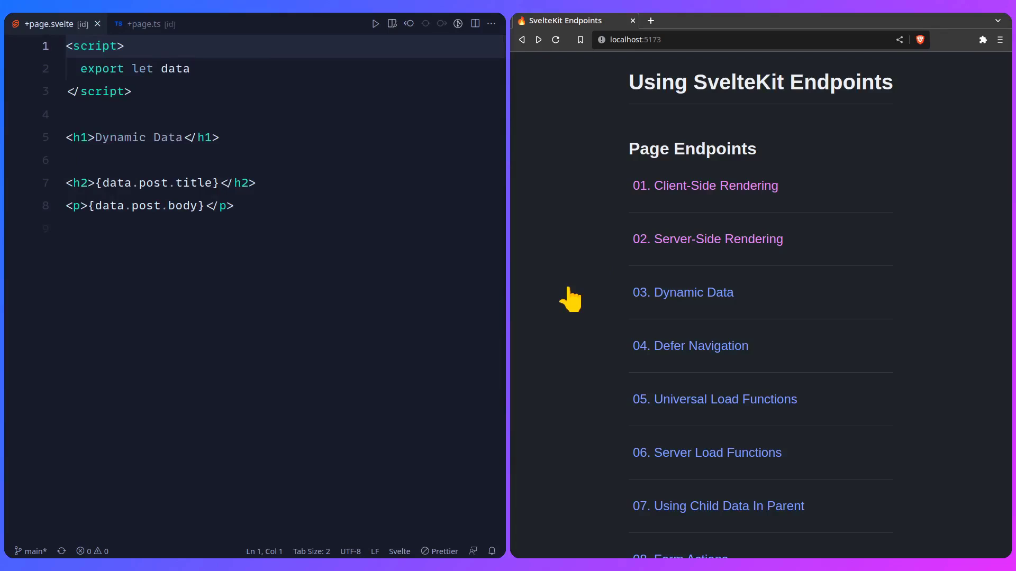
- Open '03. Dynamic Data', review its [id] +page.ts load function and change the URL id to 4
click(682, 292)
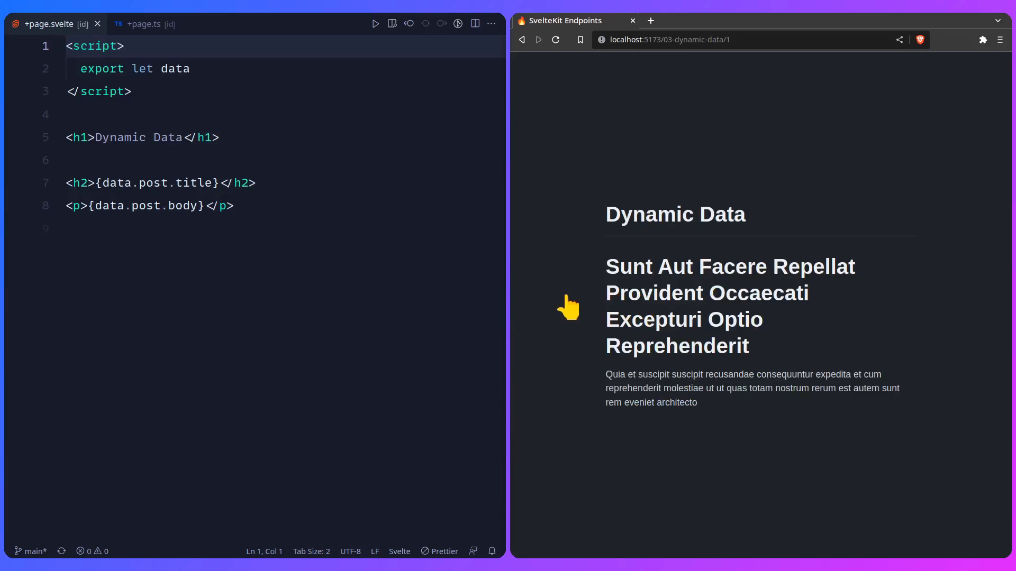
click(144, 24)
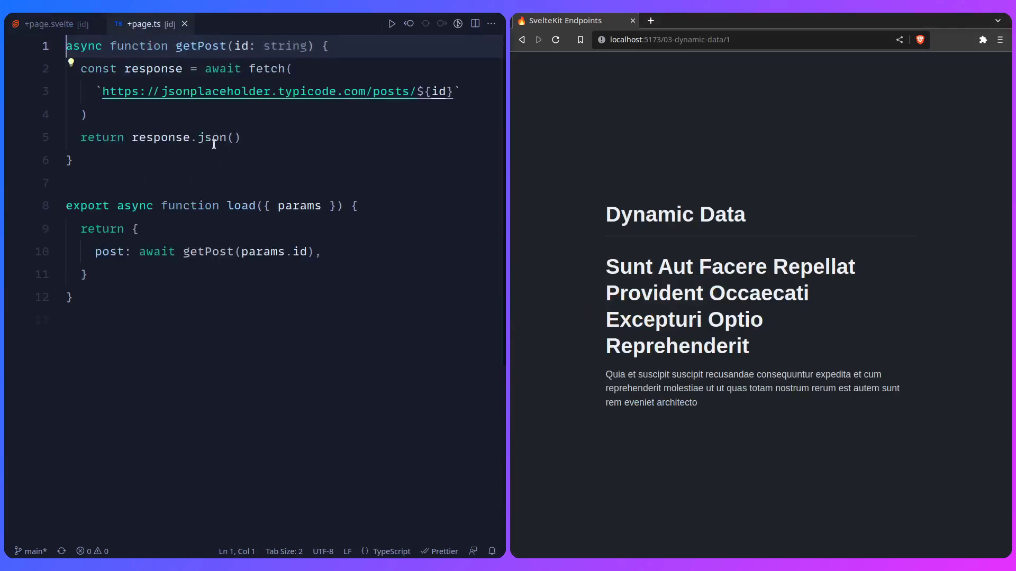
mouse_move(216, 195)
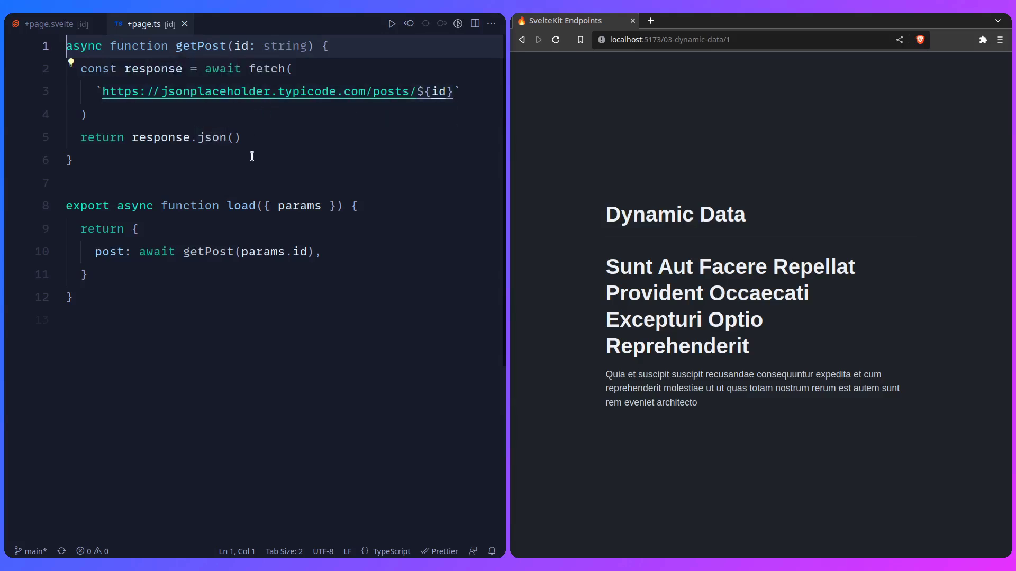
mouse_move(272, 91)
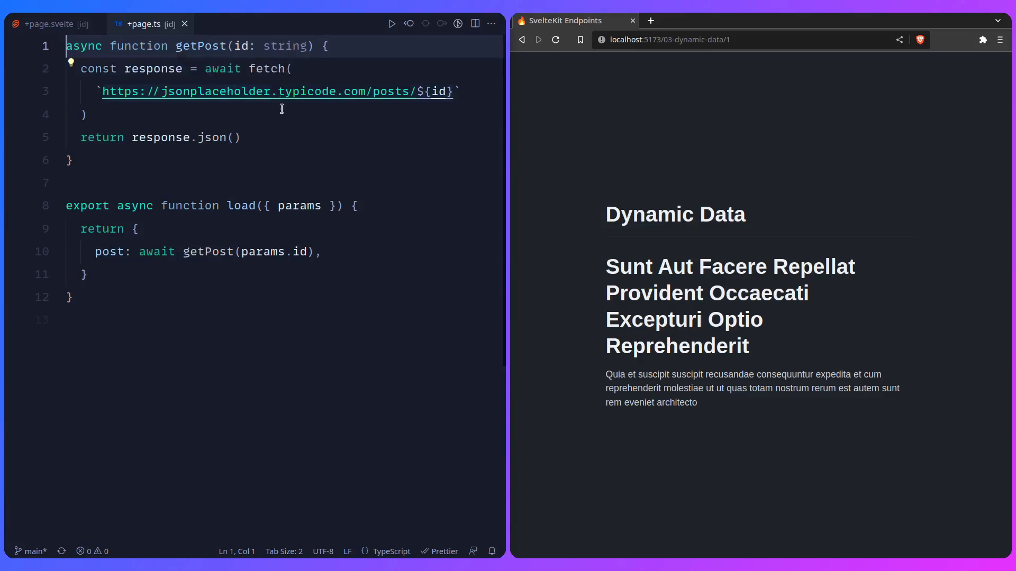
mouse_move(271, 122)
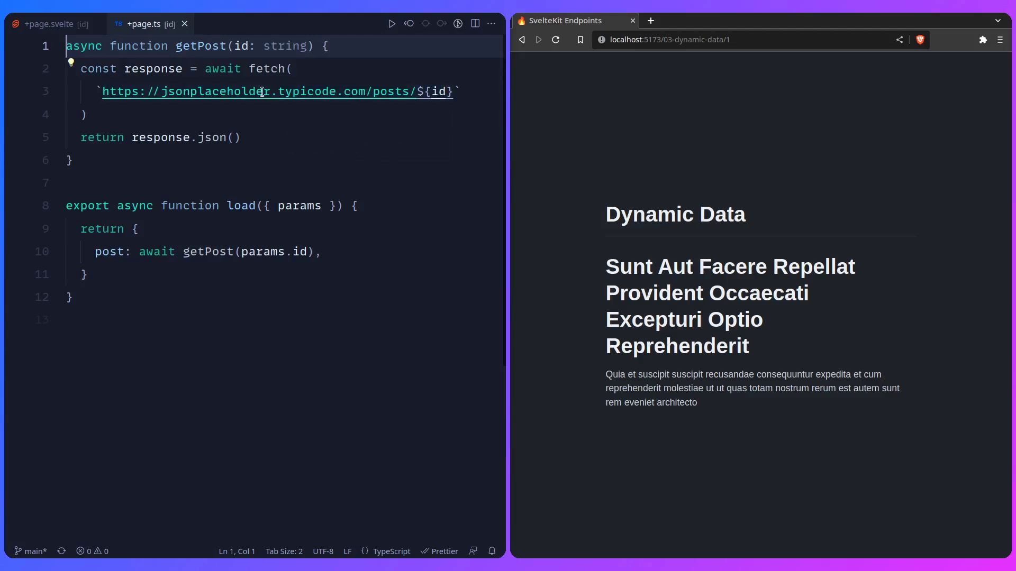
mouse_move(701, 183)
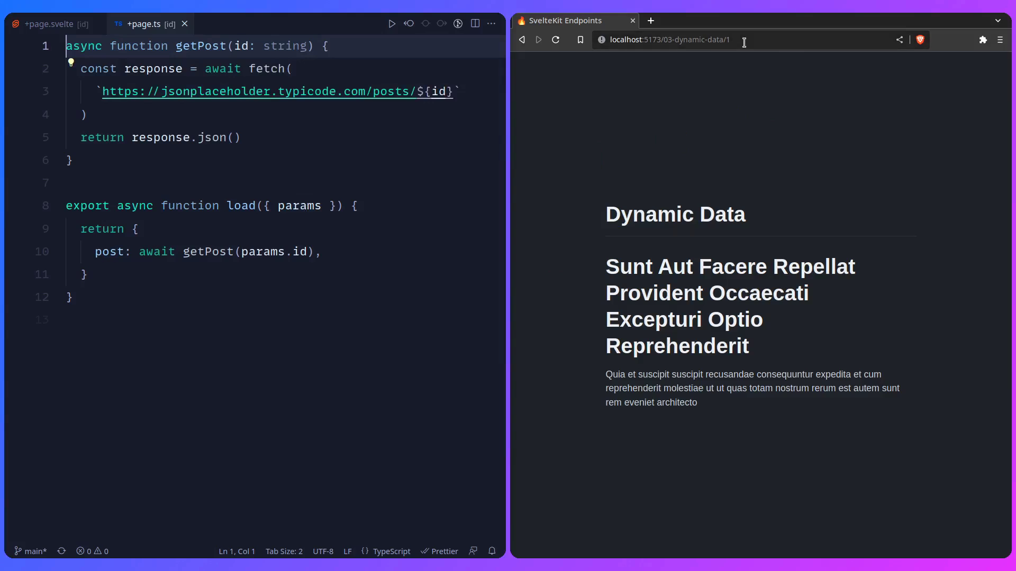
click(671, 39)
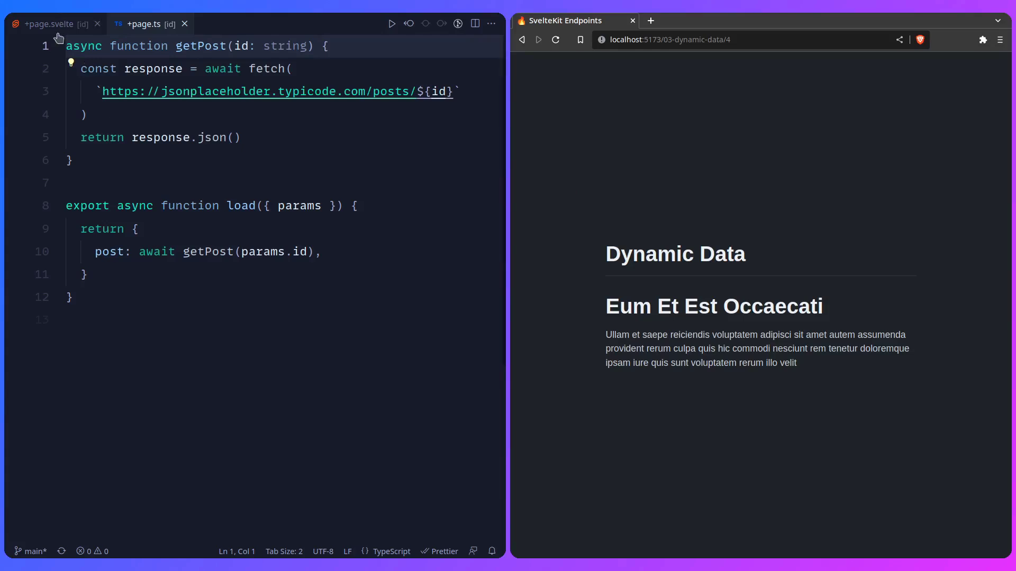
click(51, 25)
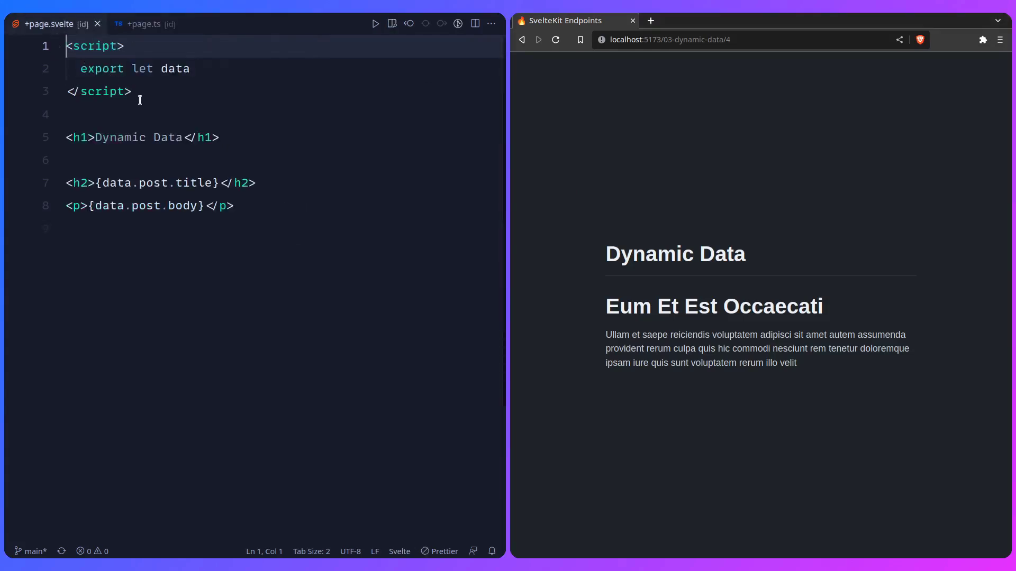
mouse_move(162, 233)
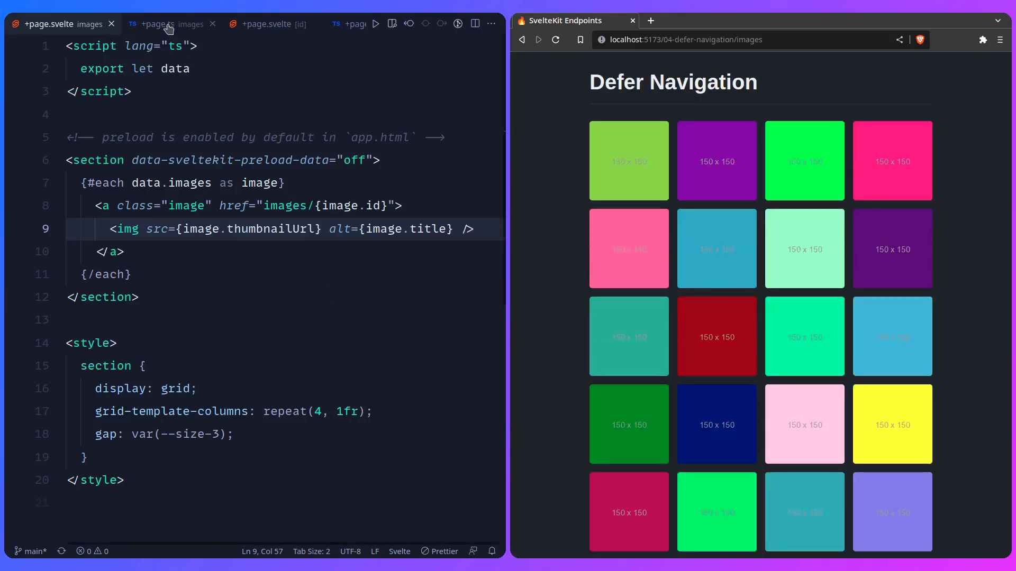
- Review the images load function returning 20 fetched images, then refocus the thumbnail grid markup
click(159, 24)
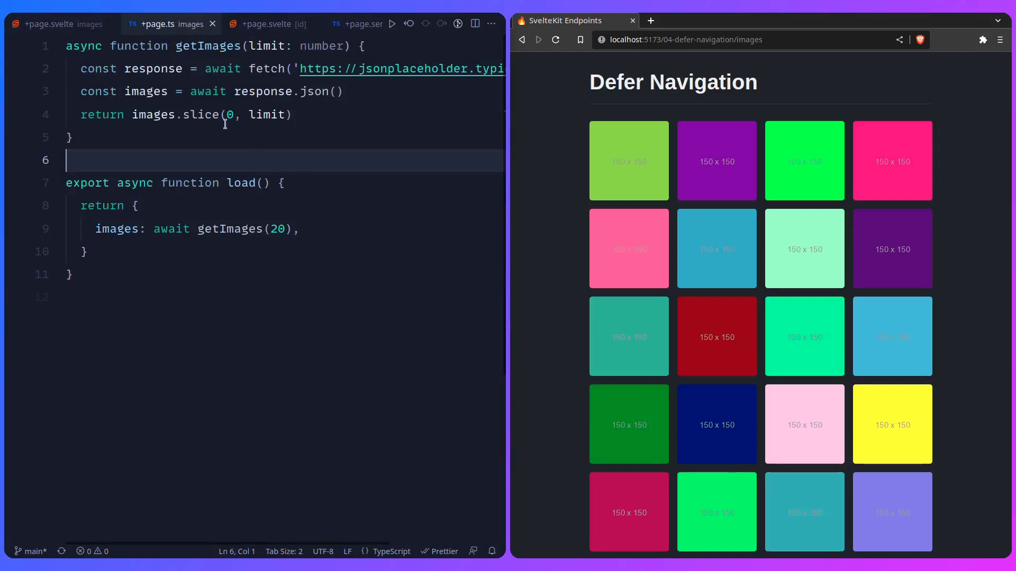
click(58, 25)
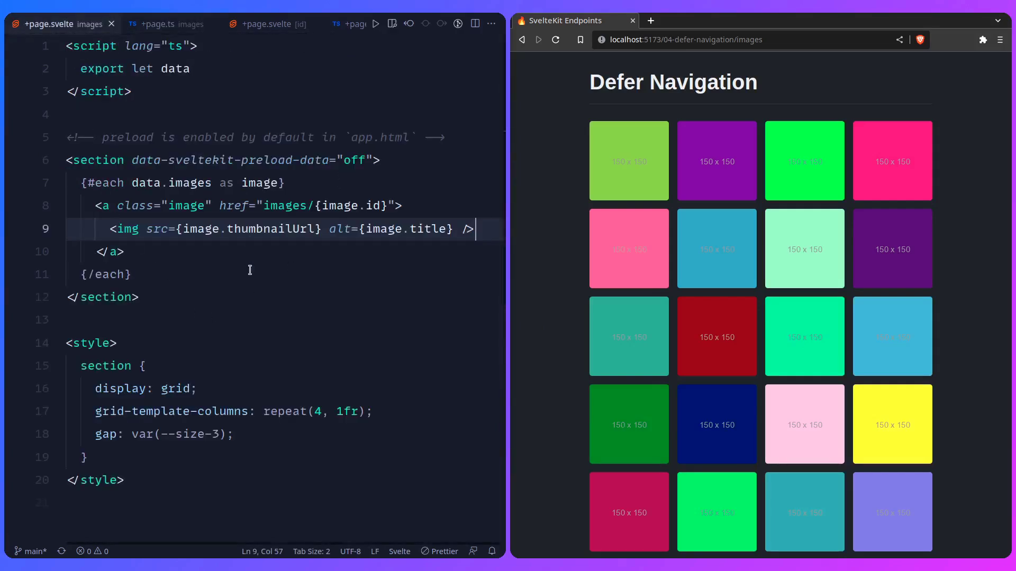
mouse_move(243, 269)
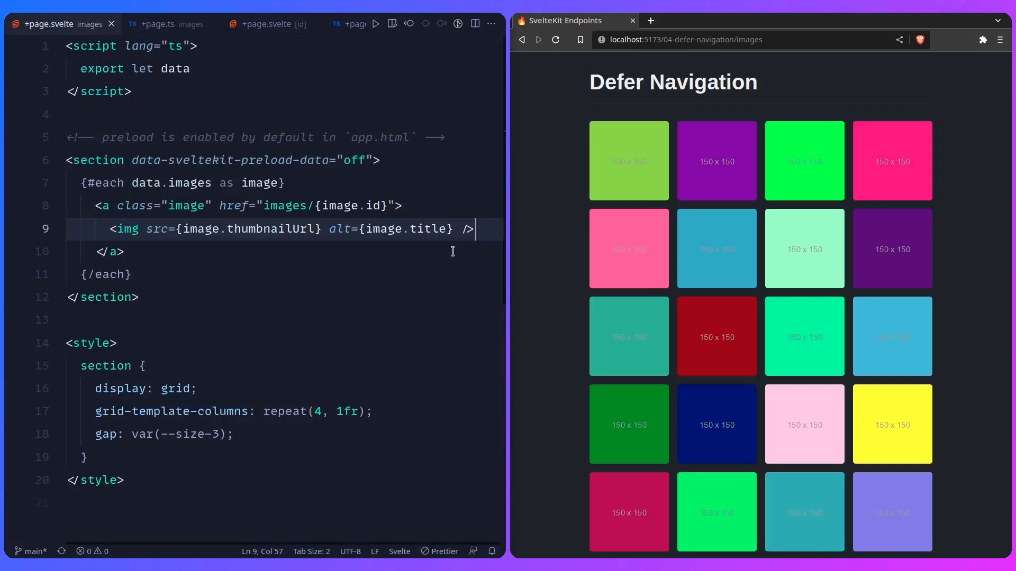
mouse_move(539, 204)
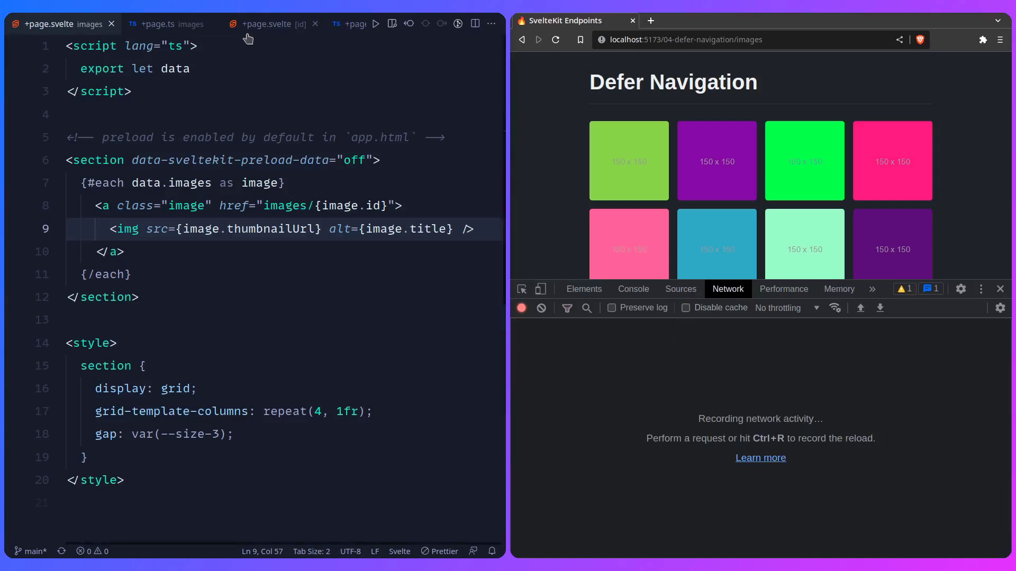
click(265, 24)
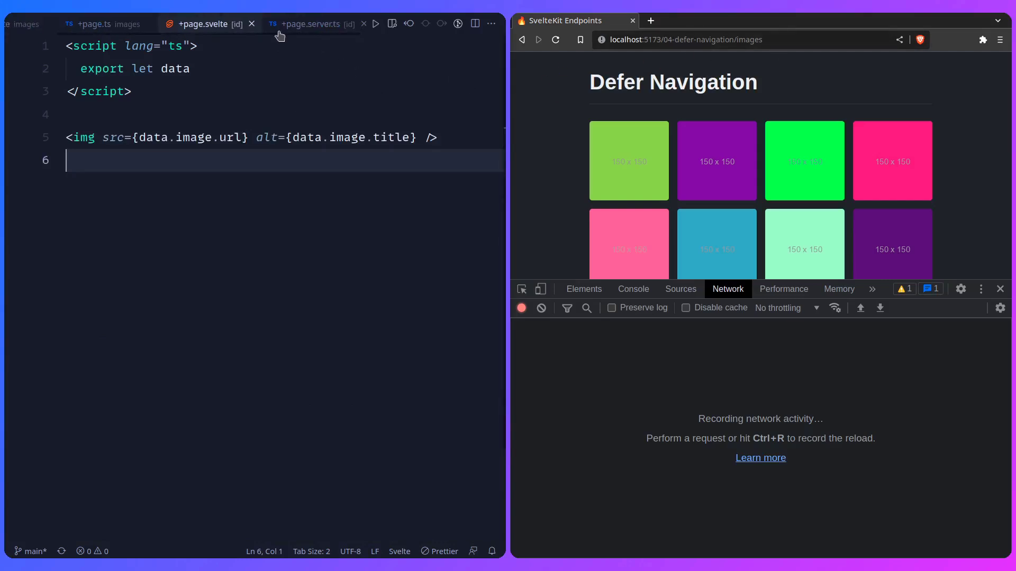
click(317, 25)
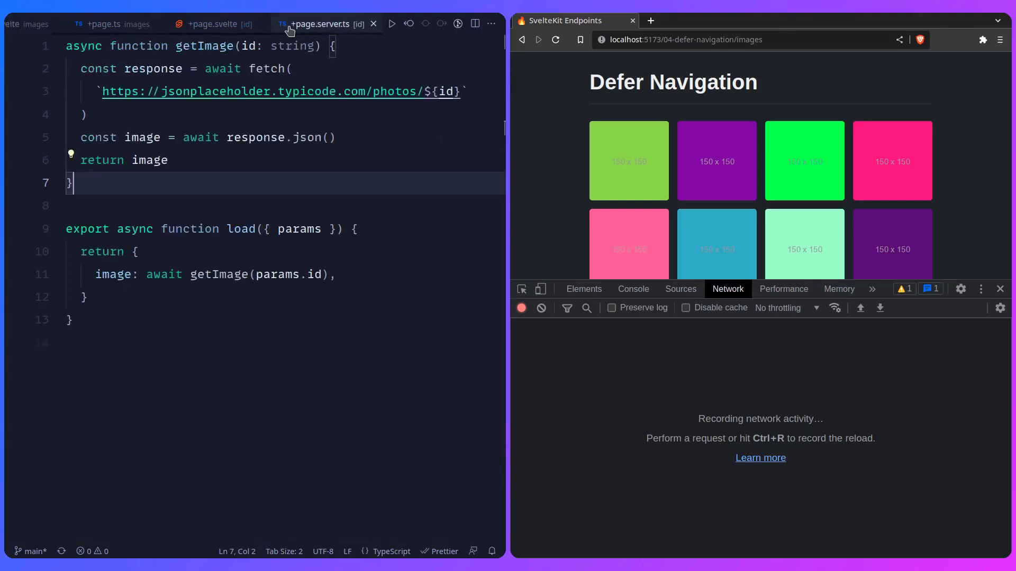
mouse_move(255, 173)
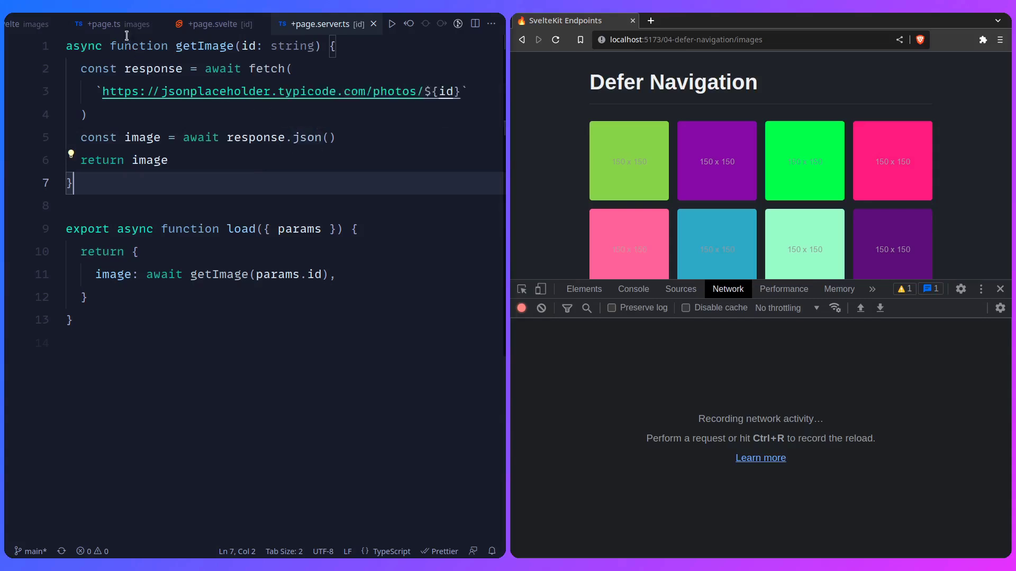
click(106, 24)
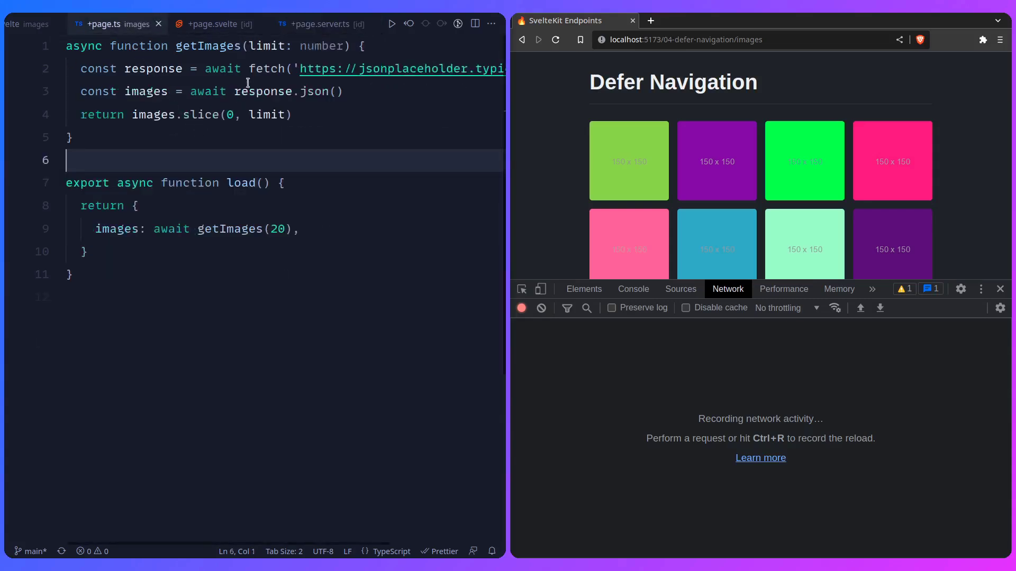
click(317, 25)
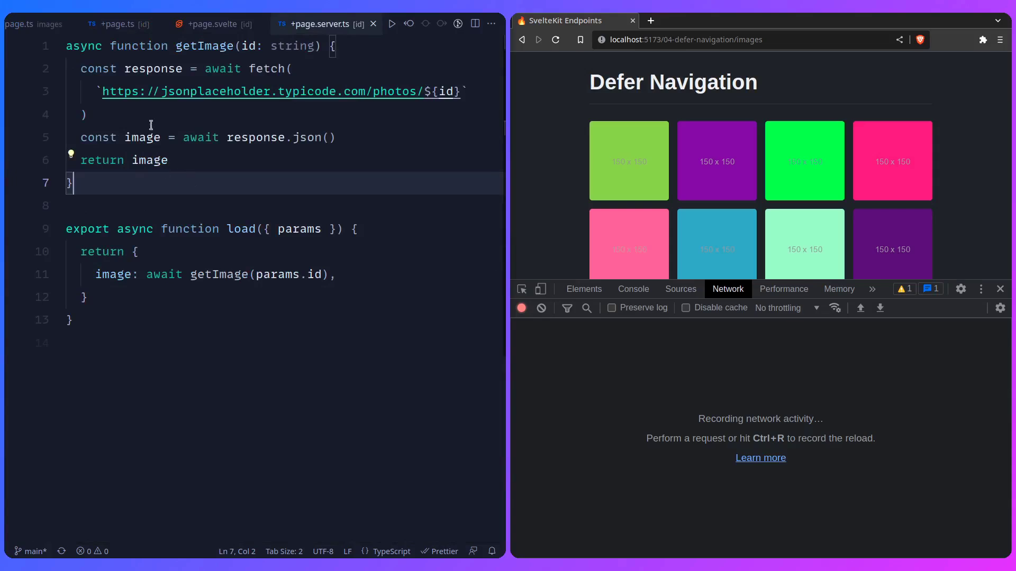
click(116, 24)
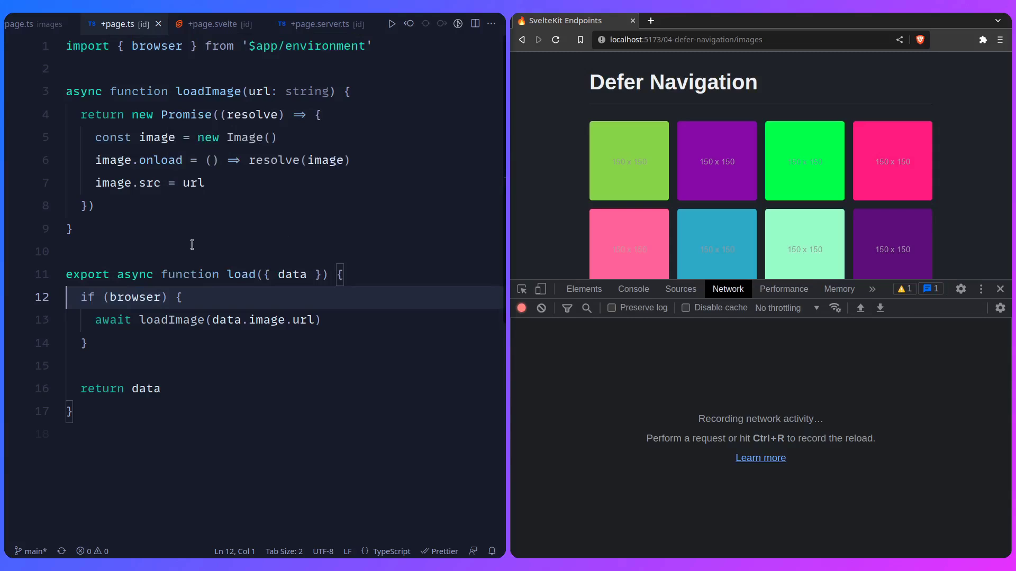
mouse_move(195, 212)
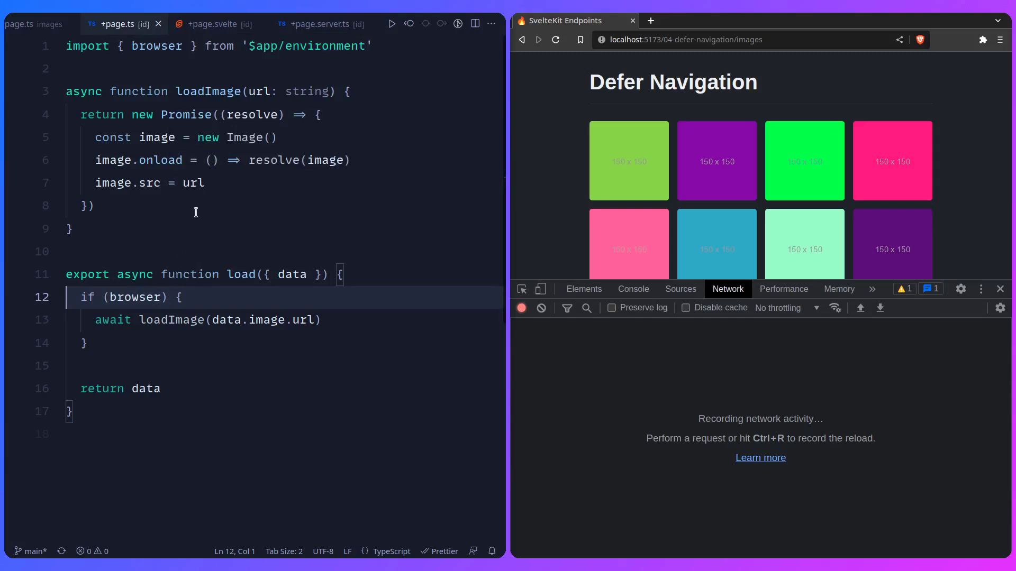
mouse_move(186, 115)
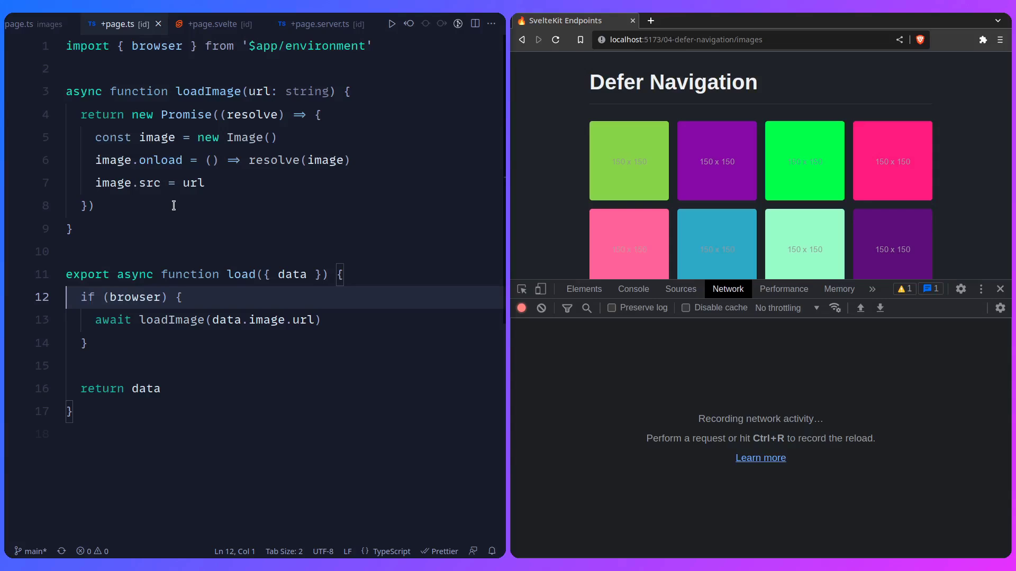
mouse_move(279, 335)
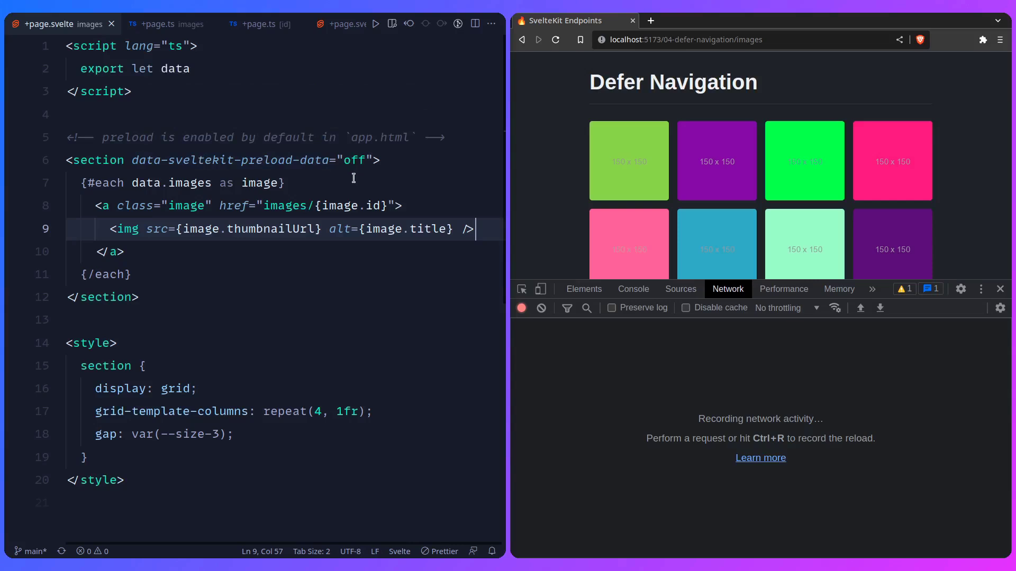
mouse_move(362, 267)
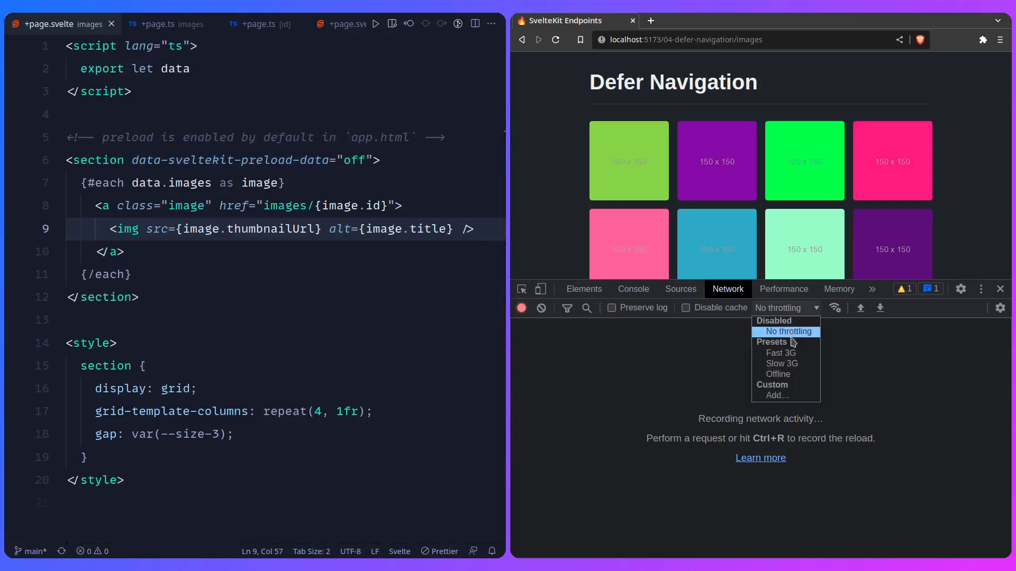
- Set DevTools network throttling to Fast 3G
click(780, 353)
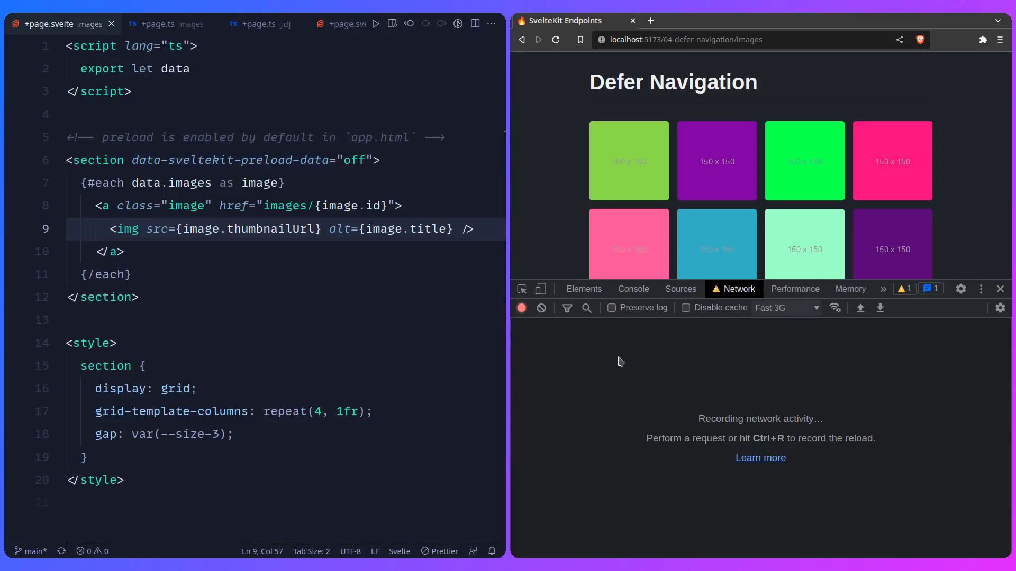
mouse_move(532, 209)
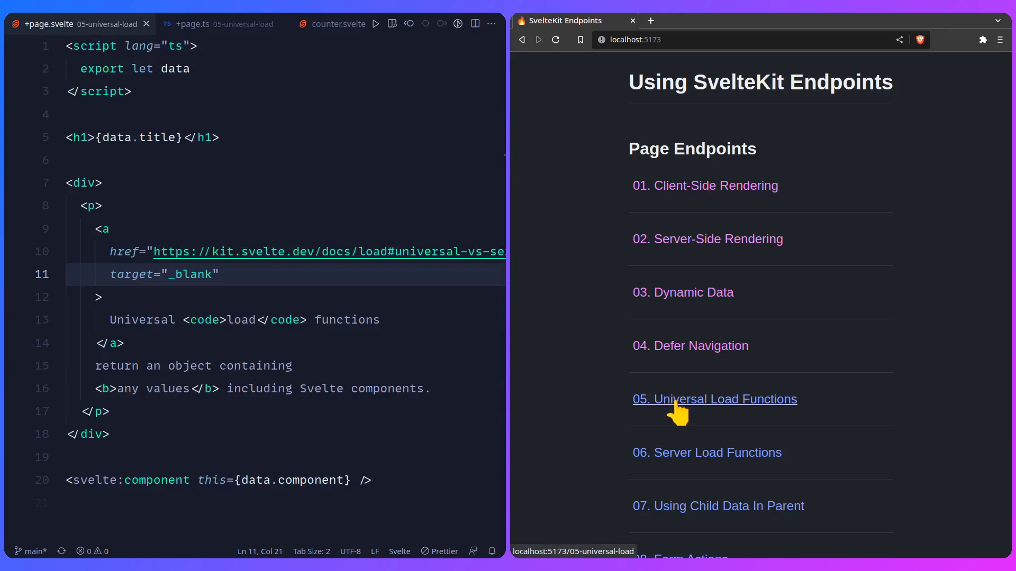
- Open the '05. Universal Load Functions' demo page from the home index
click(714, 399)
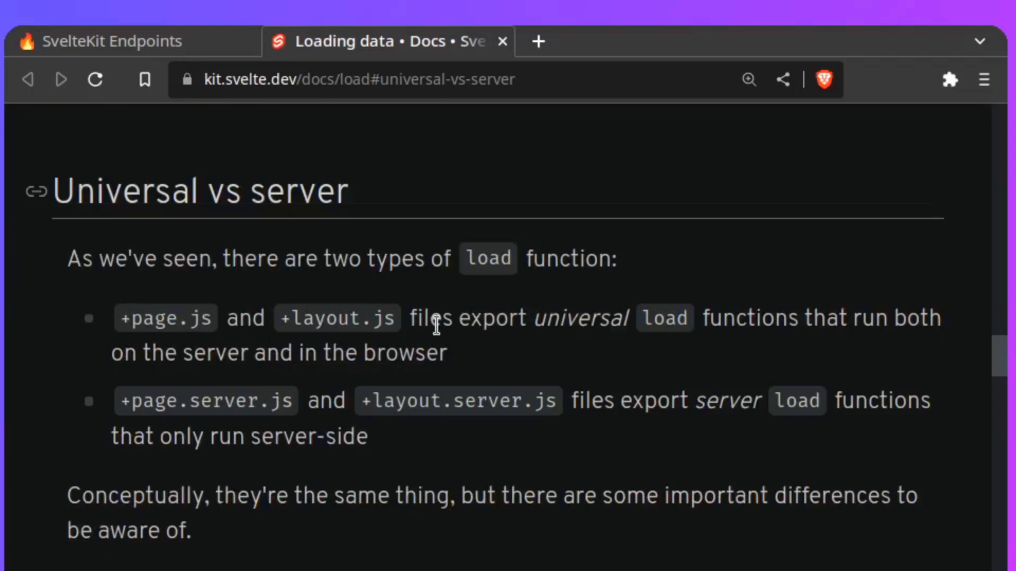
mouse_move(424, 350)
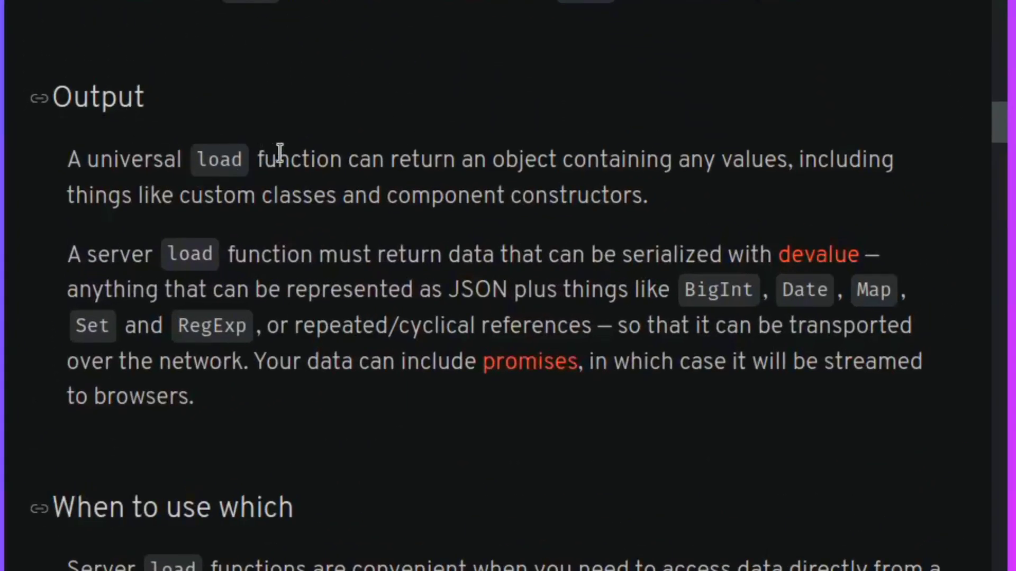
mouse_move(487, 172)
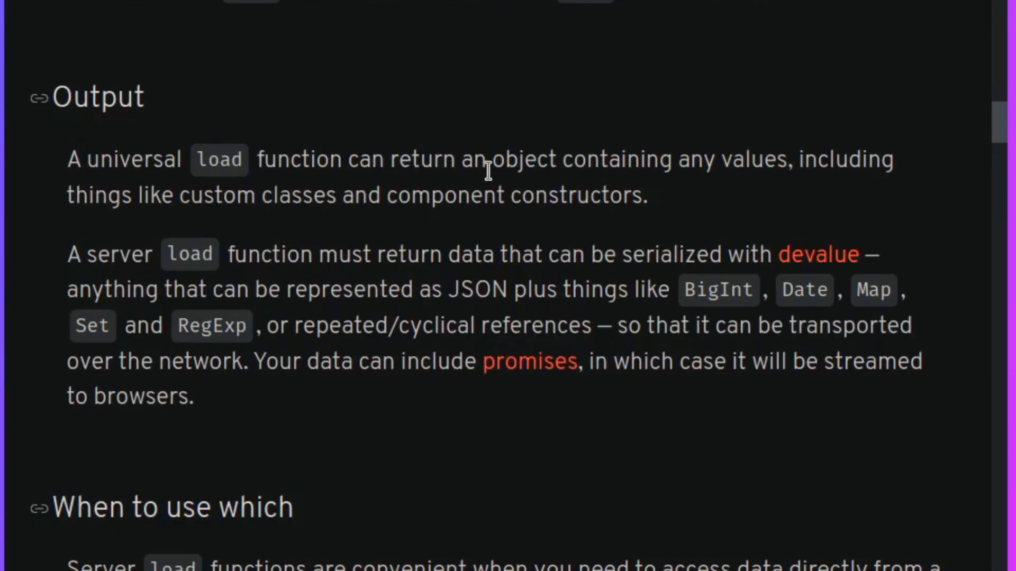
mouse_move(424, 188)
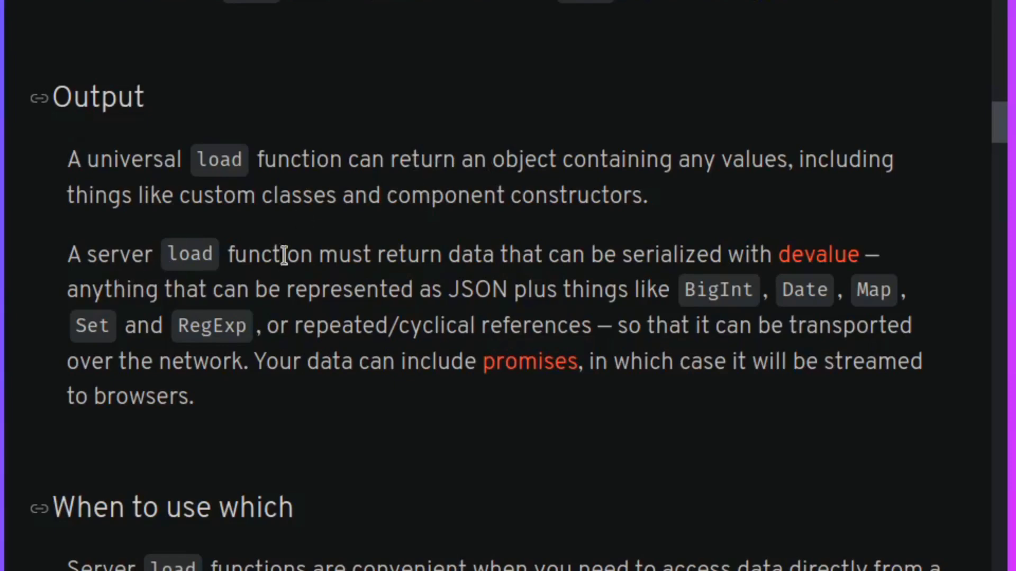
mouse_move(558, 259)
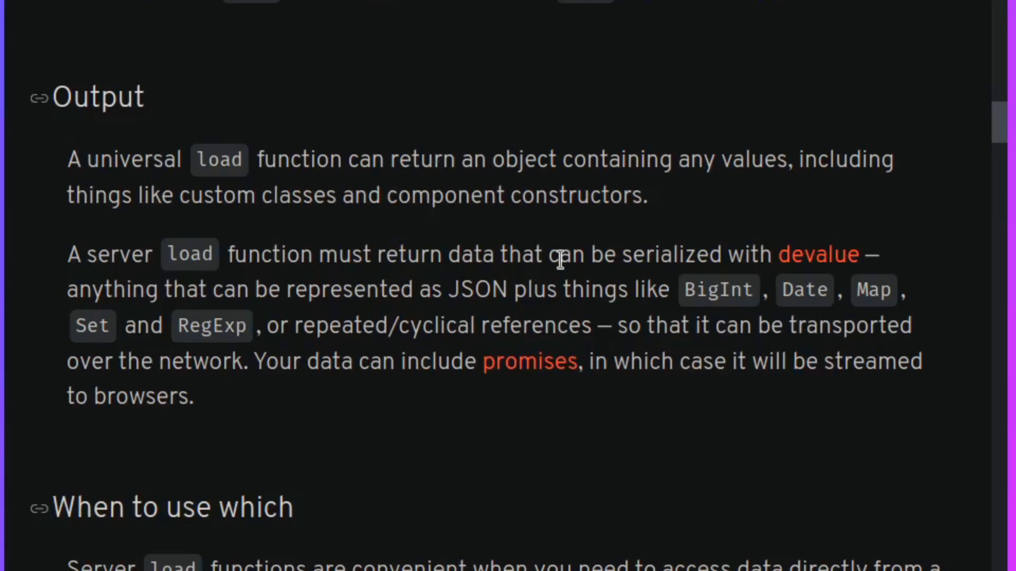
mouse_move(518, 254)
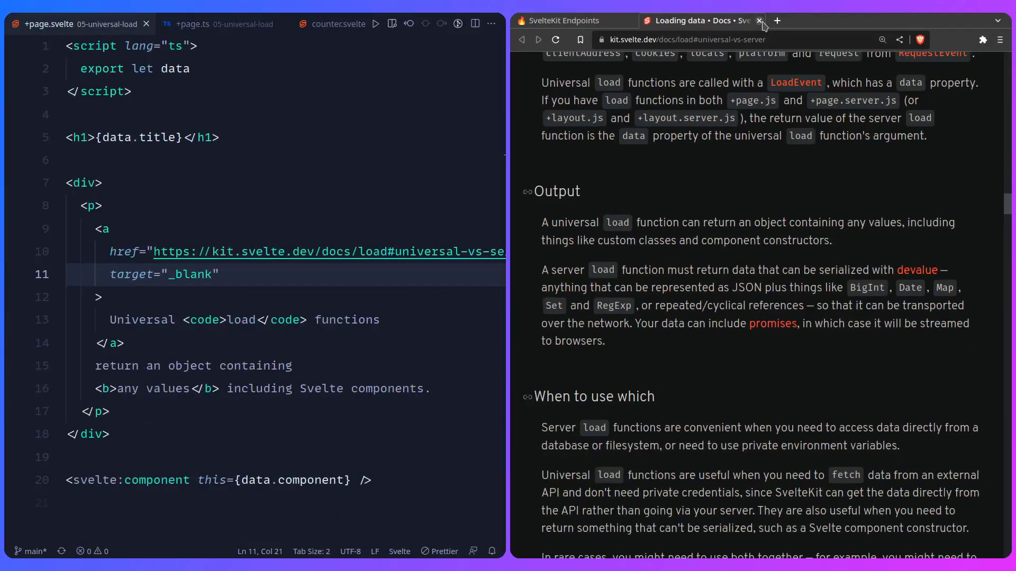
- Close the docs tab, review counter.svelte, +page.ts and +page.svelte, and raise the demo counter
click(758, 20)
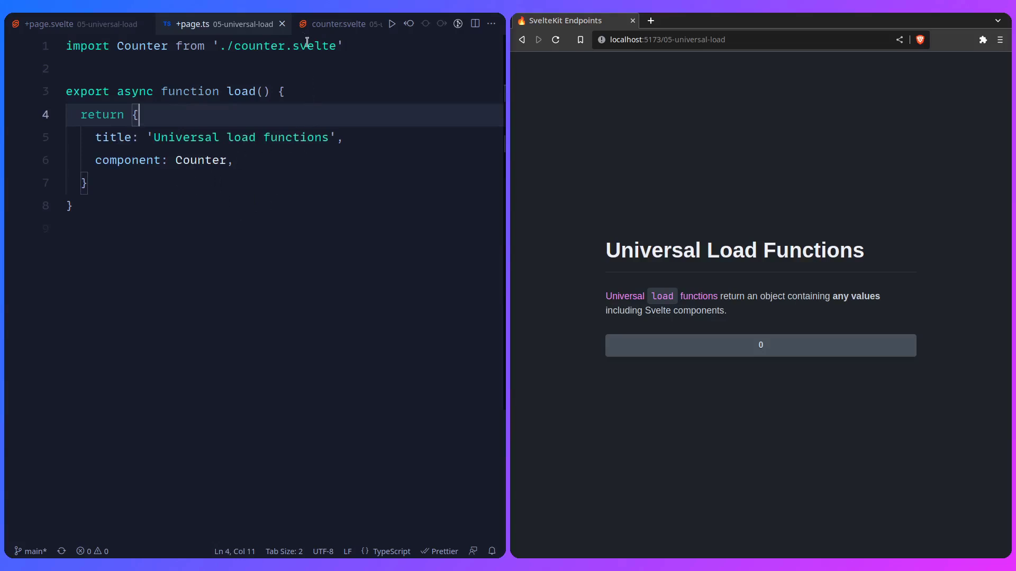
click(338, 25)
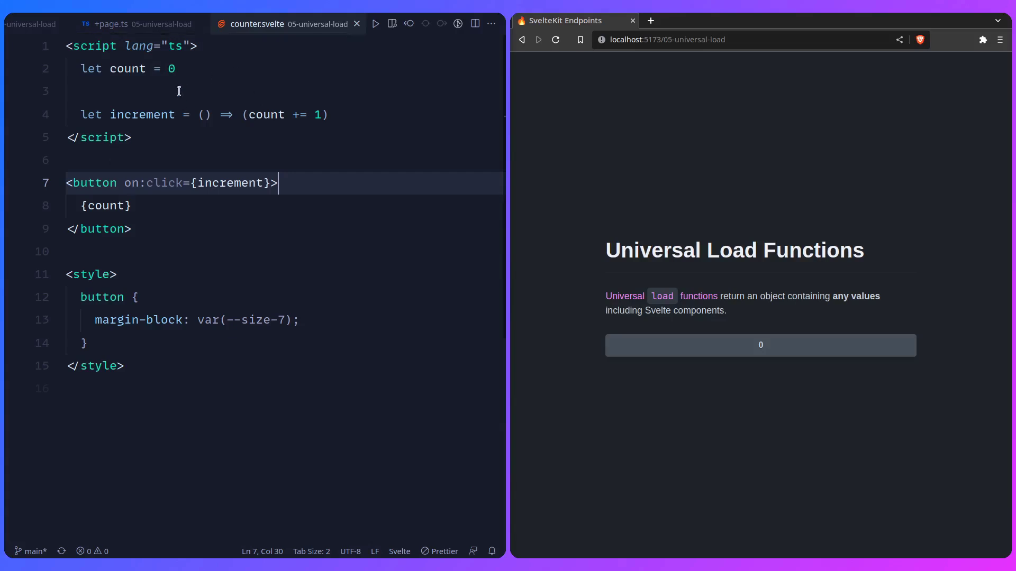
click(129, 24)
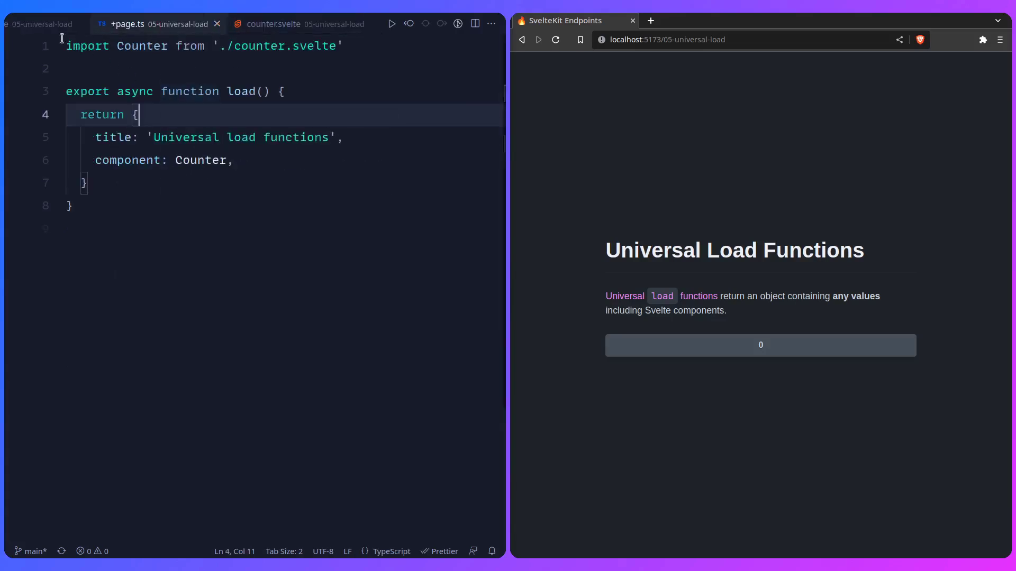
click(78, 24)
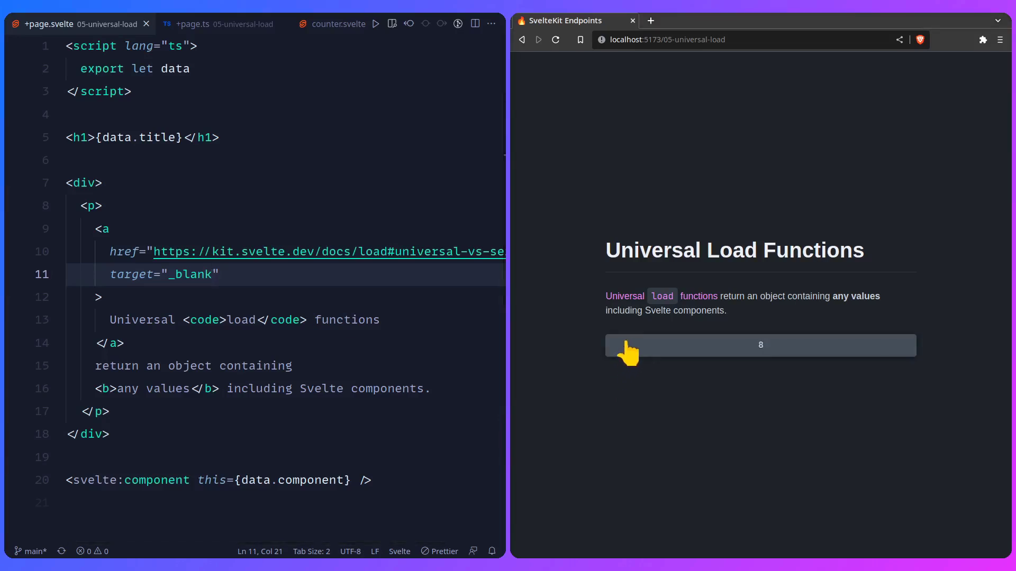
click(760, 345)
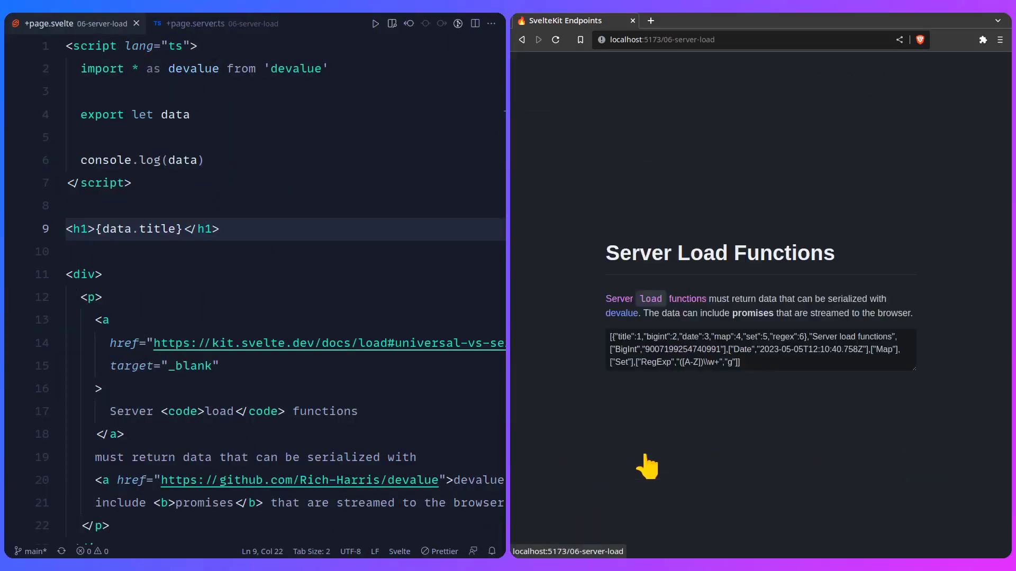
mouse_move(605, 388)
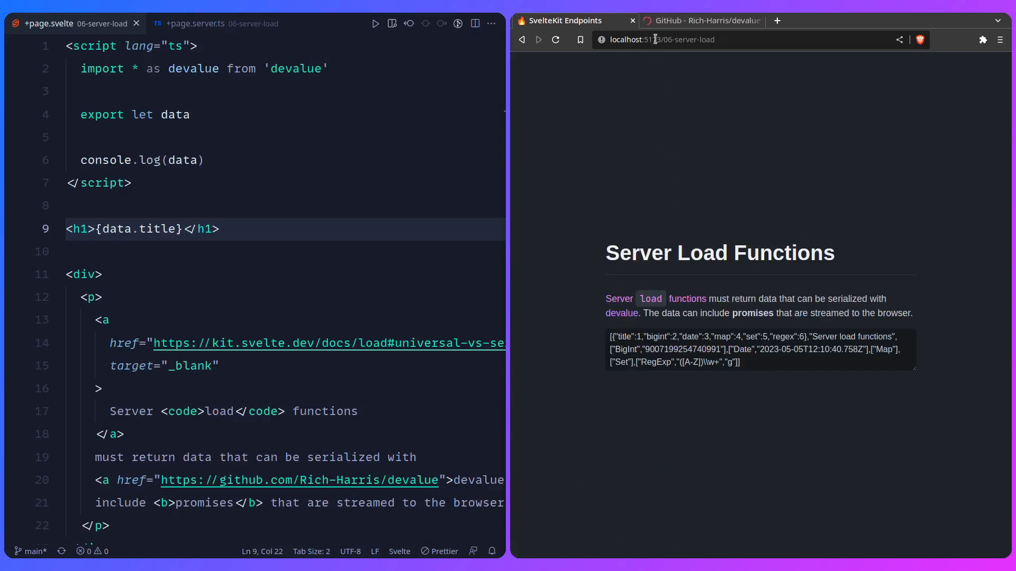
- Review +page.server.ts and its page component, then expand the logged data Object in the console
click(700, 20)
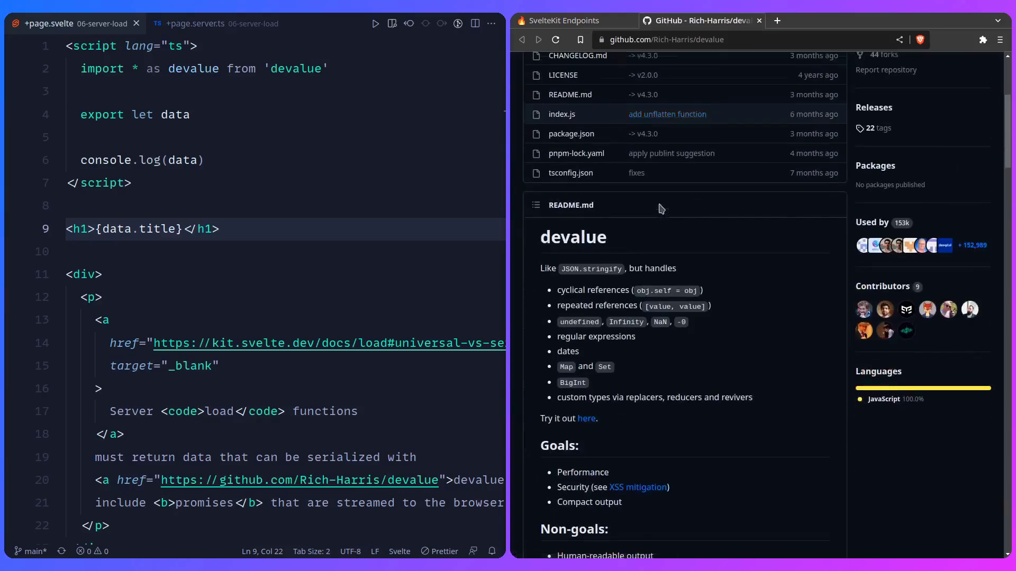
click(566, 20)
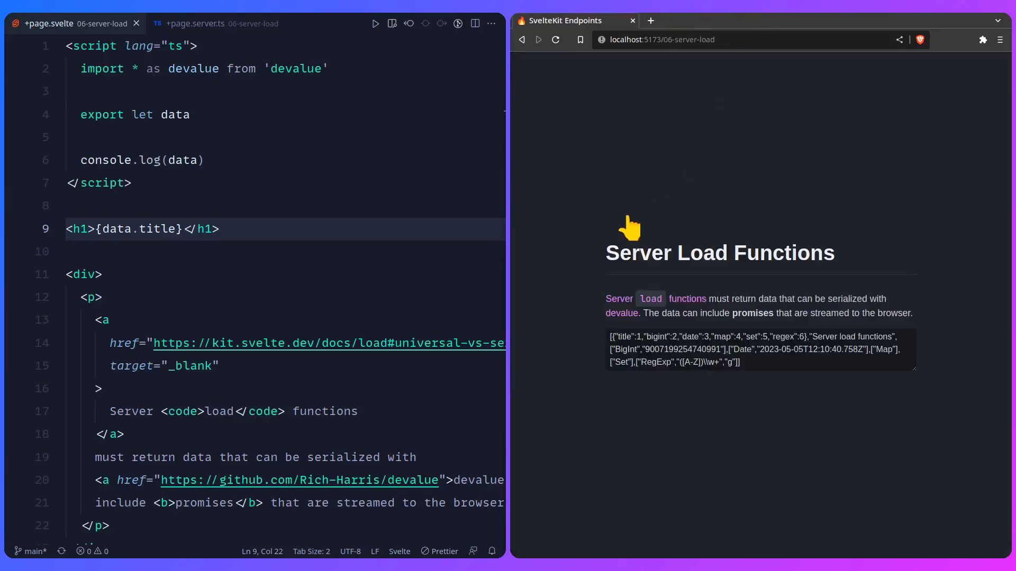
click(217, 23)
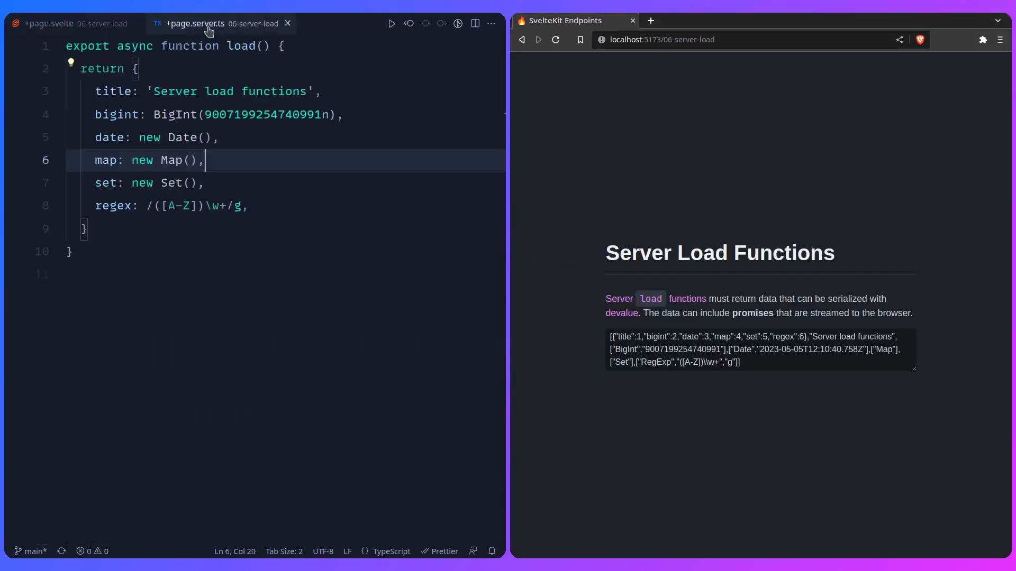
mouse_move(113, 91)
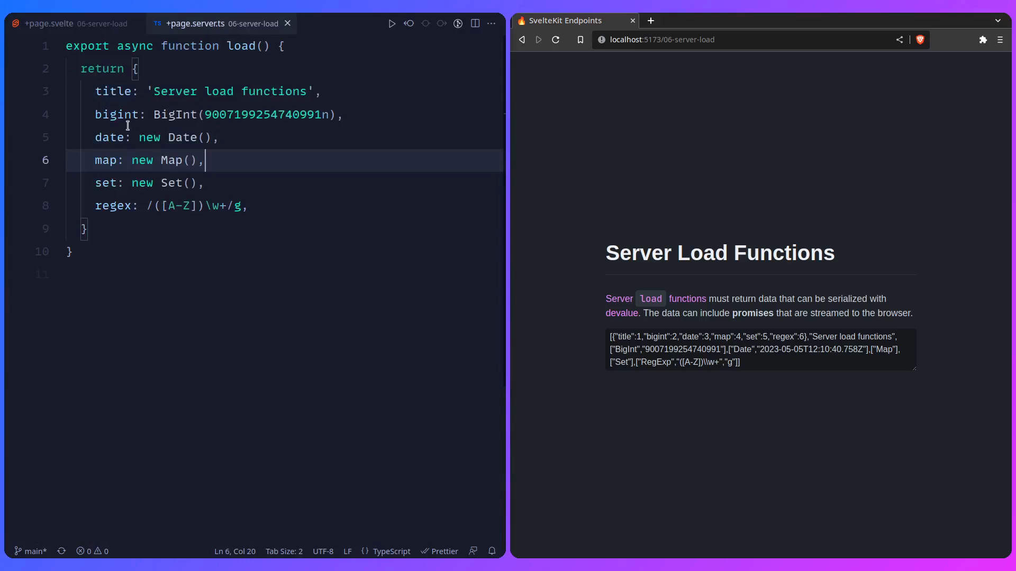
mouse_move(117, 151)
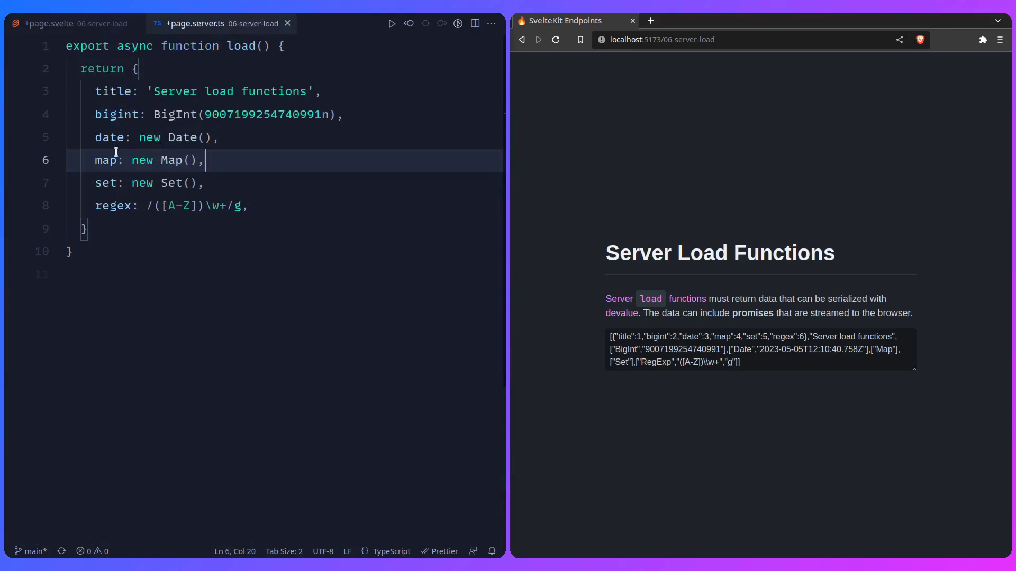
mouse_move(583, 365)
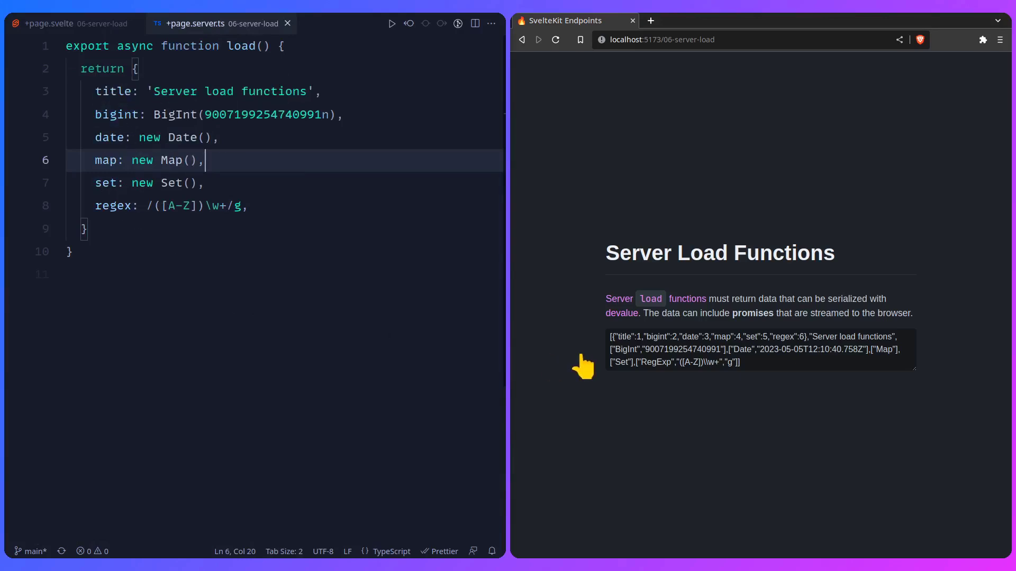
click(73, 23)
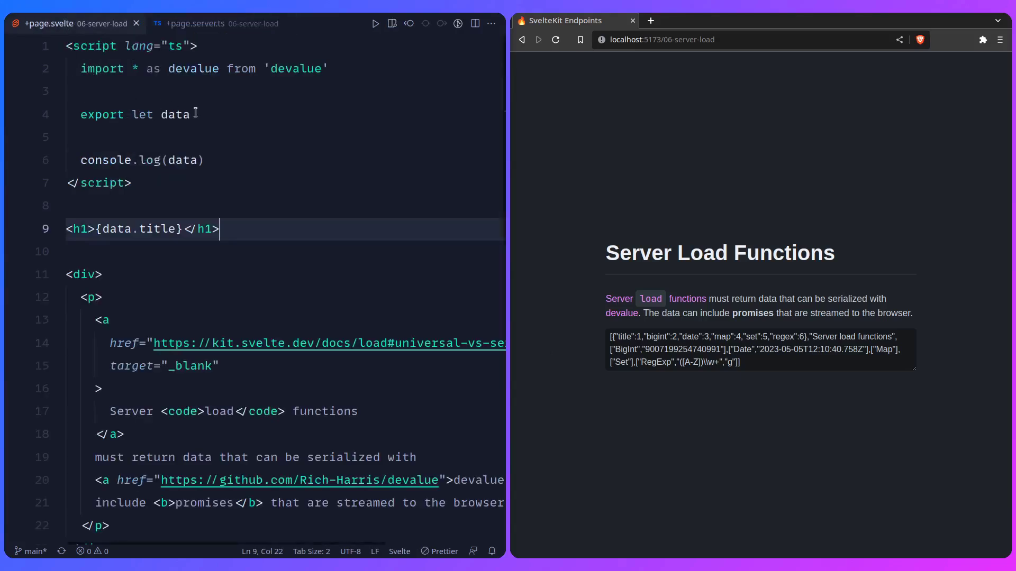
mouse_move(224, 142)
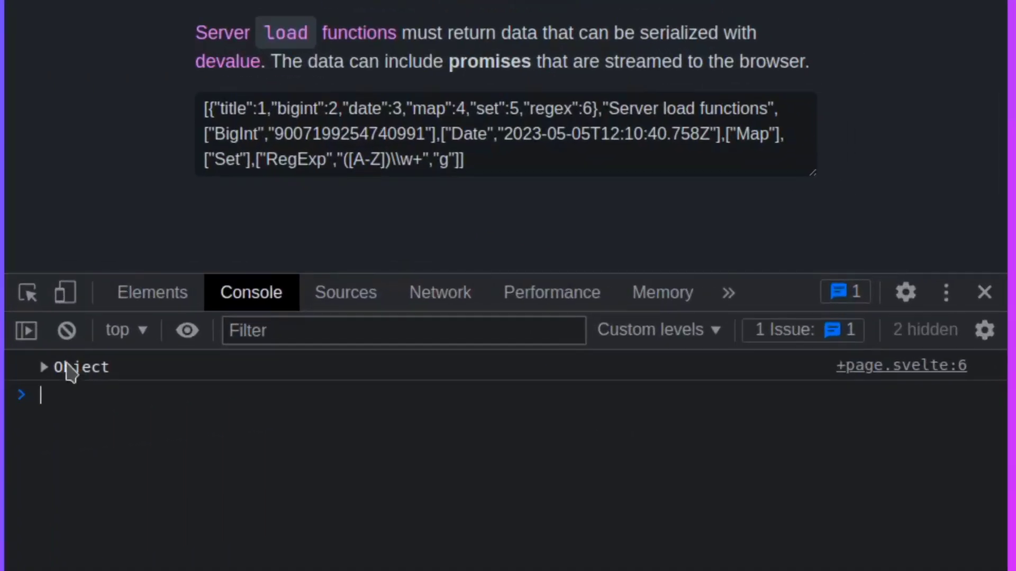
click(44, 367)
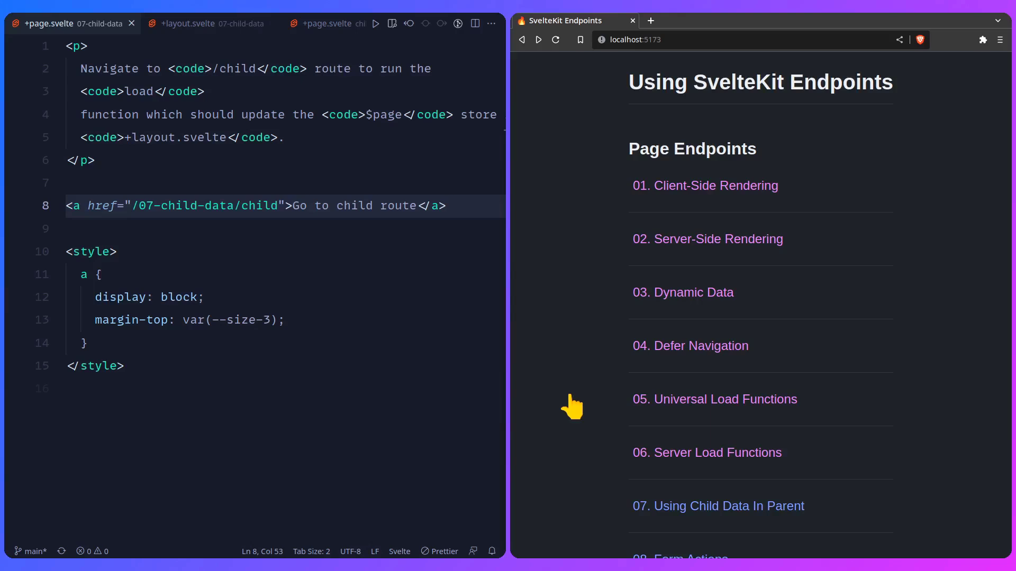
- Open demo 07 and make +layout.svelte print {JSON.stringify($page, null, 2)} in a <pre>, then save
click(717, 506)
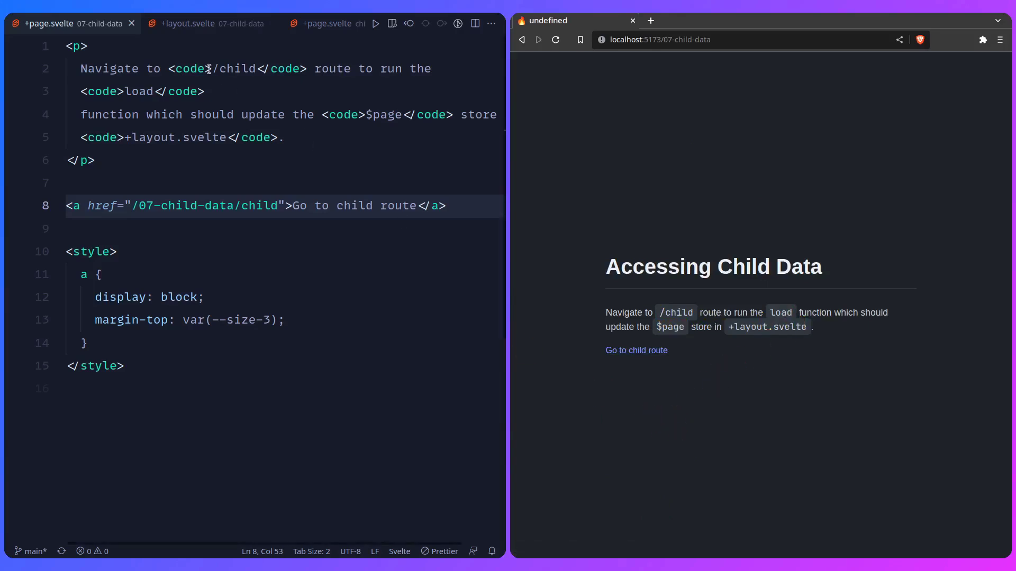
click(206, 23)
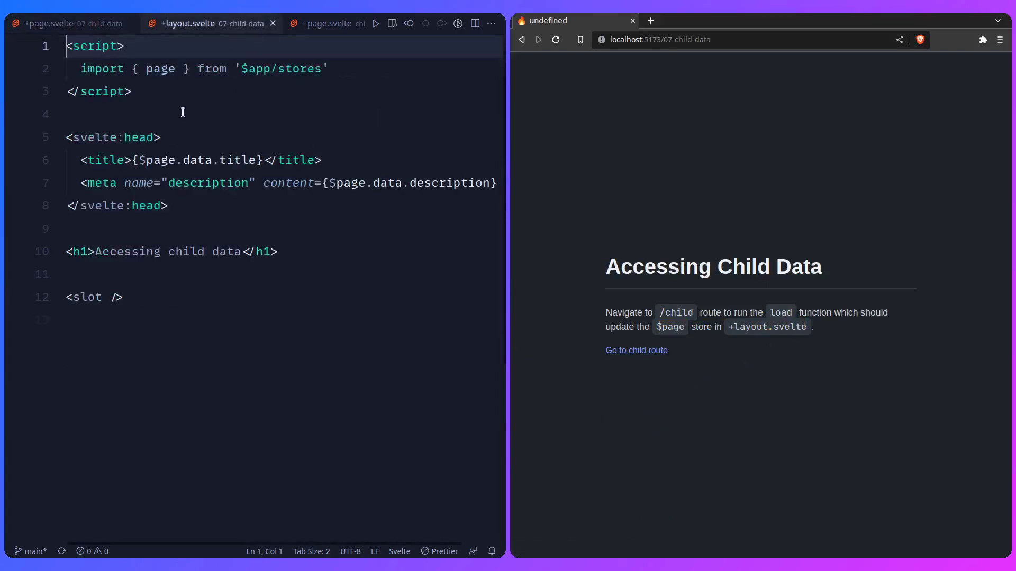
mouse_move(242, 103)
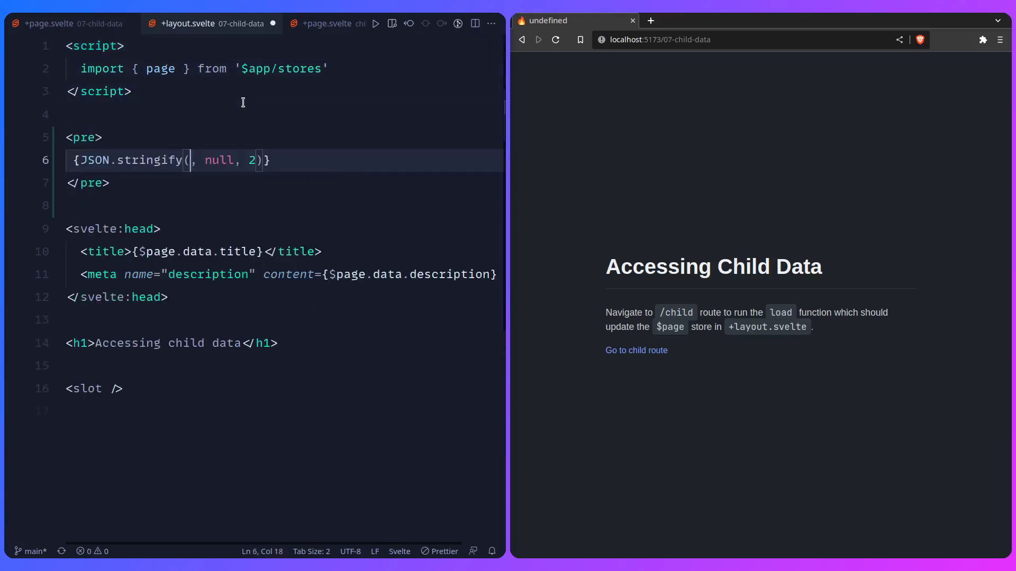
text($page)
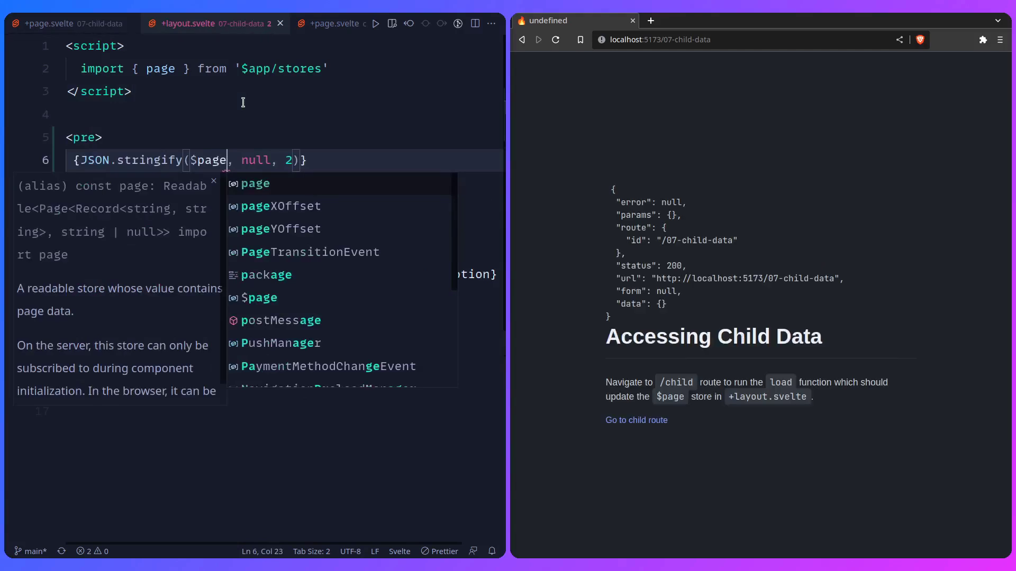
key(Escape)
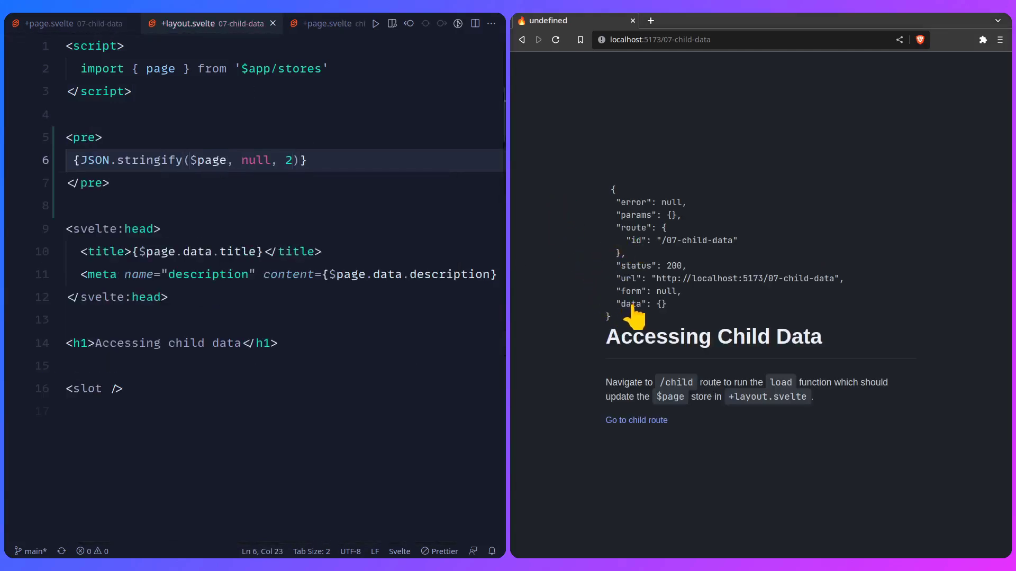
mouse_move(636, 420)
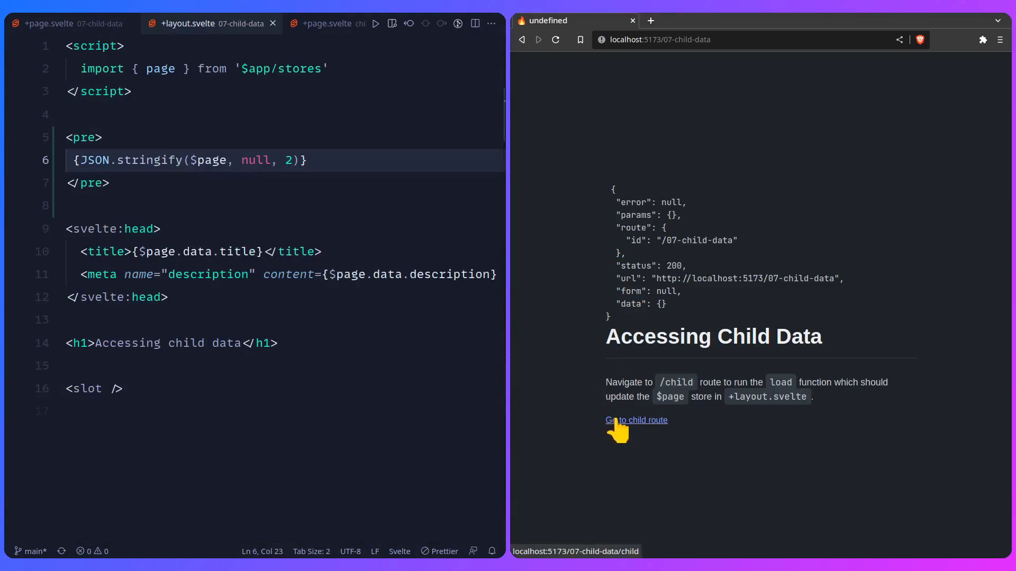
click(635, 421)
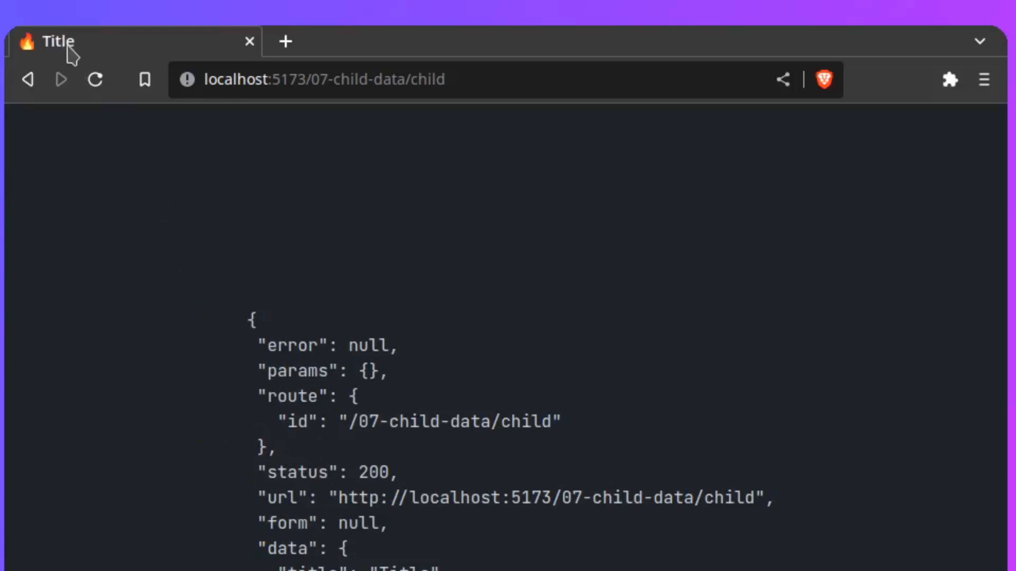
mouse_move(134, 531)
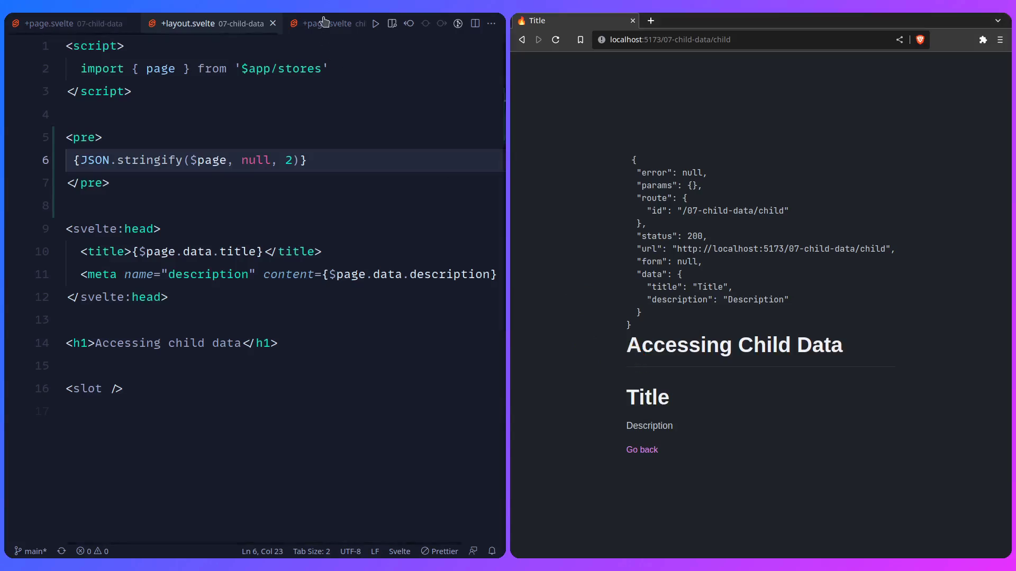
click(318, 23)
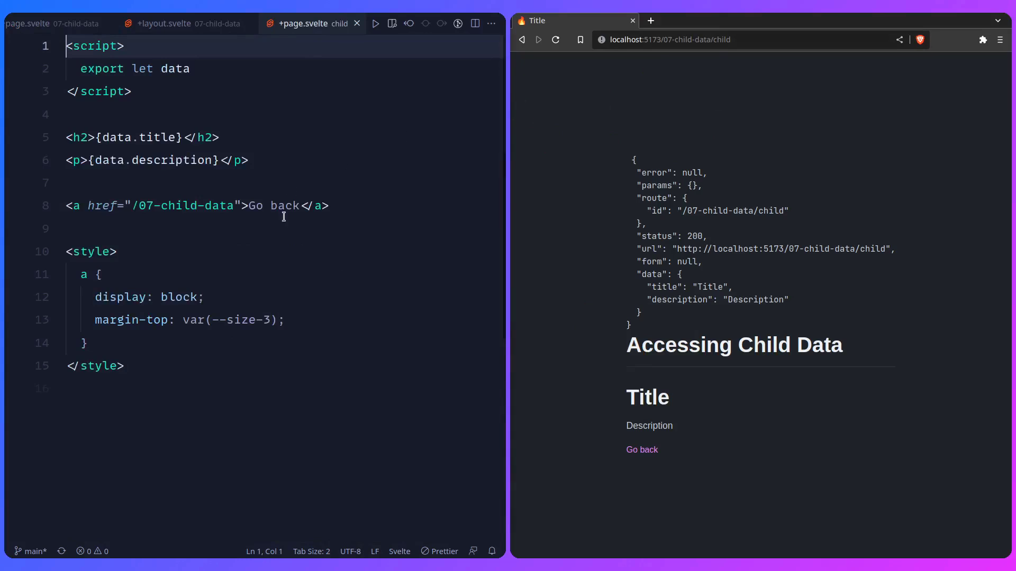
click(334, 23)
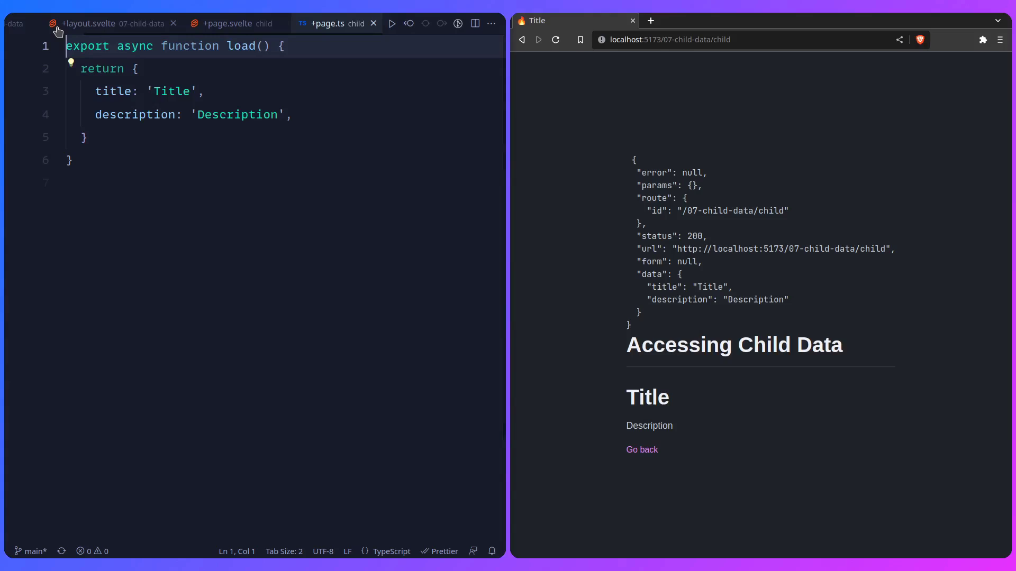
click(91, 23)
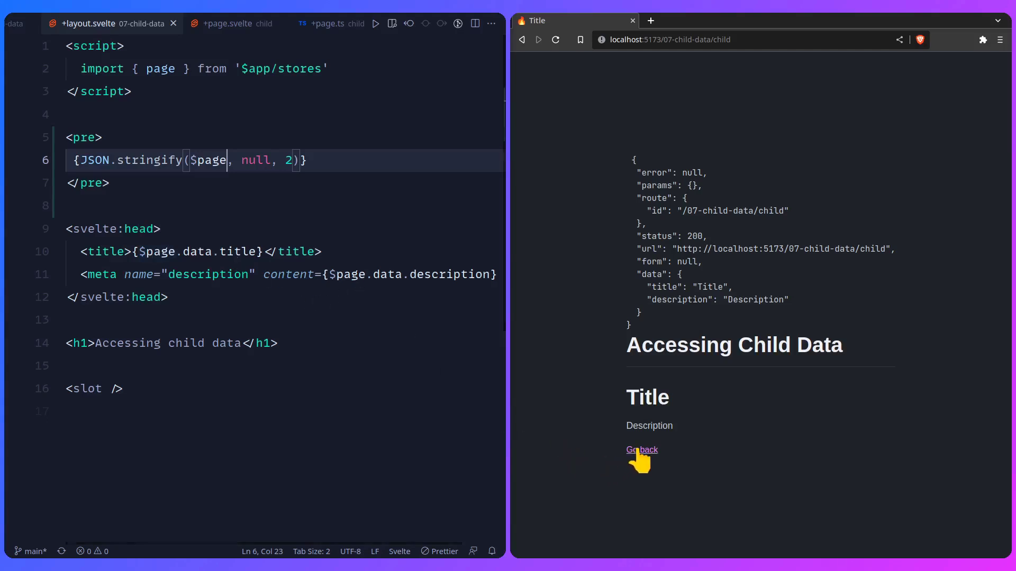
click(640, 450)
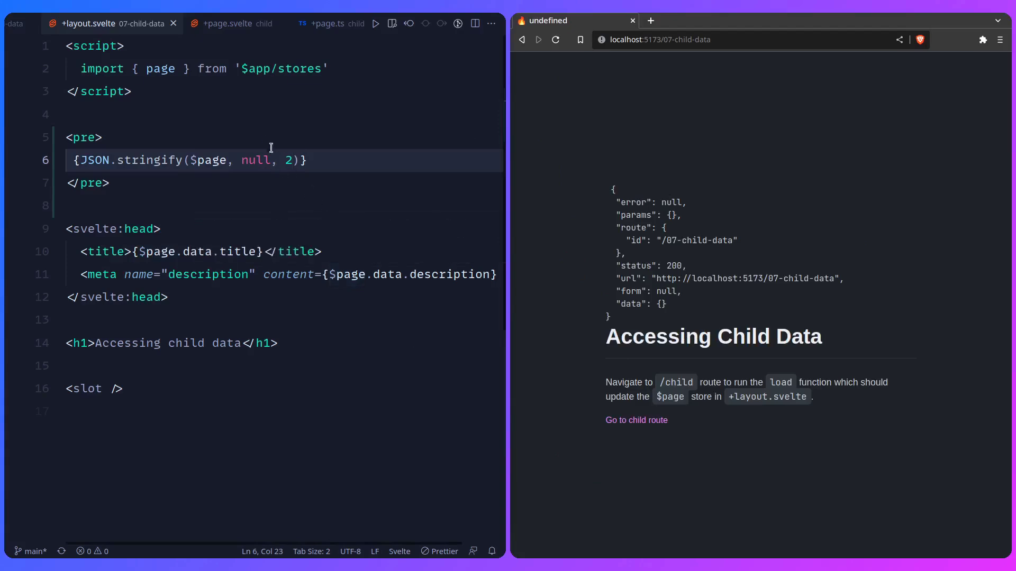
mouse_move(533, 336)
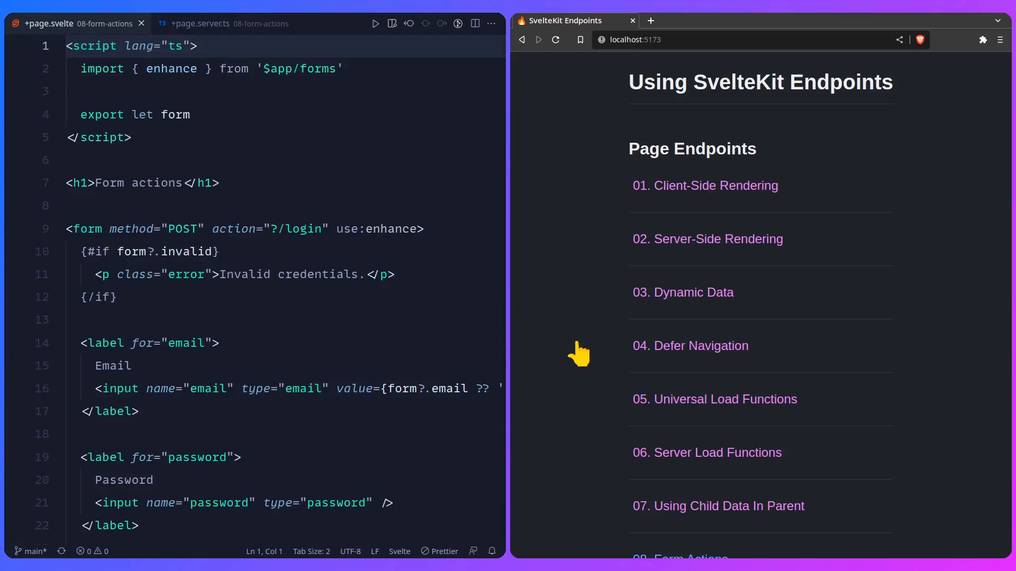
mouse_move(579, 351)
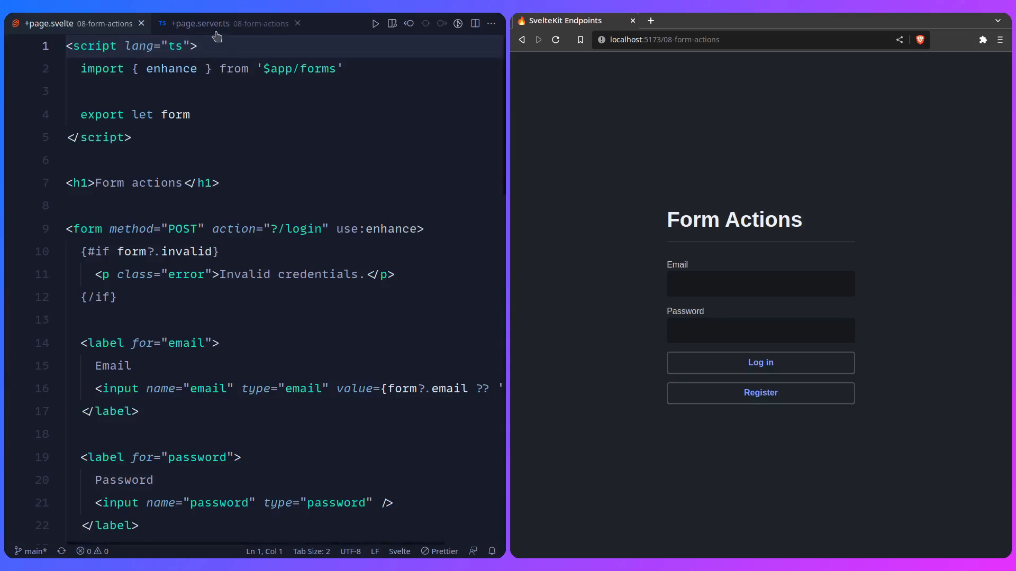
- Switch between +page.server.ts and +page.svelte, select the formaction attribute, ending on the server actions file
click(223, 23)
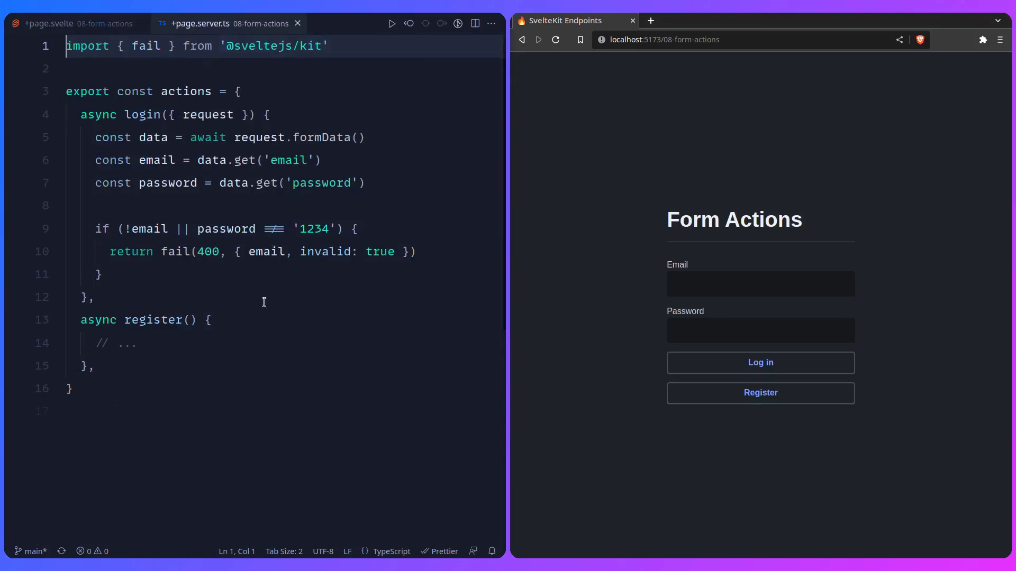
click(70, 23)
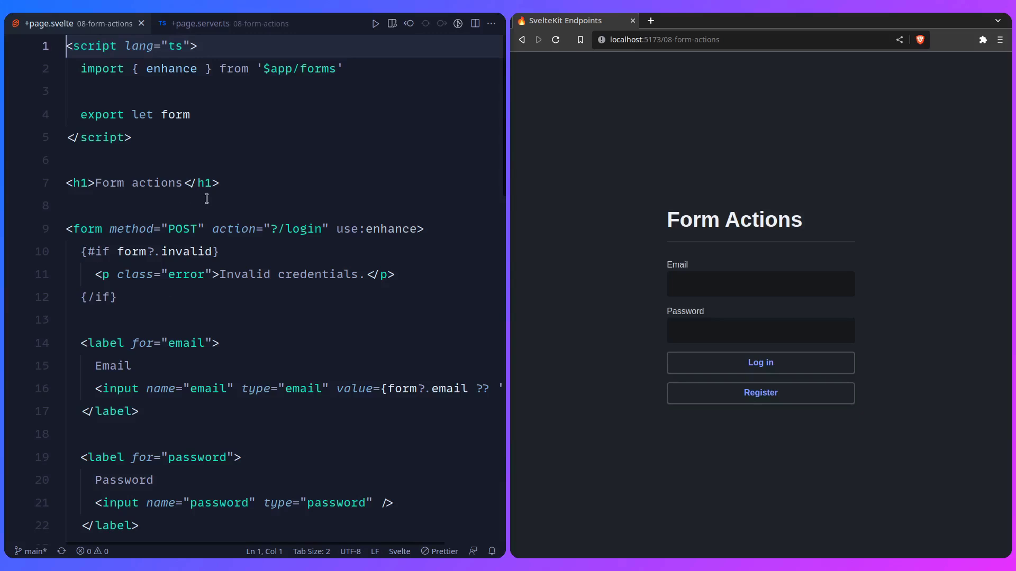
mouse_move(290, 256)
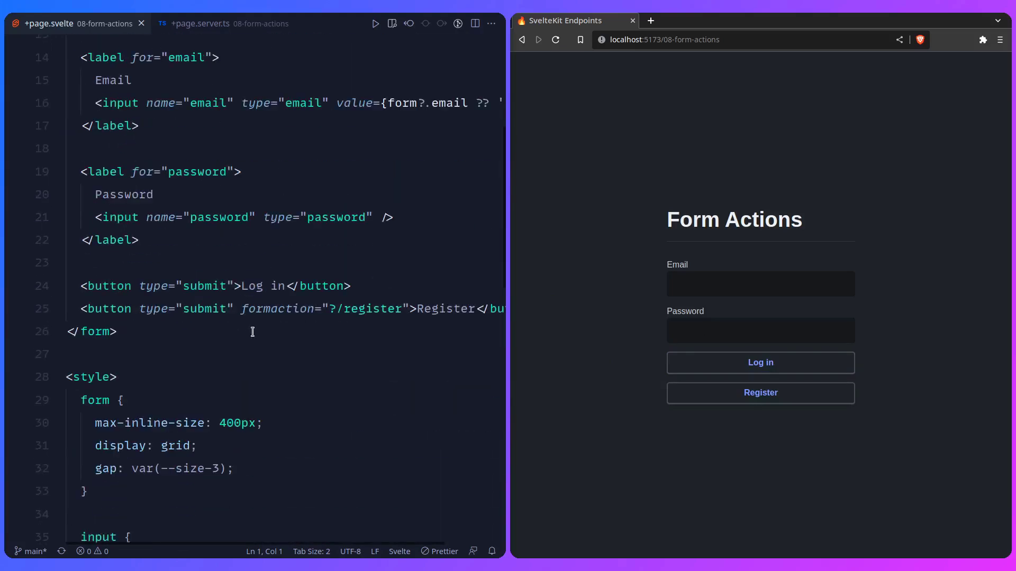
double_click(276, 308)
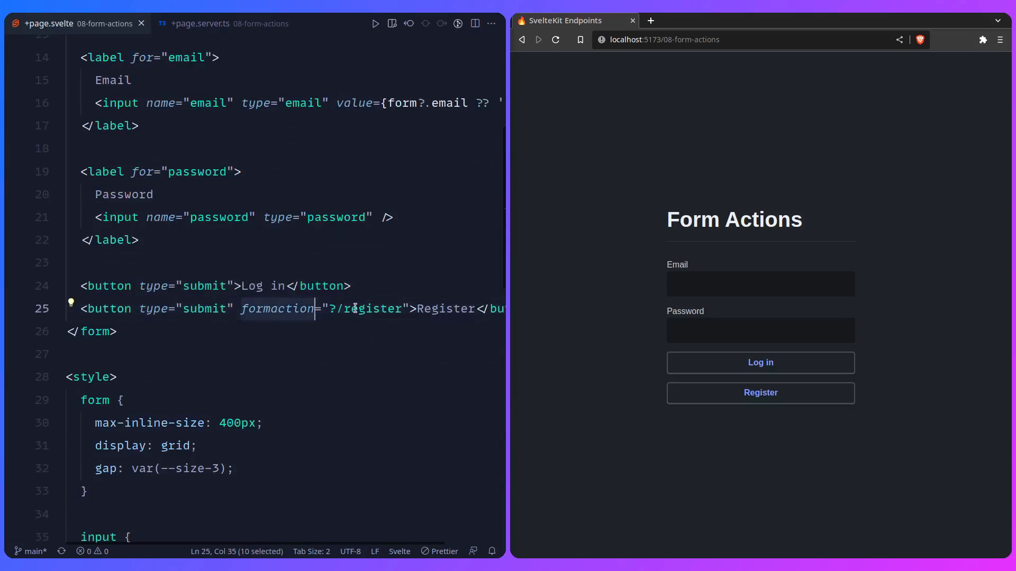
click(207, 24)
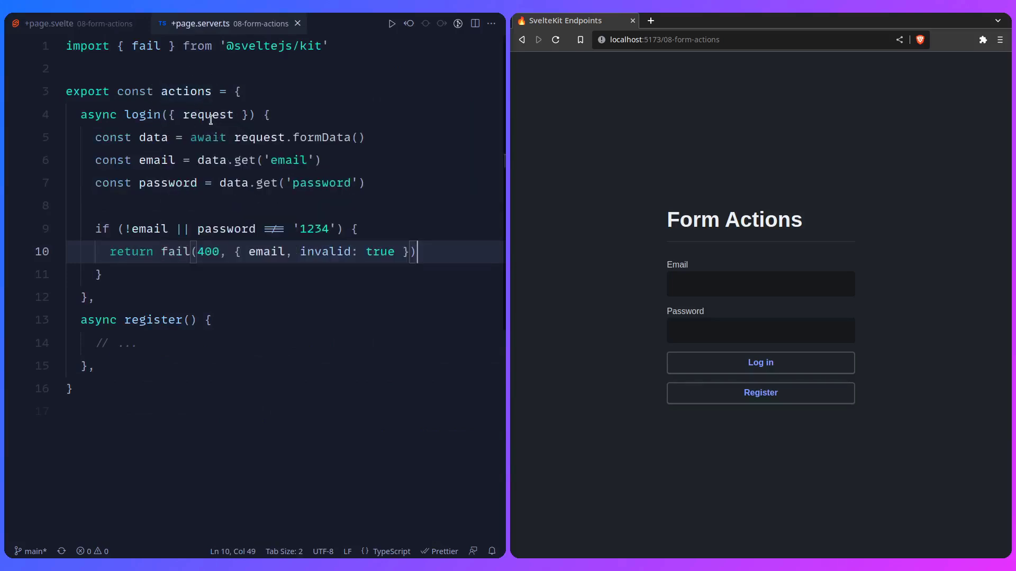
mouse_move(227, 229)
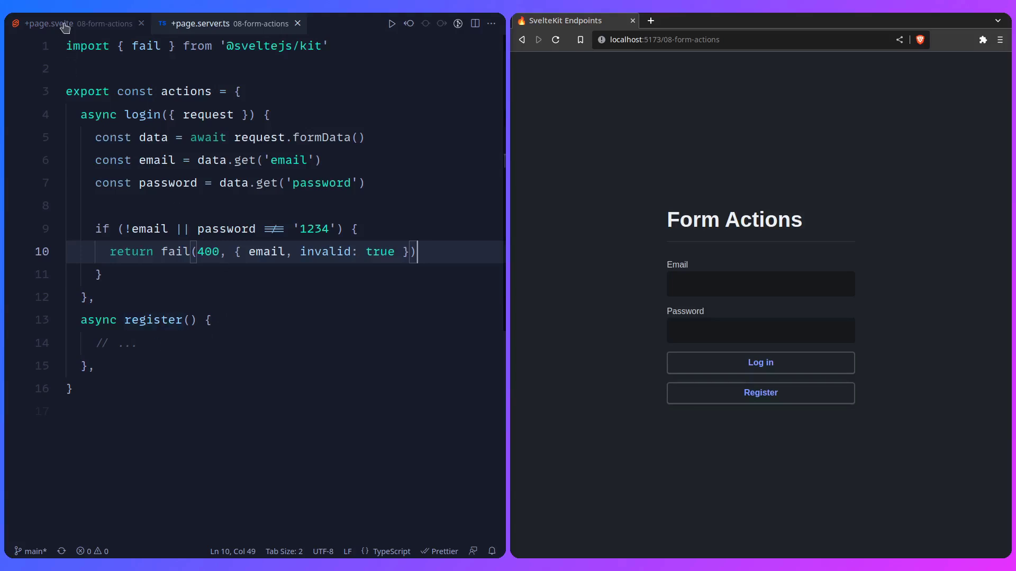
- Submit the Form Actions demo with test@test entered as the email
click(65, 23)
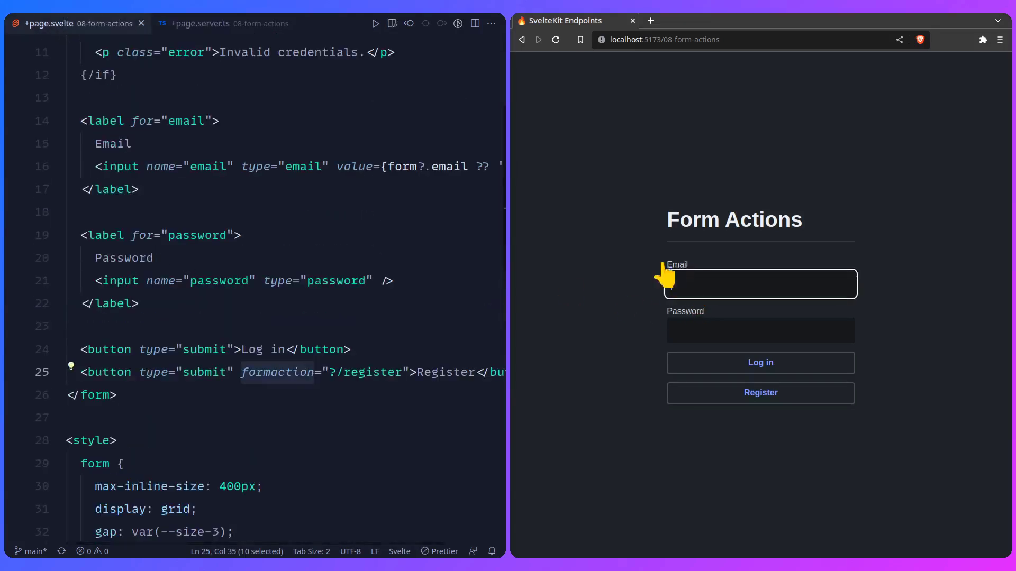
text(test@test)
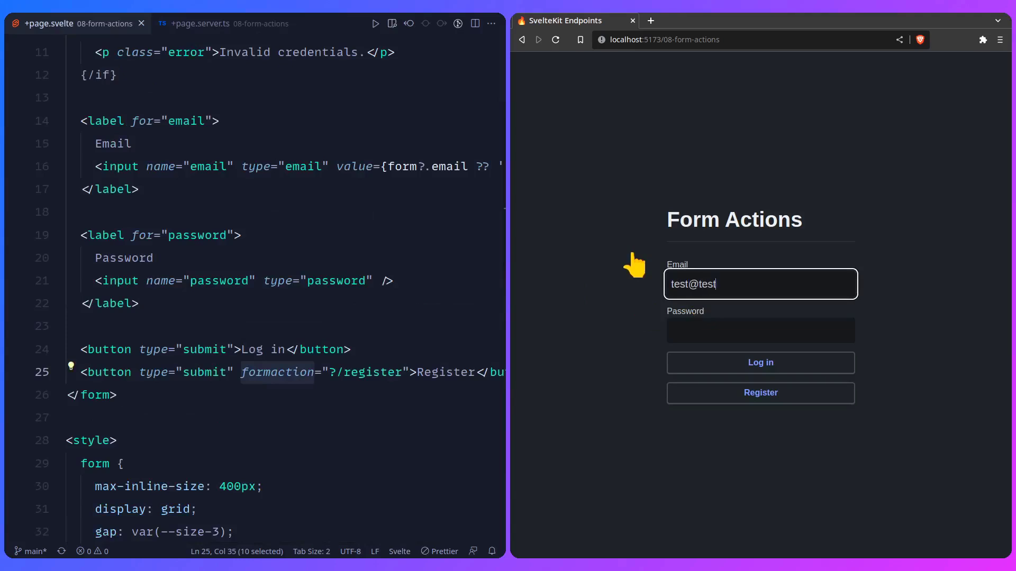
click(760, 362)
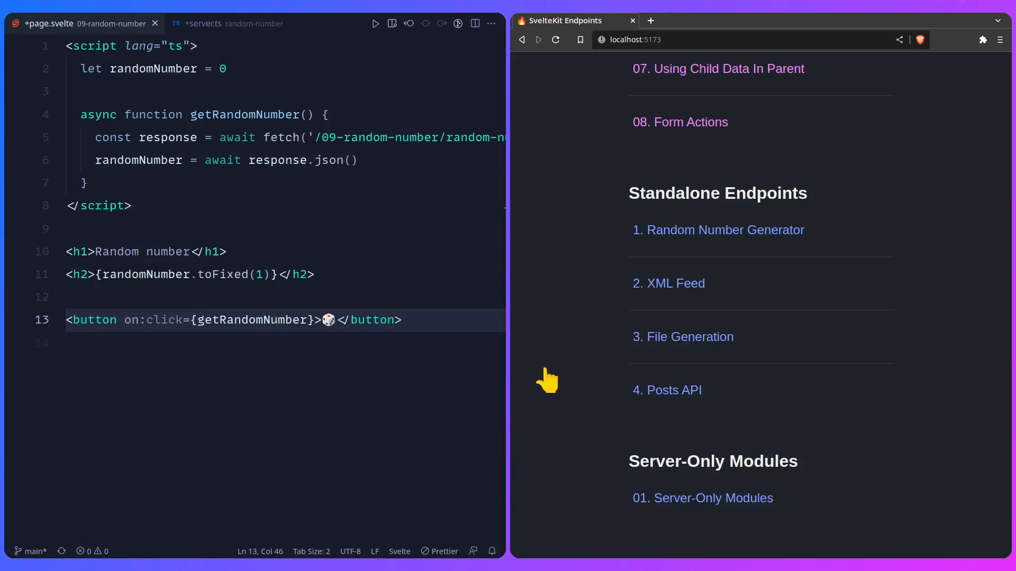
mouse_move(621, 284)
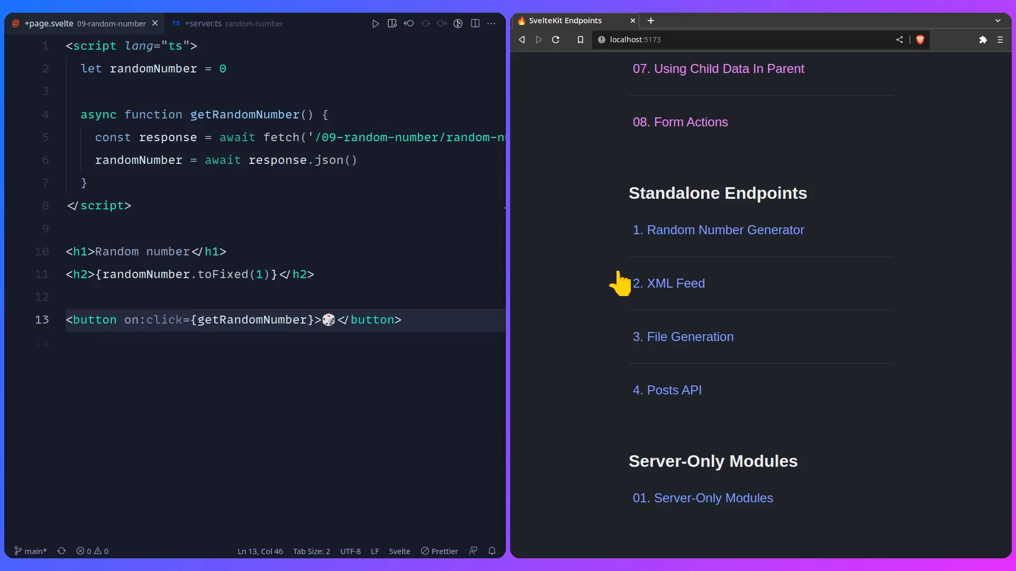
- Roll two new values on the Random Number Generator demo and review its +server.ts endpoint
click(724, 230)
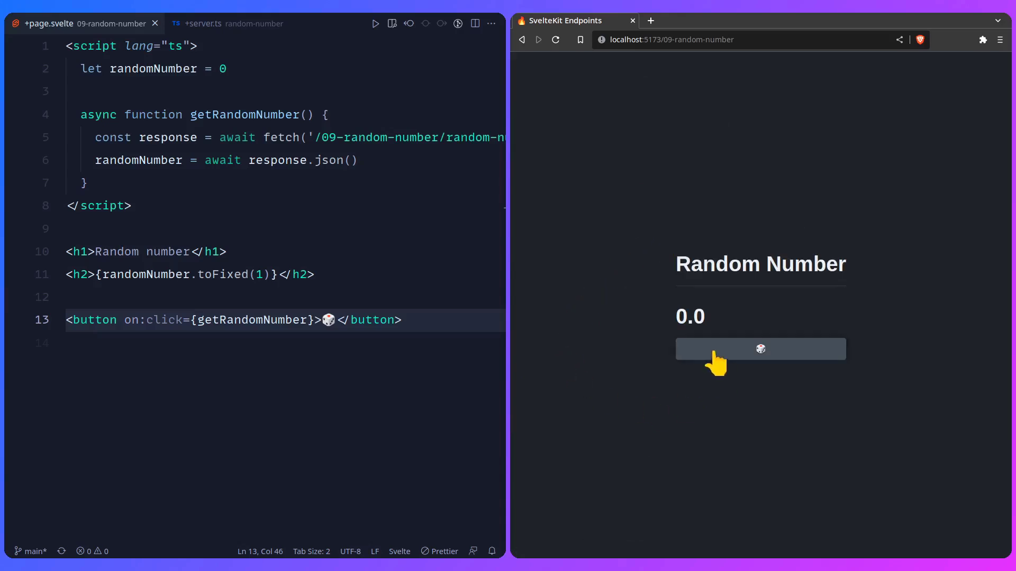
click(760, 348)
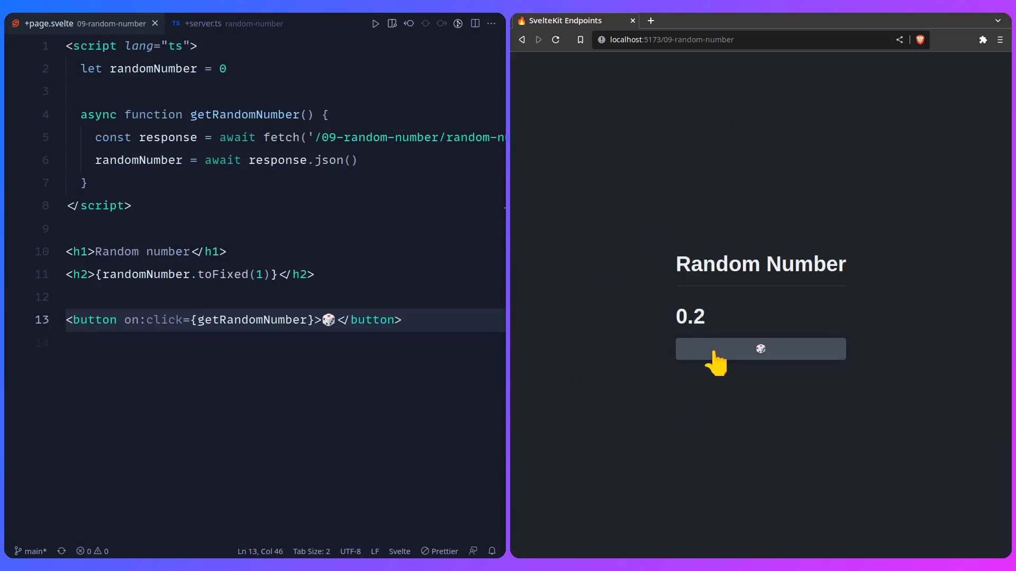
click(760, 348)
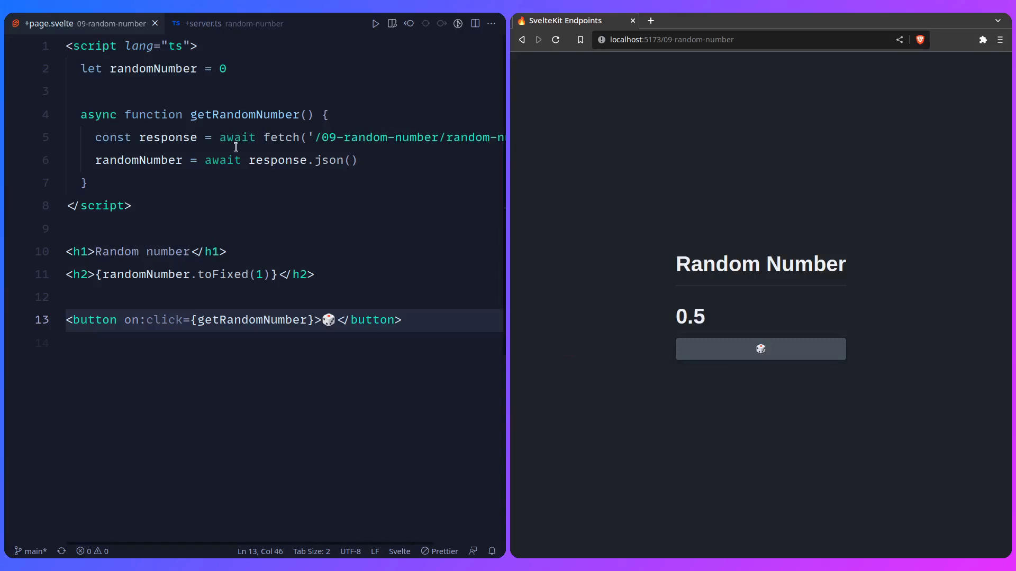
click(217, 23)
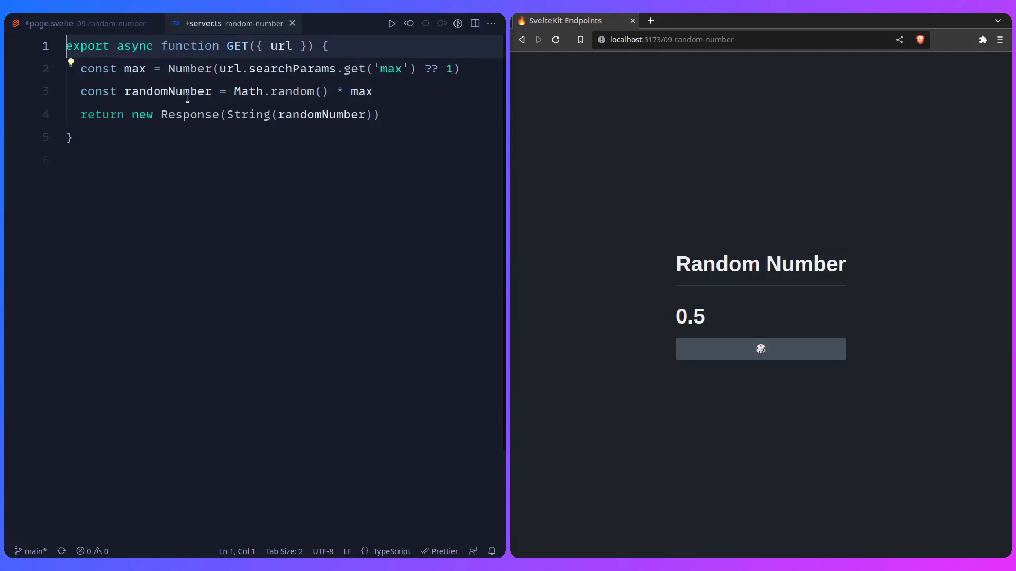
mouse_move(297, 91)
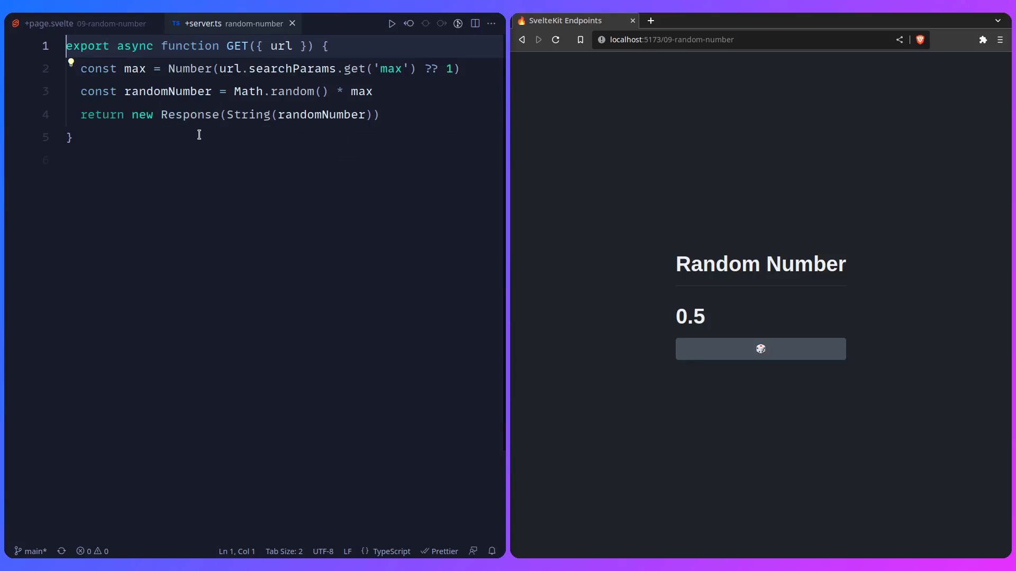
mouse_move(268, 140)
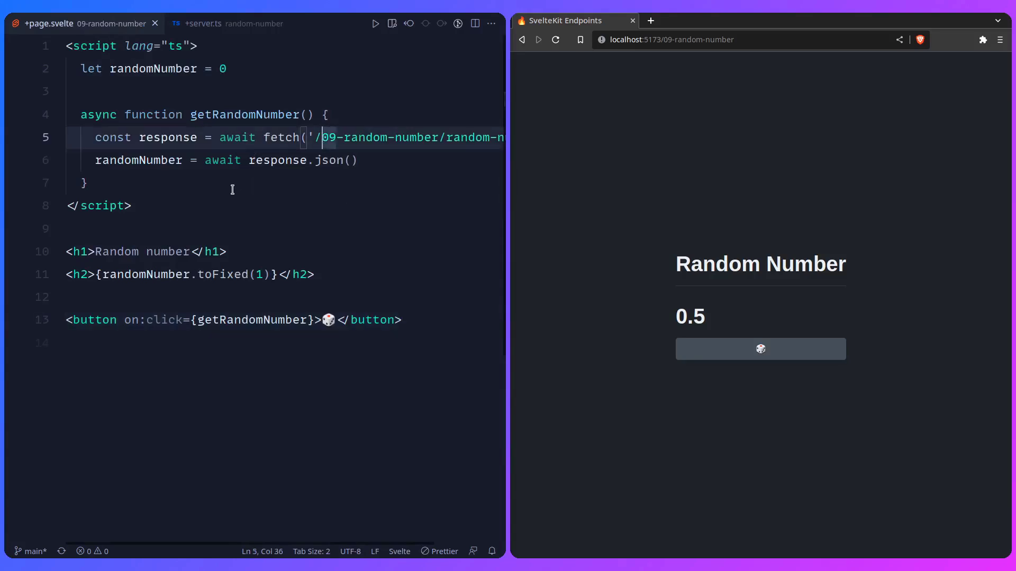
- Start loading the /random-number endpoint directly in a new browser tab
click(672, 39)
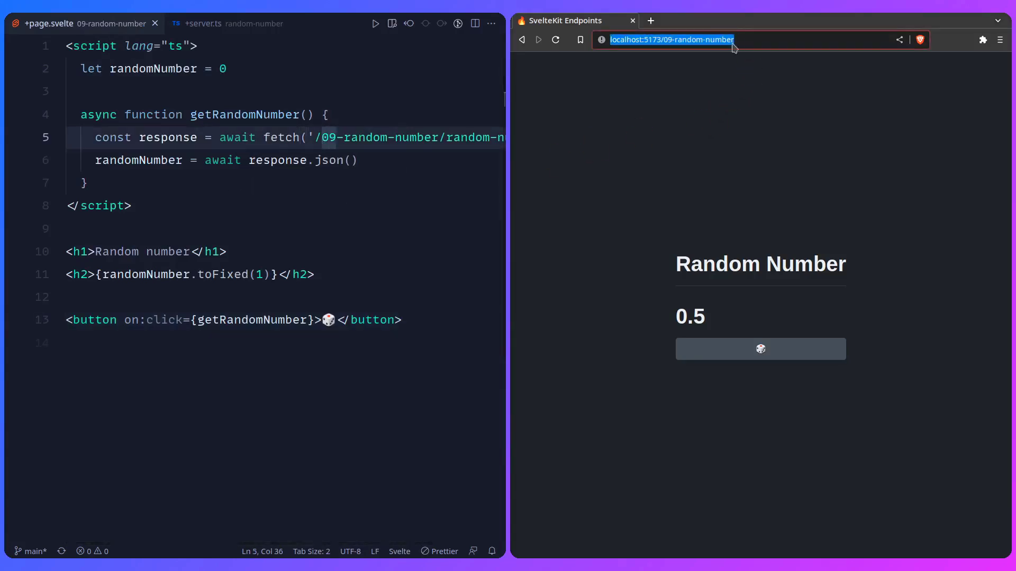
click(649, 21)
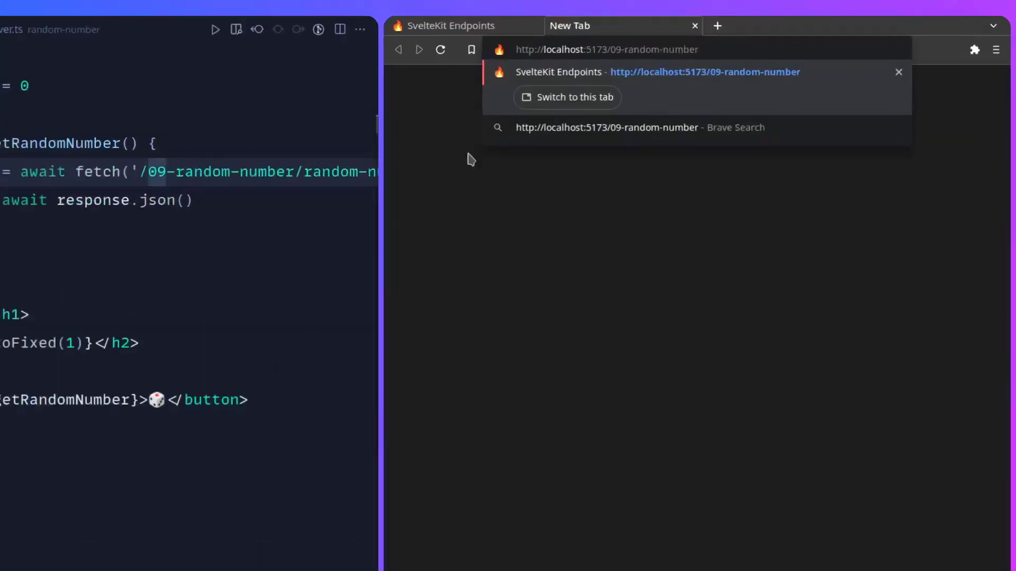
text(/random-number)
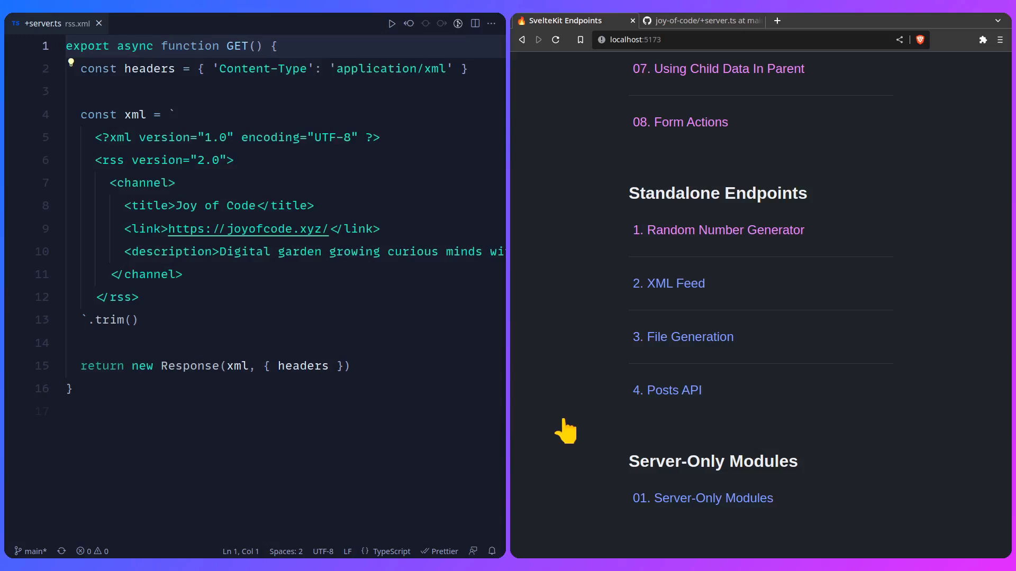
mouse_move(668, 283)
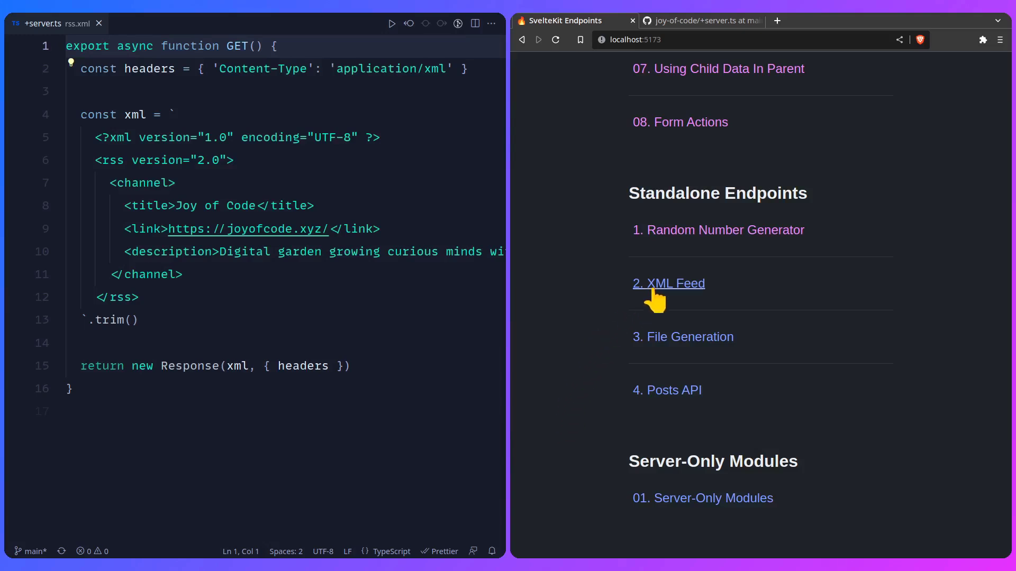
- Load the rss.xml feed from the 2. XML Feed demo link
click(668, 283)
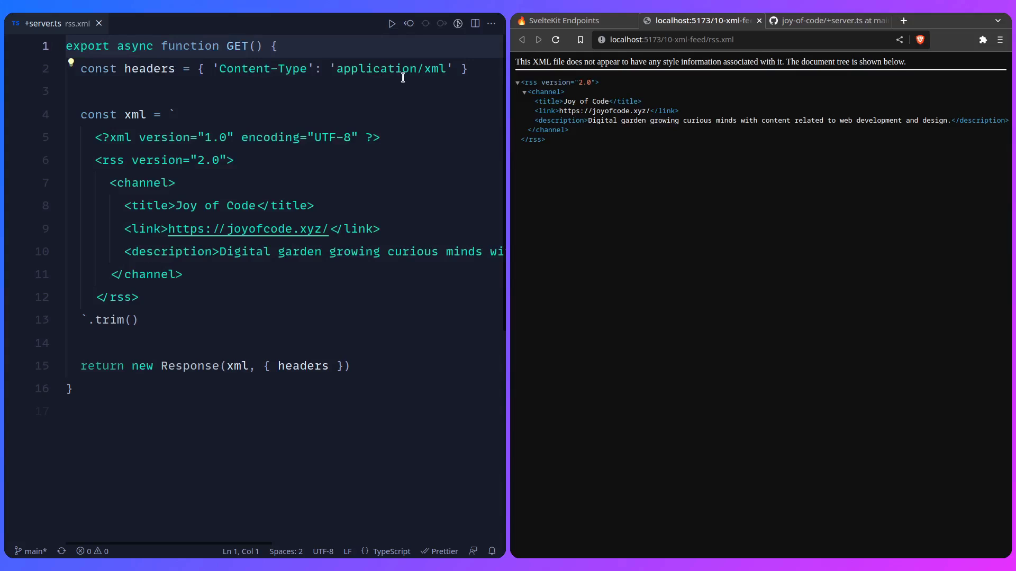
mouse_move(192, 261)
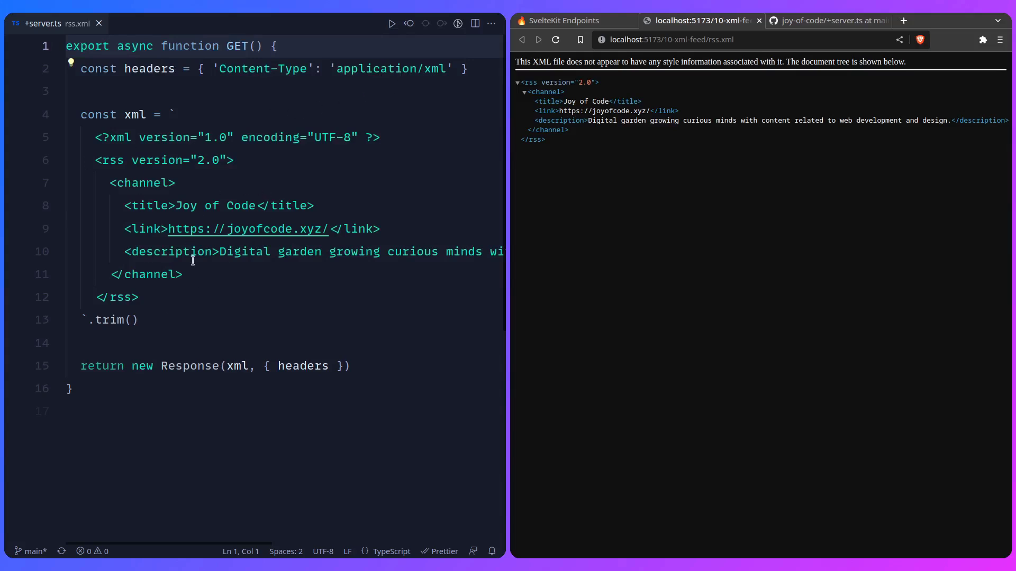
mouse_move(109, 372)
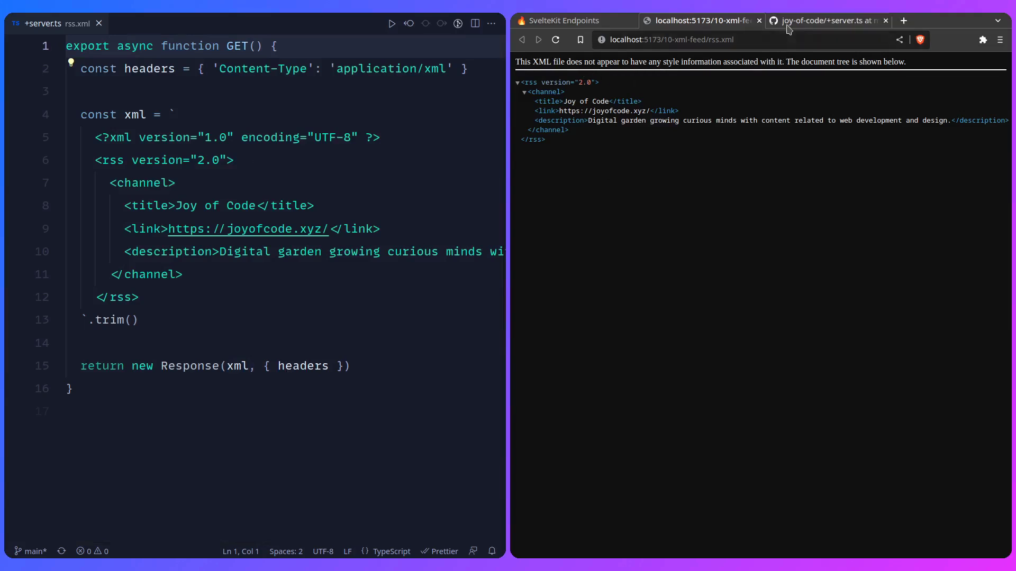
- Review joy-of-code's rss.xml/+server.ts endpoint source on GitHub
click(827, 20)
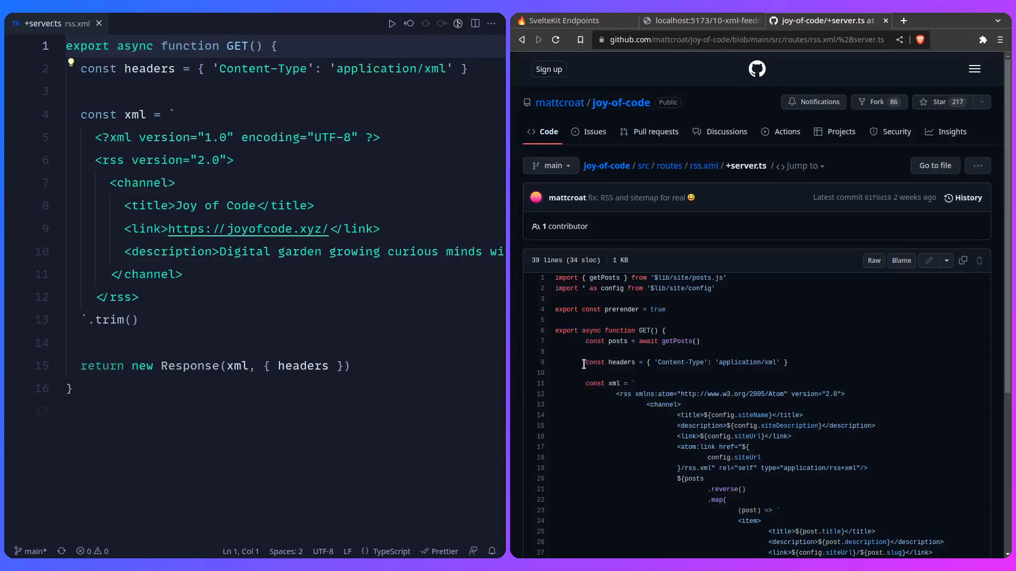
scroll(down, 3)
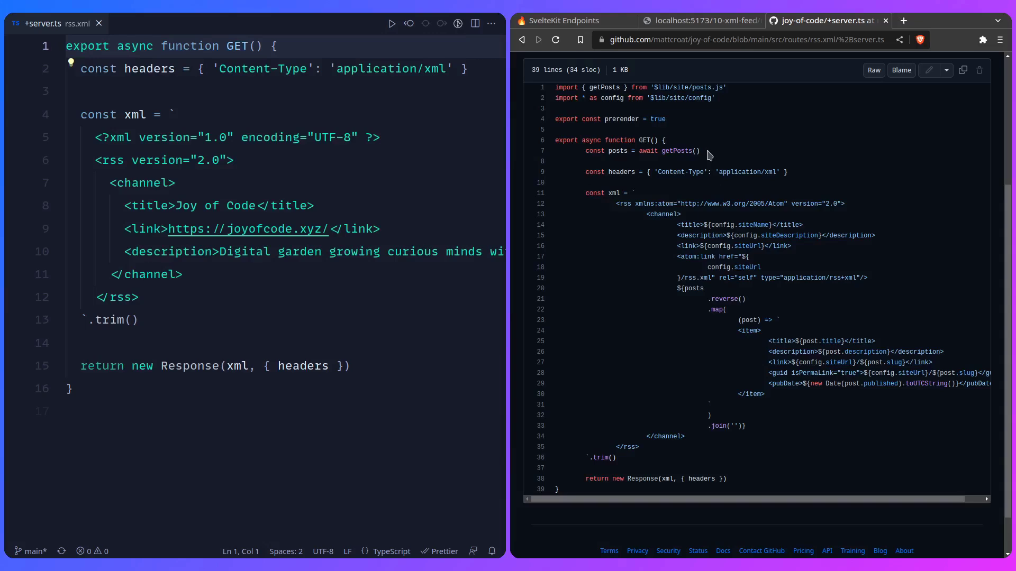
mouse_move(729, 323)
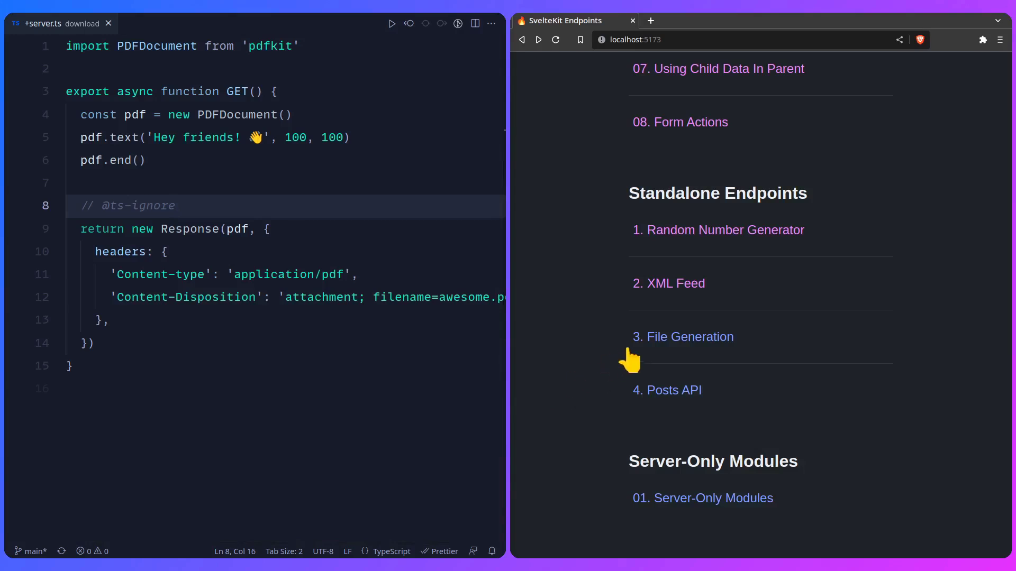
- Load the PDF Download page from the 3. File Generation demo link
click(683, 337)
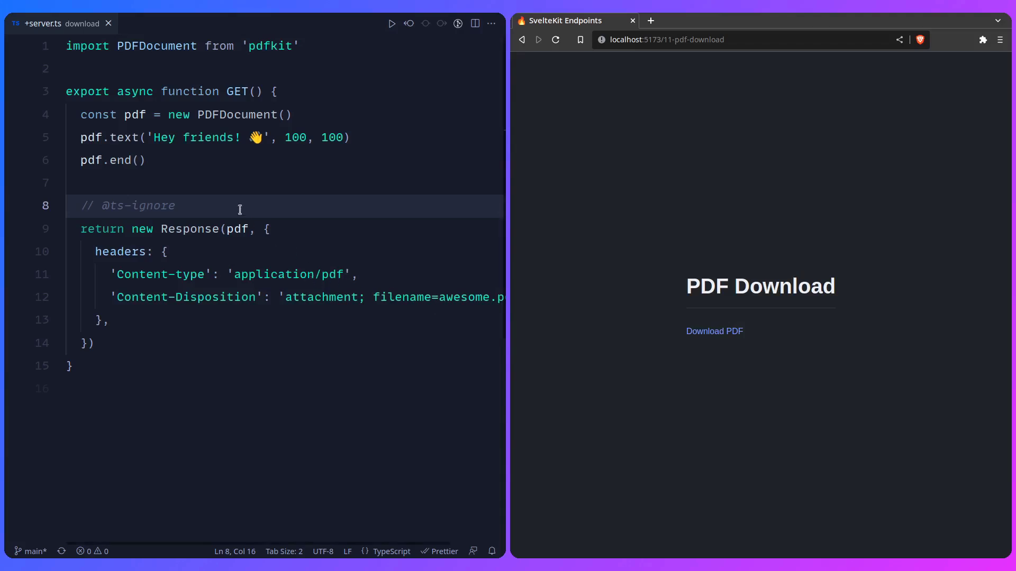
mouse_move(271, 104)
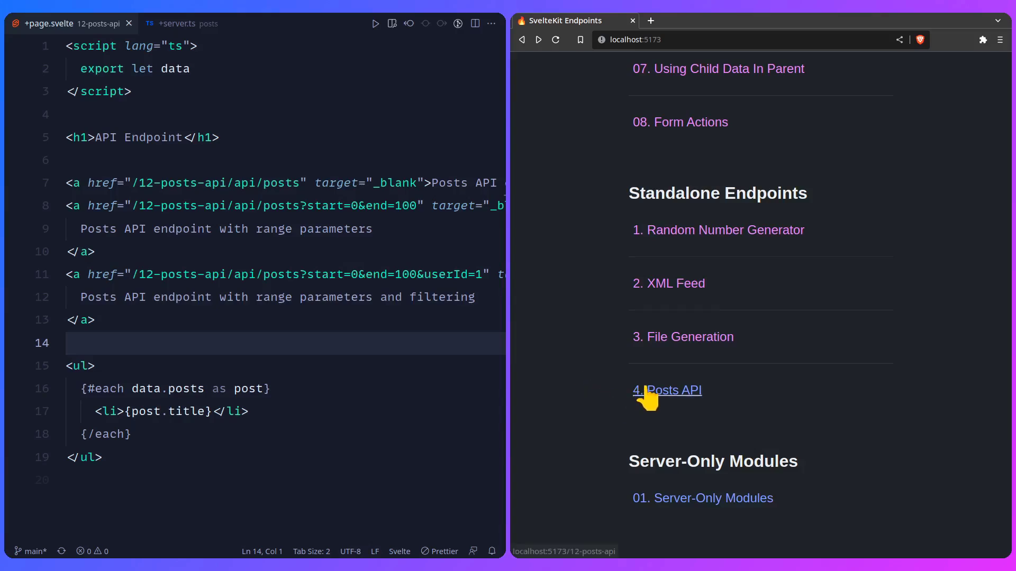
- Review the Posts API demo and its endpoint code filtering by userId and slicing start to end
click(666, 391)
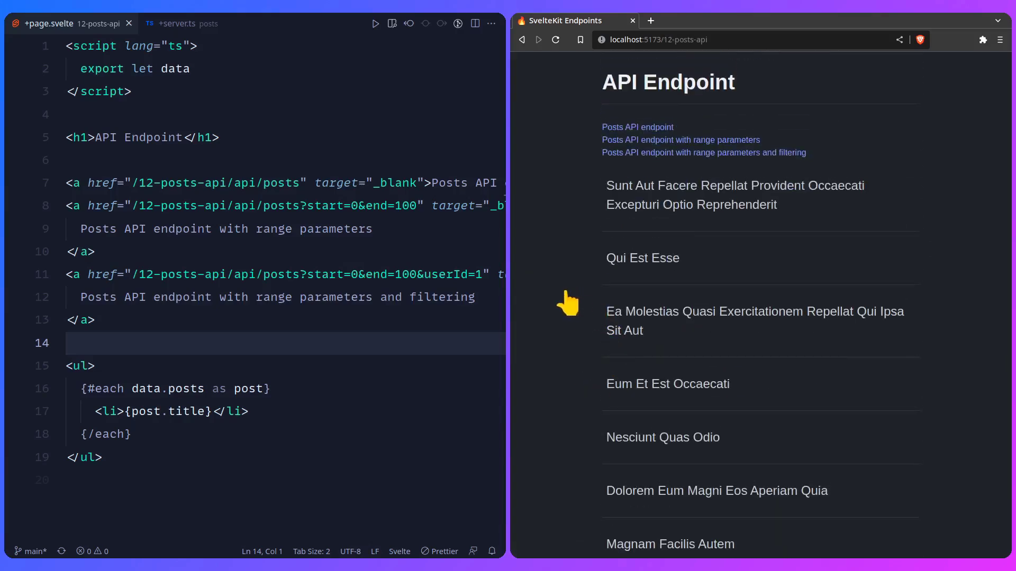
scroll(down, 3)
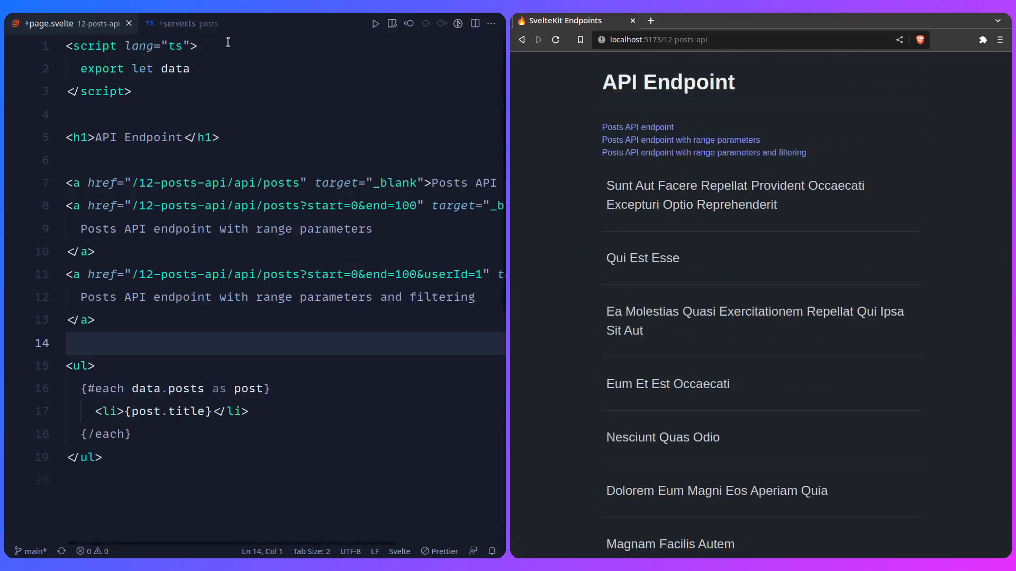
click(181, 23)
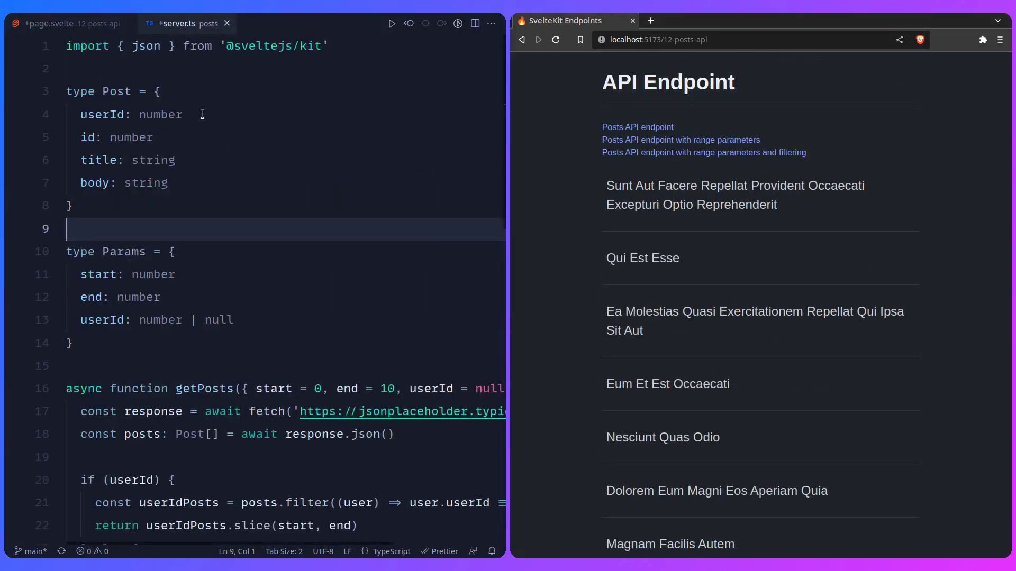
mouse_move(187, 126)
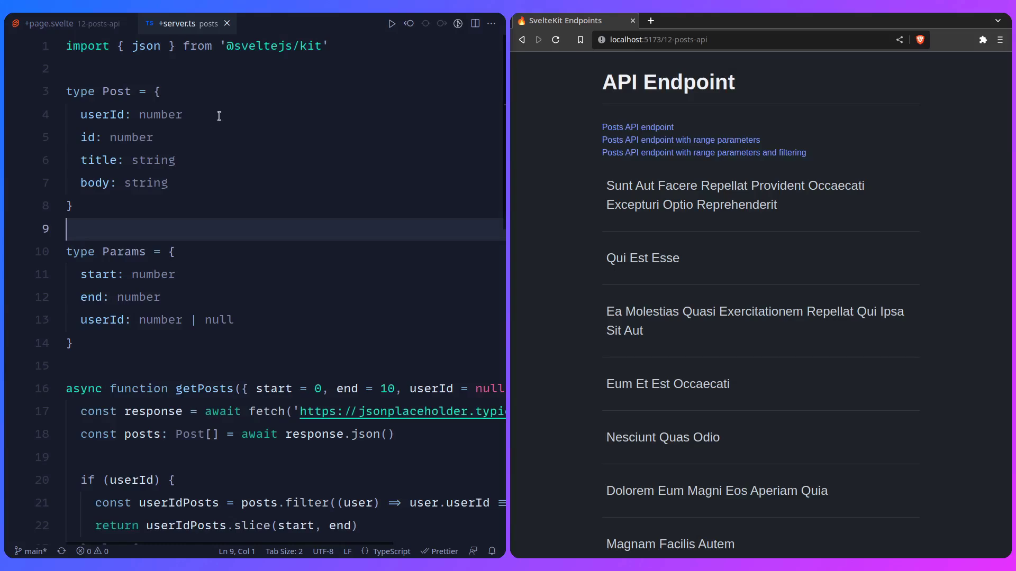
scroll(down, 3)
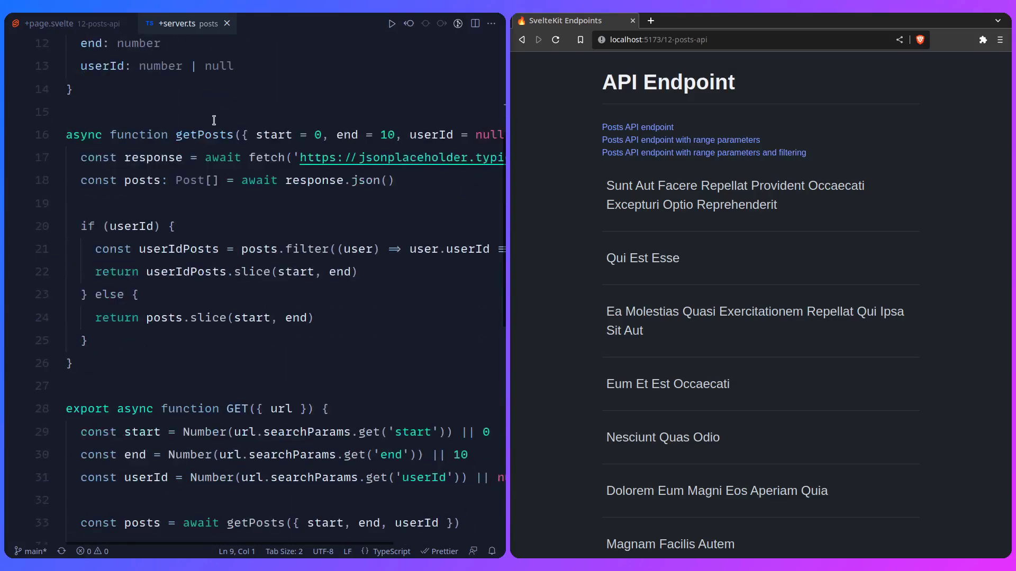
mouse_move(354, 142)
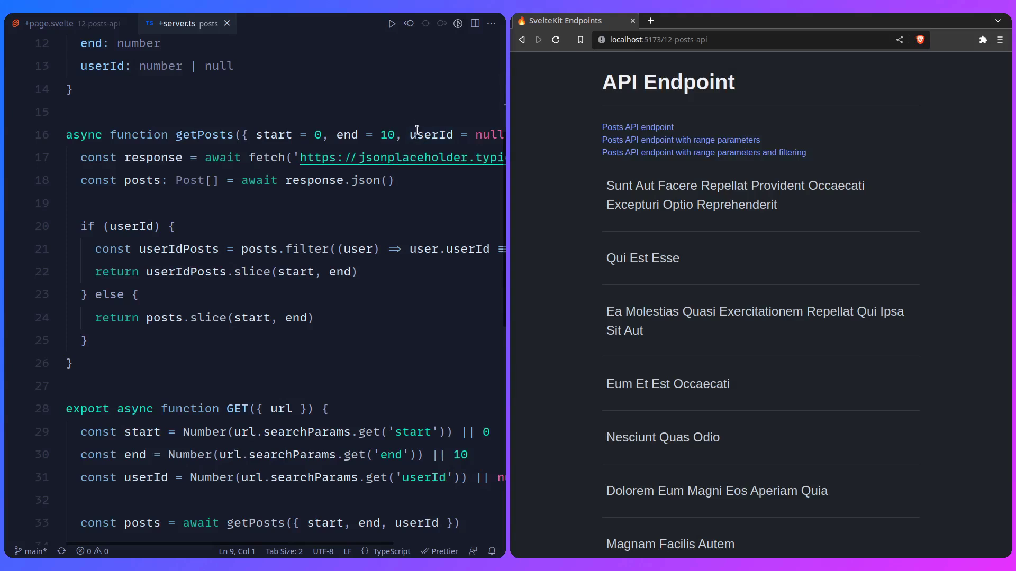
mouse_move(431, 135)
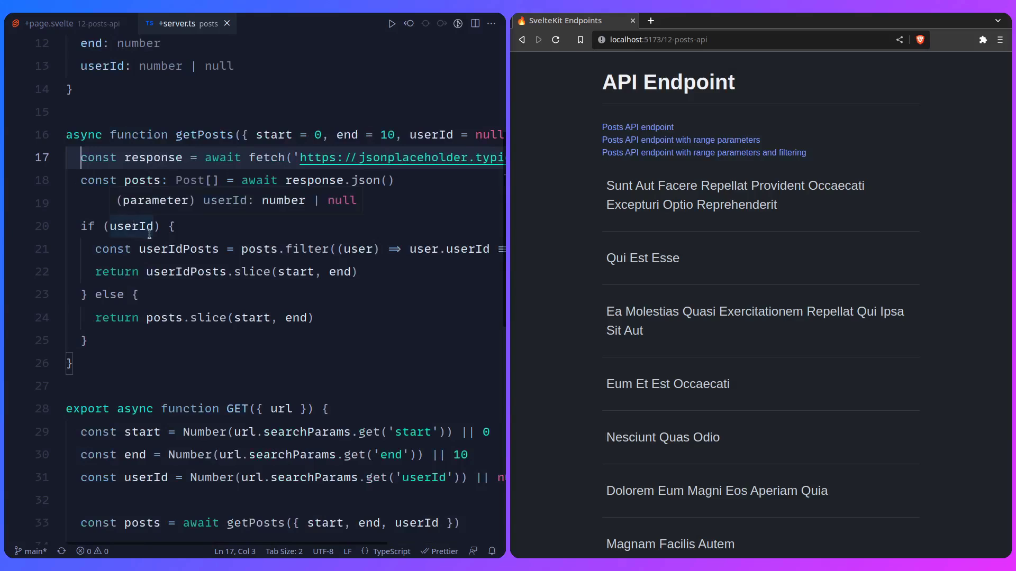
mouse_move(183, 262)
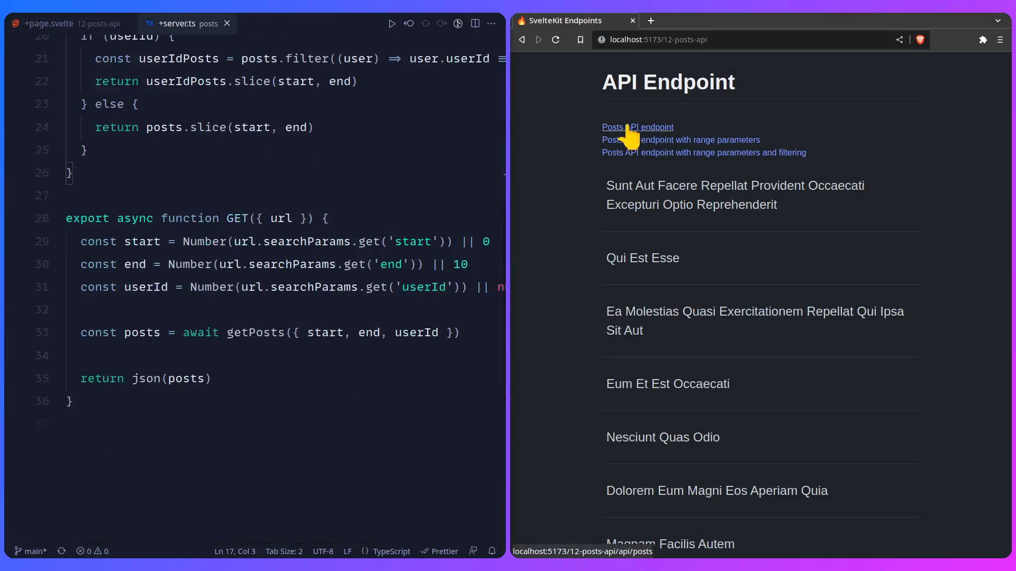
- Compare the plain posts API JSON with the range-limited start/end response
click(636, 127)
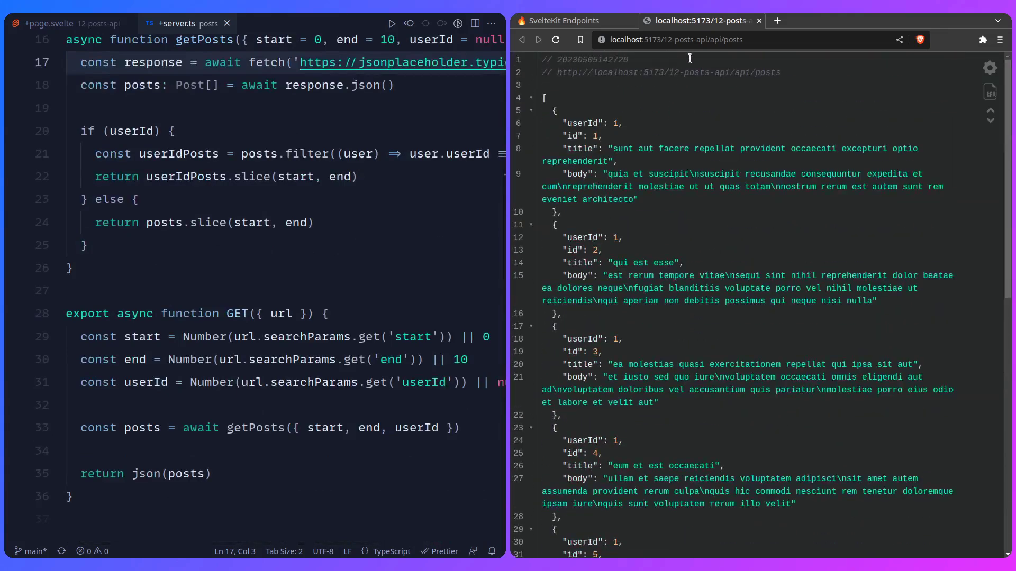
click(564, 20)
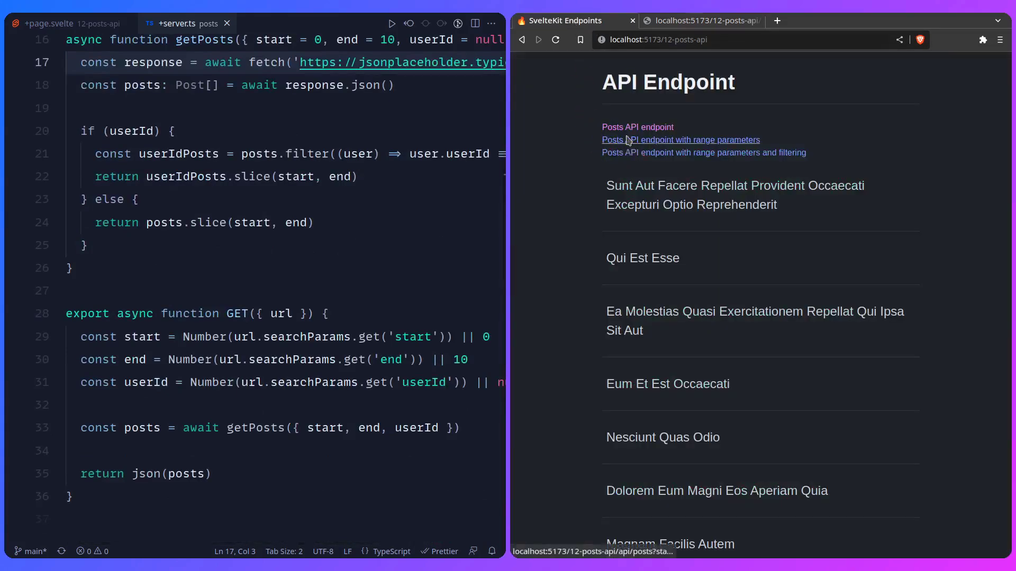
click(681, 140)
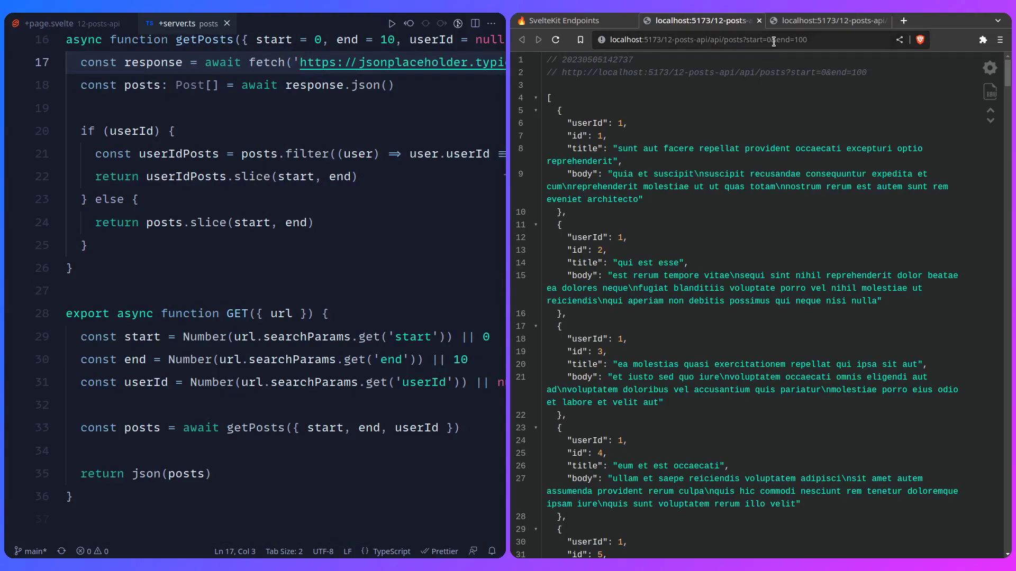
scroll(down, 3)
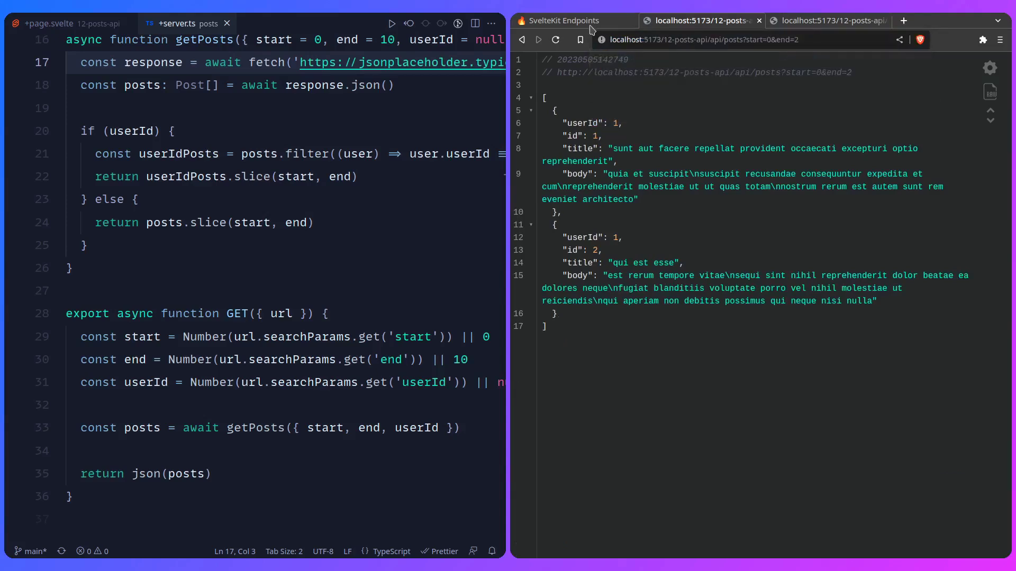
- Load the posts API response with both range and userId filtering applied
click(561, 20)
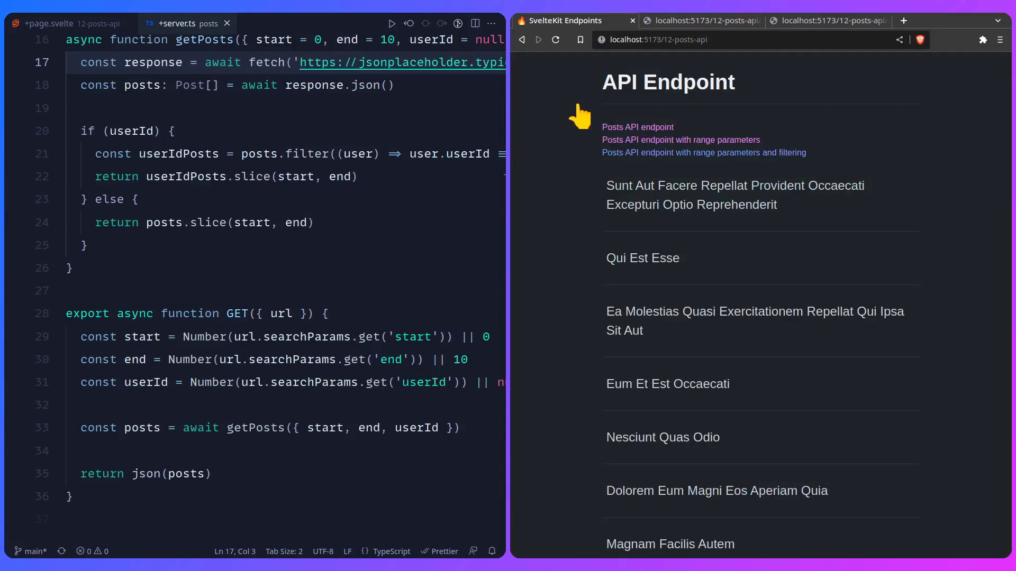
mouse_move(612, 171)
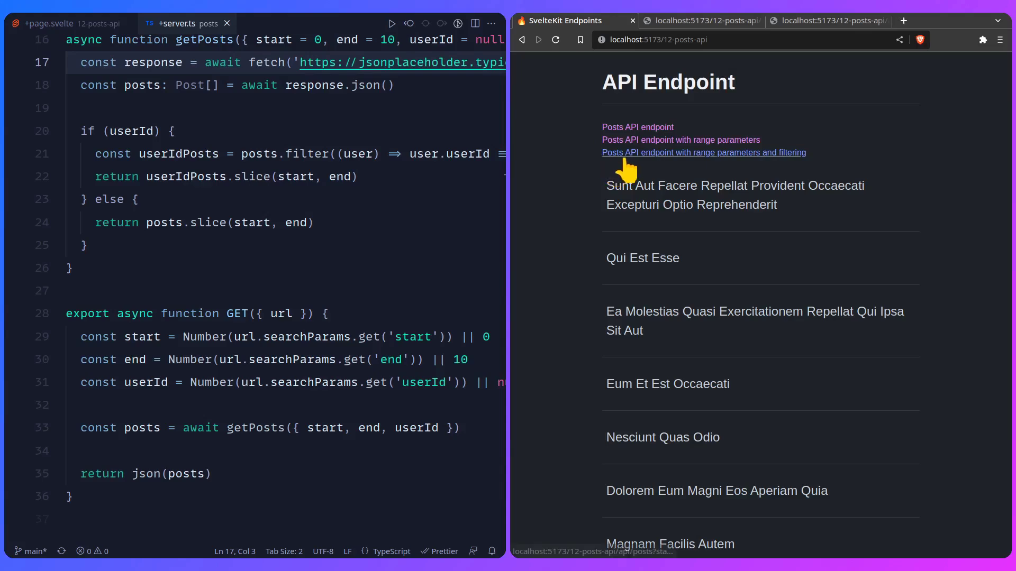
click(702, 152)
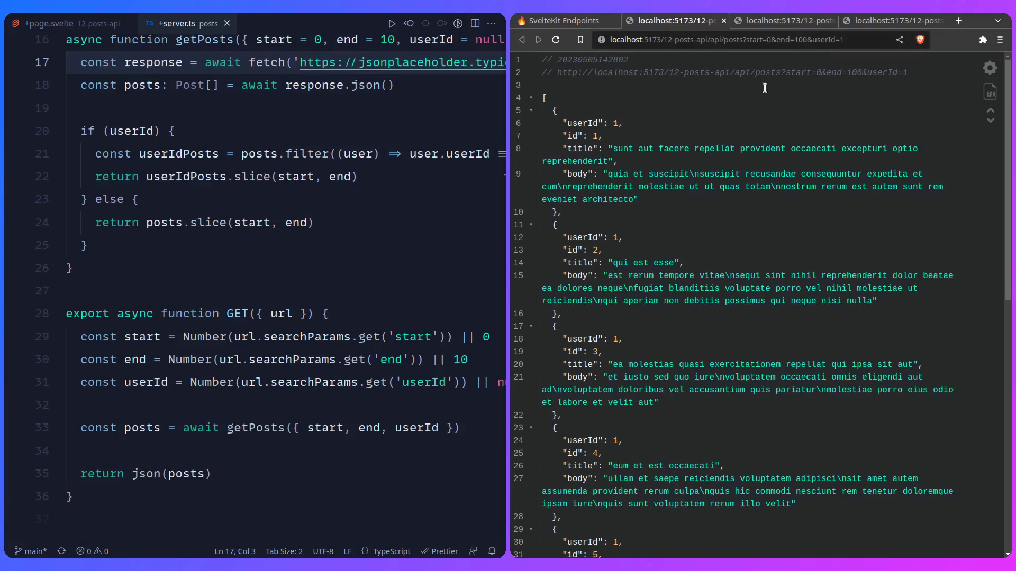
mouse_move(633, 125)
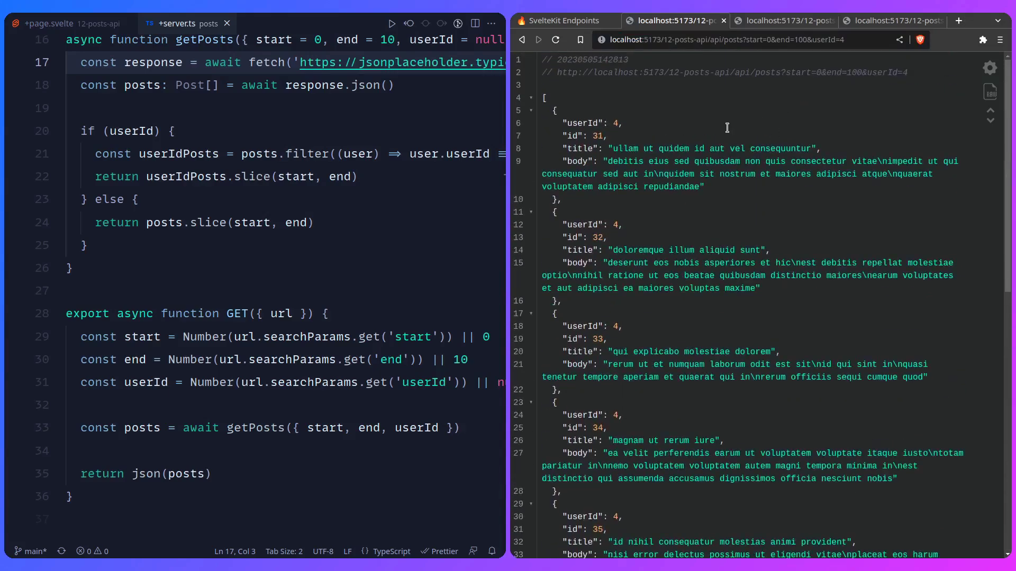
scroll(down, 3)
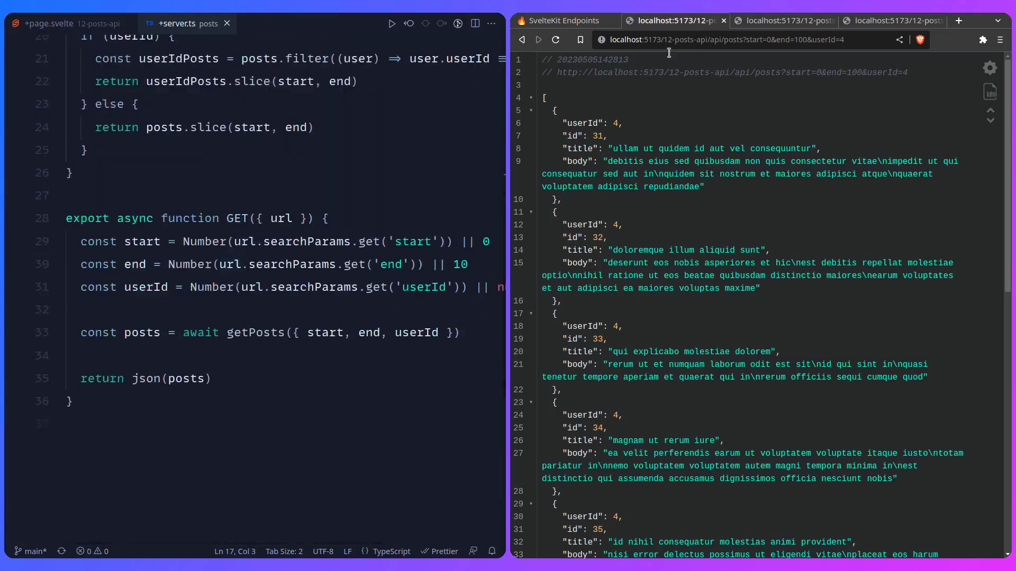
mouse_move(279, 218)
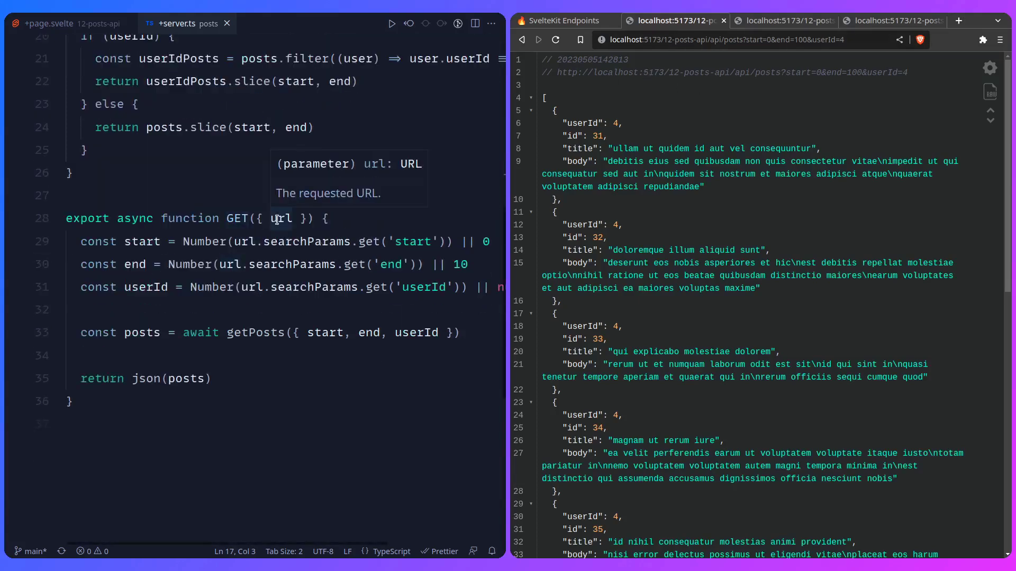
mouse_move(158, 241)
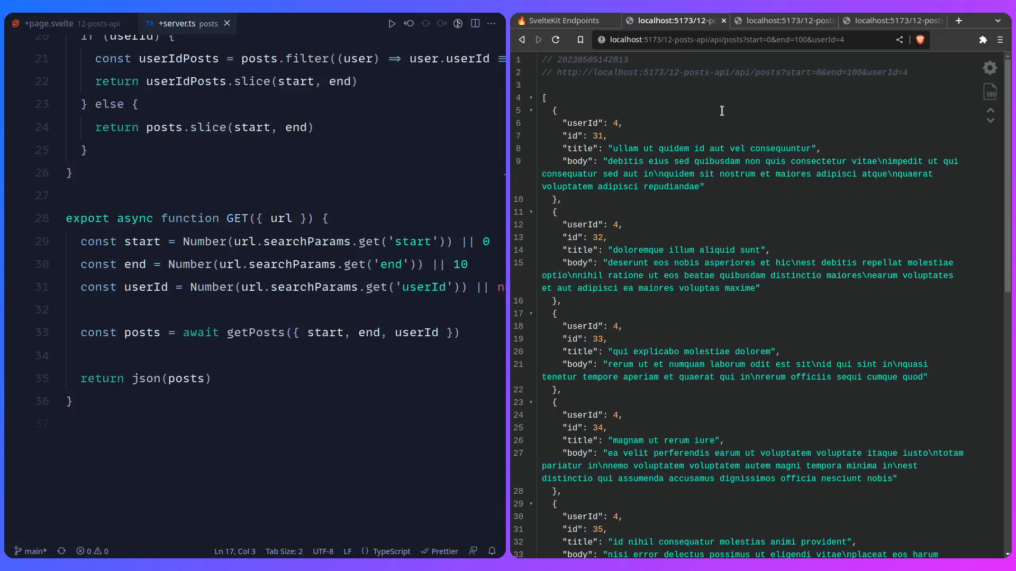
mouse_move(454, 232)
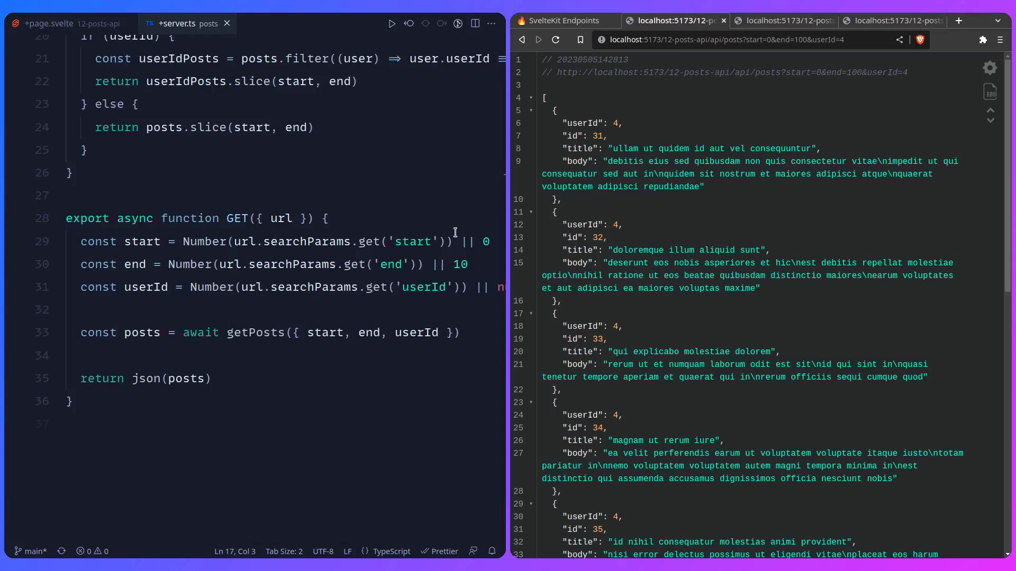
mouse_move(218, 332)
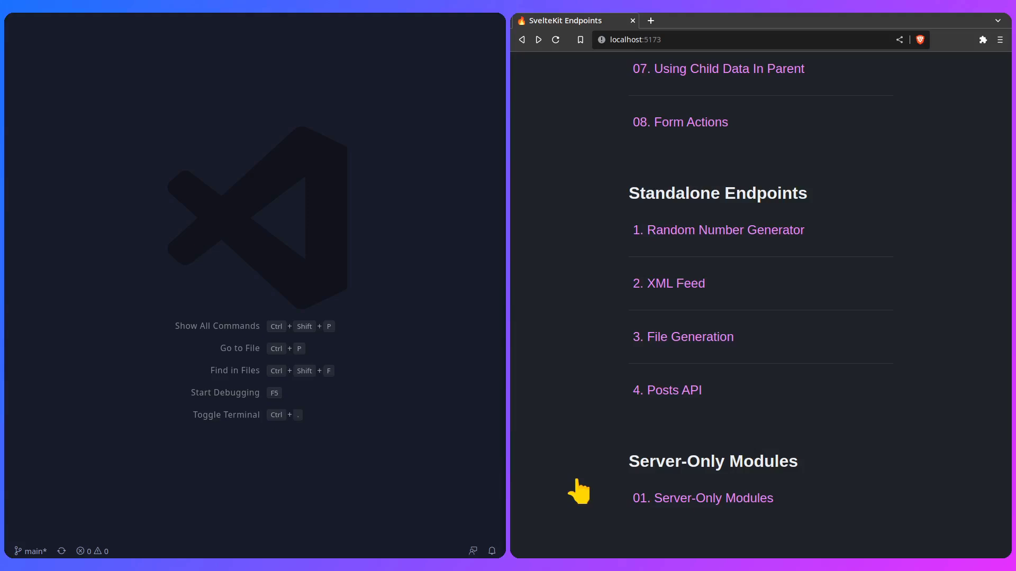
- Read through the kit.svelte.dev Server-only modules page on private env variables and server-only modules
click(703, 499)
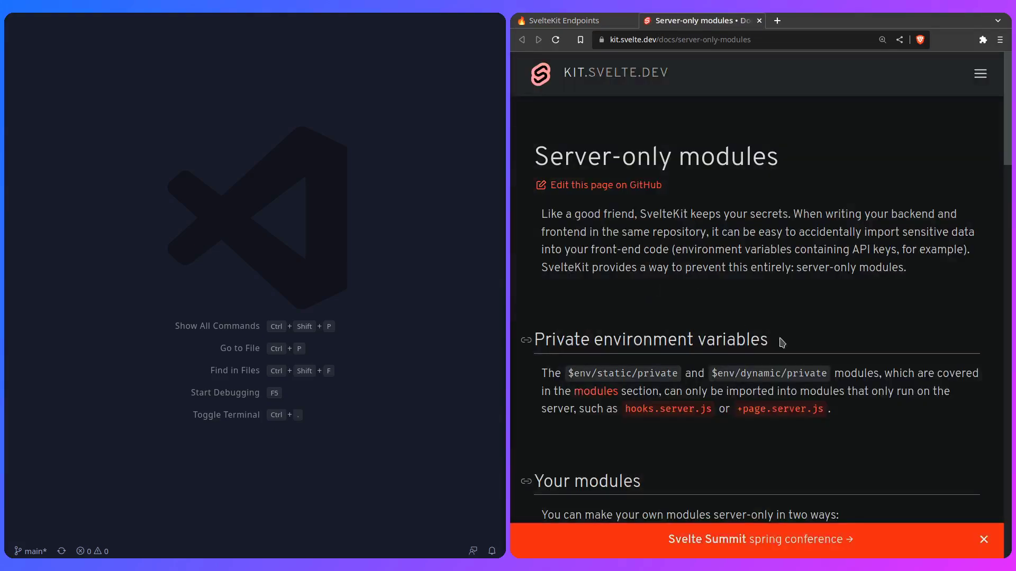
scroll(down, 3)
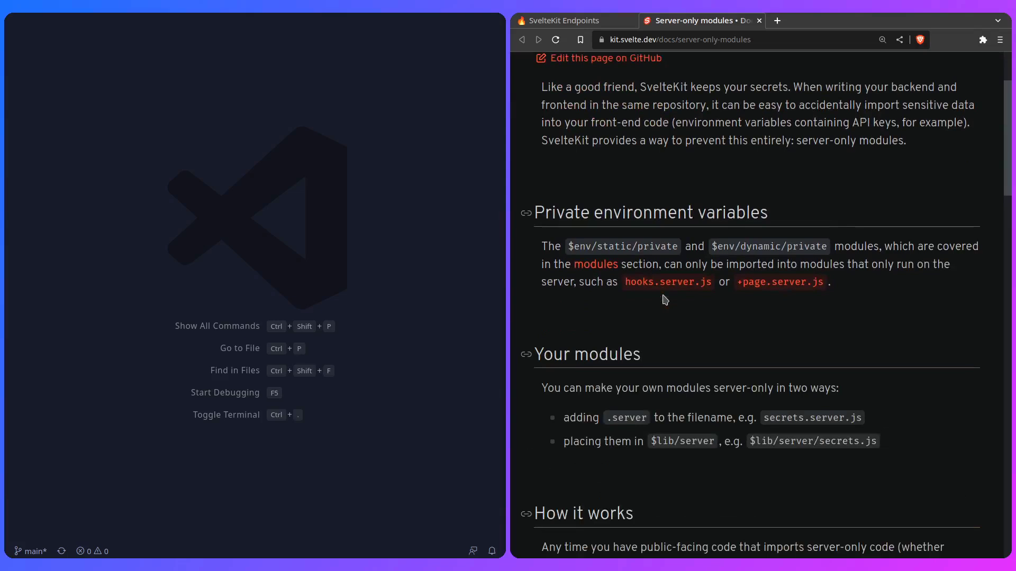
scroll(down, 3)
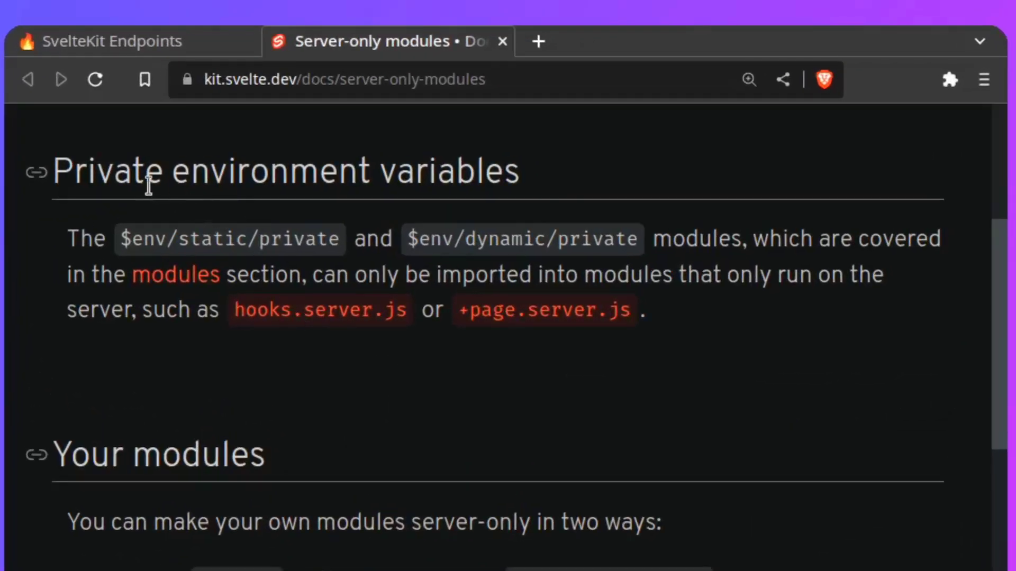
mouse_move(220, 507)
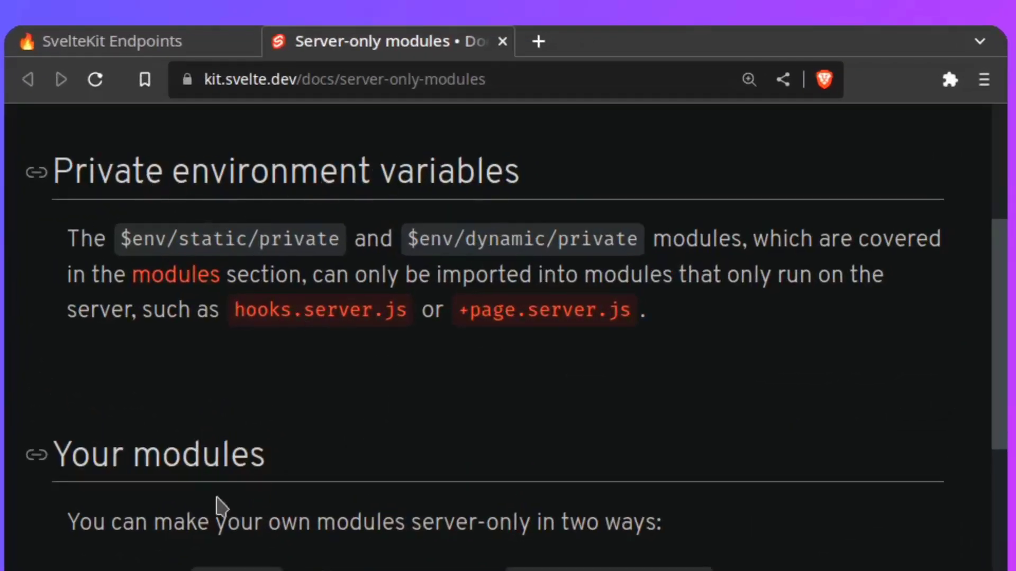
scroll(down, 3)
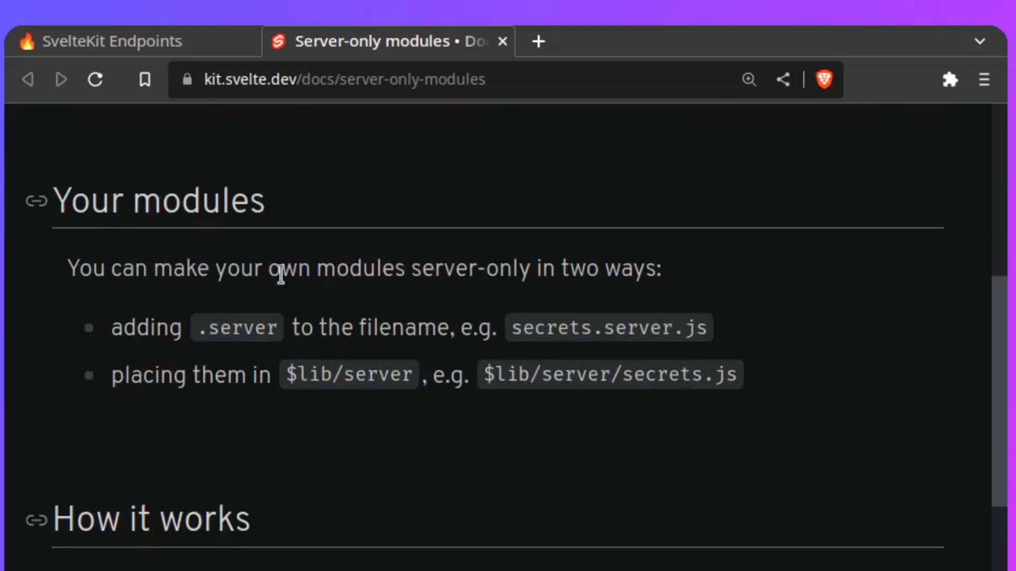
mouse_move(263, 415)
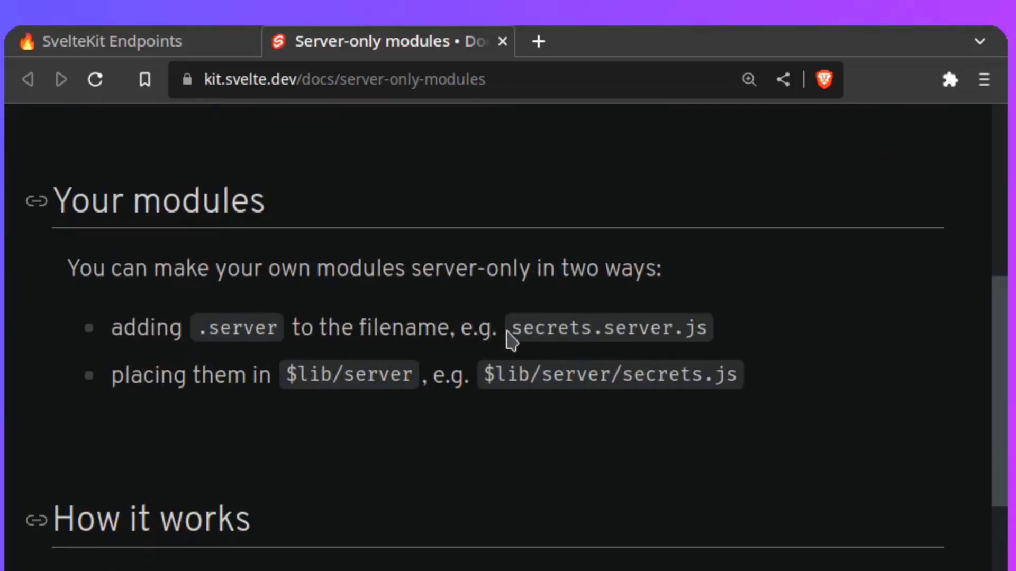
mouse_move(295, 474)
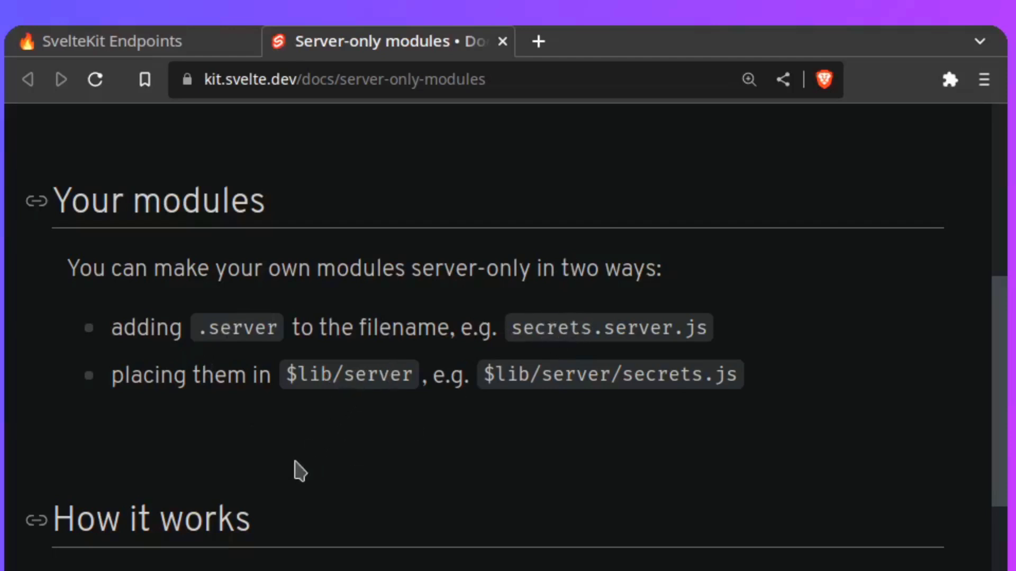
scroll(up, 3)
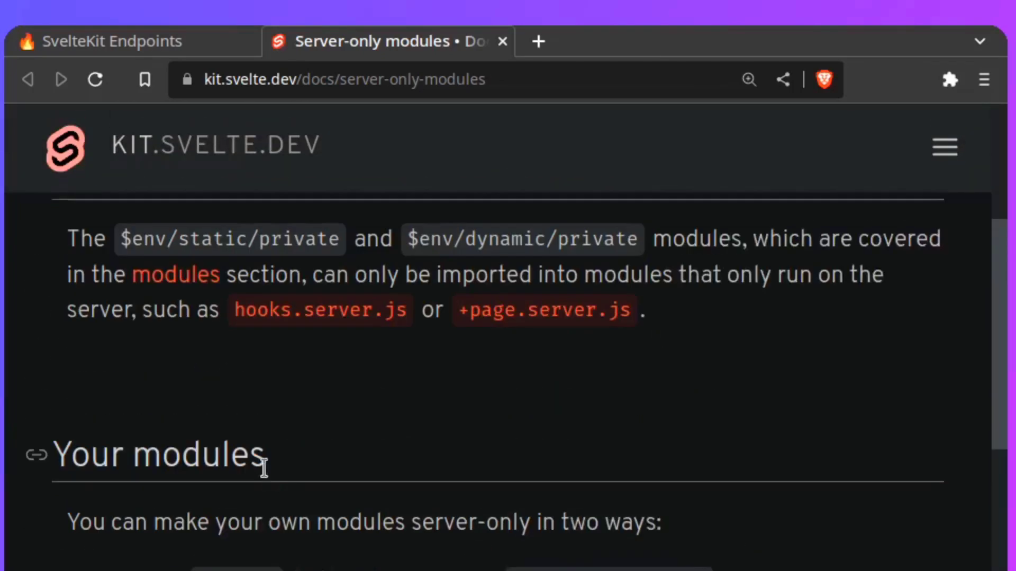
scroll(up, 3)
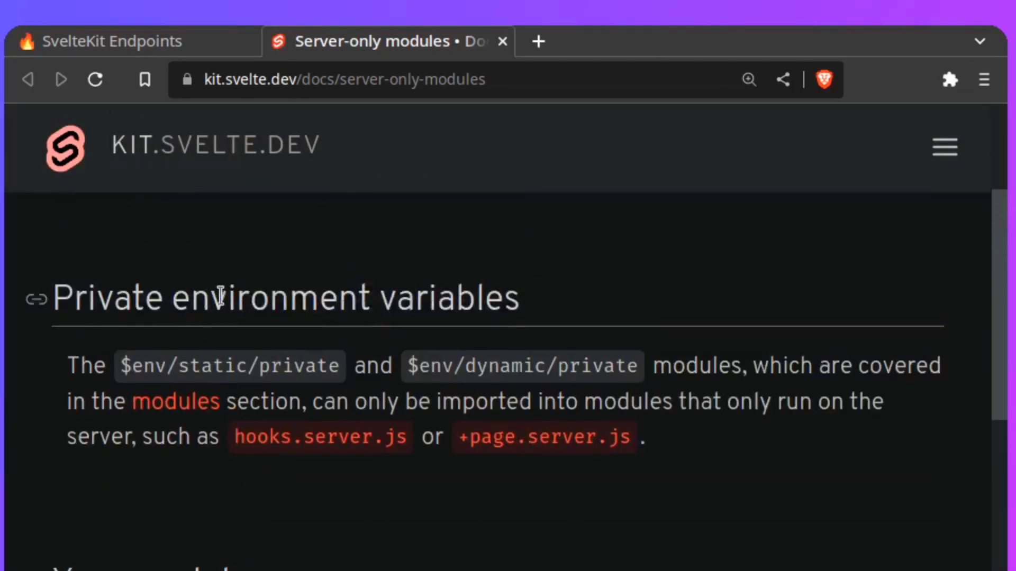
scroll(down, 3)
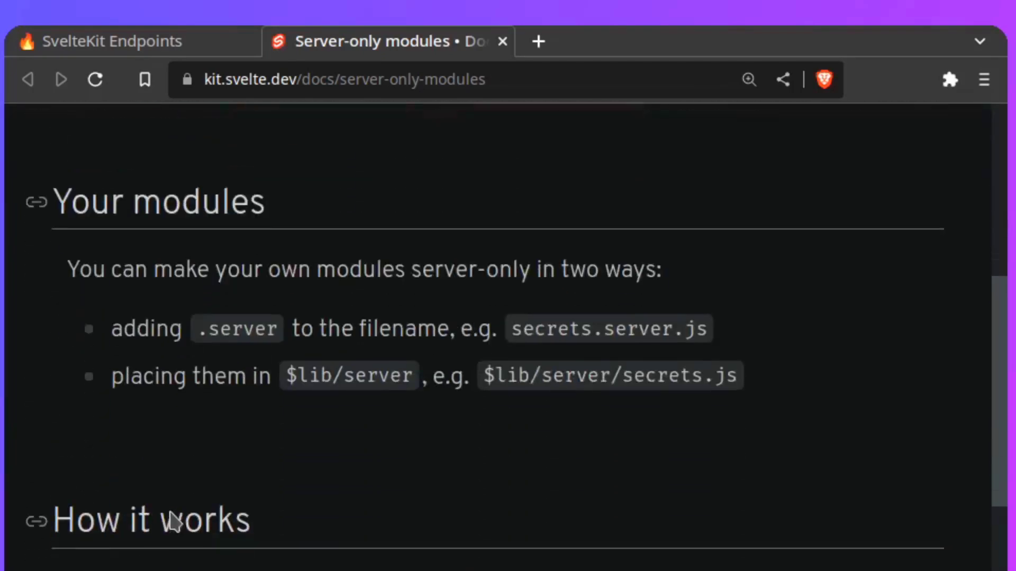